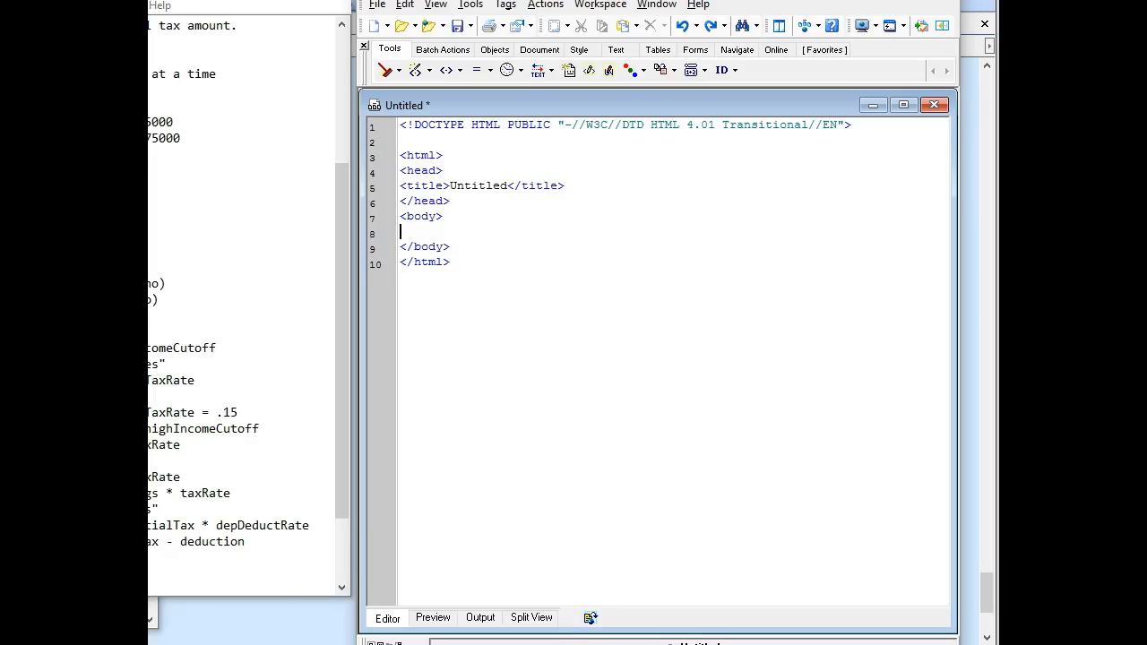
Step: Select all default HTML and insert an empty JavaScript (.js) script block from Objects
click(550, 398)
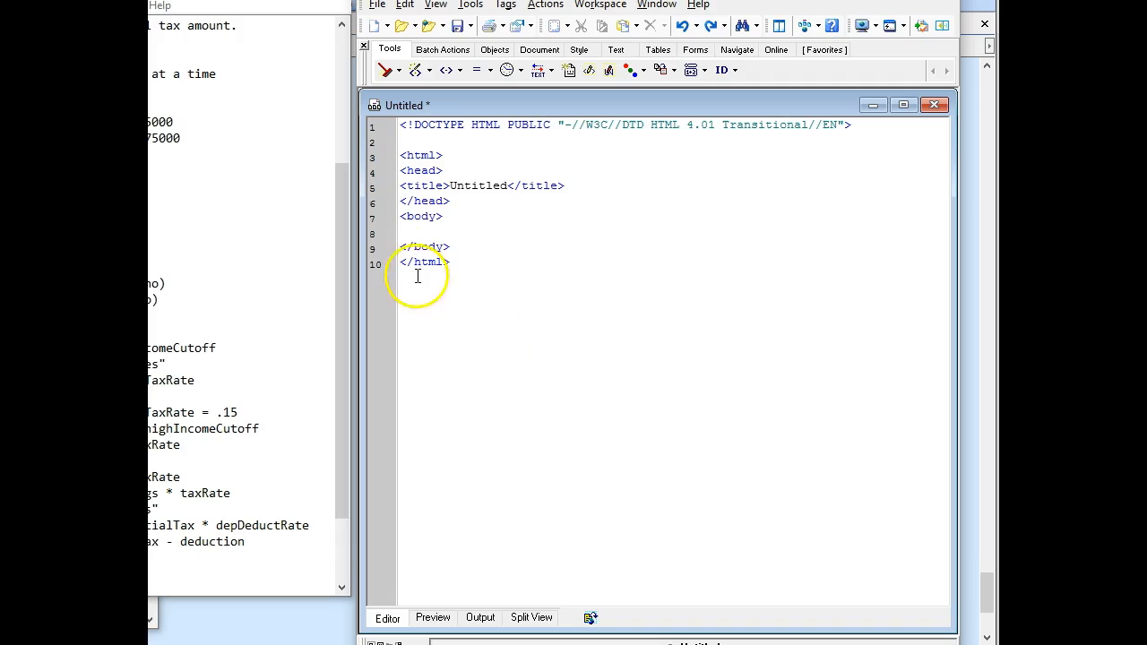
key(ctrl+a)
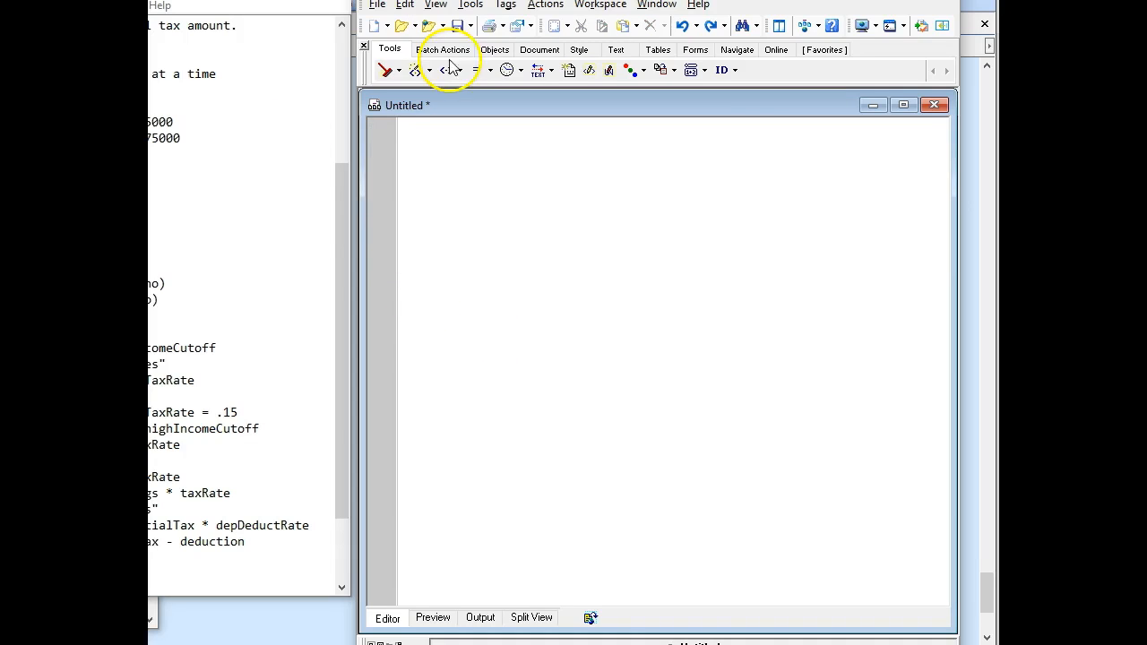
click(495, 49)
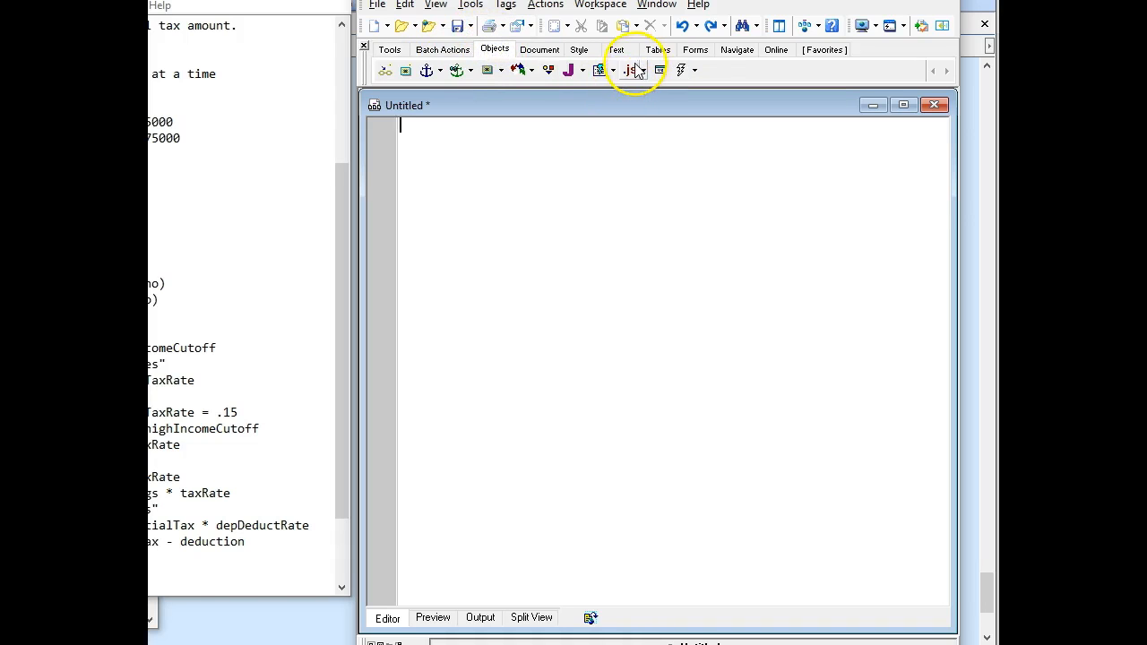
click(628, 70)
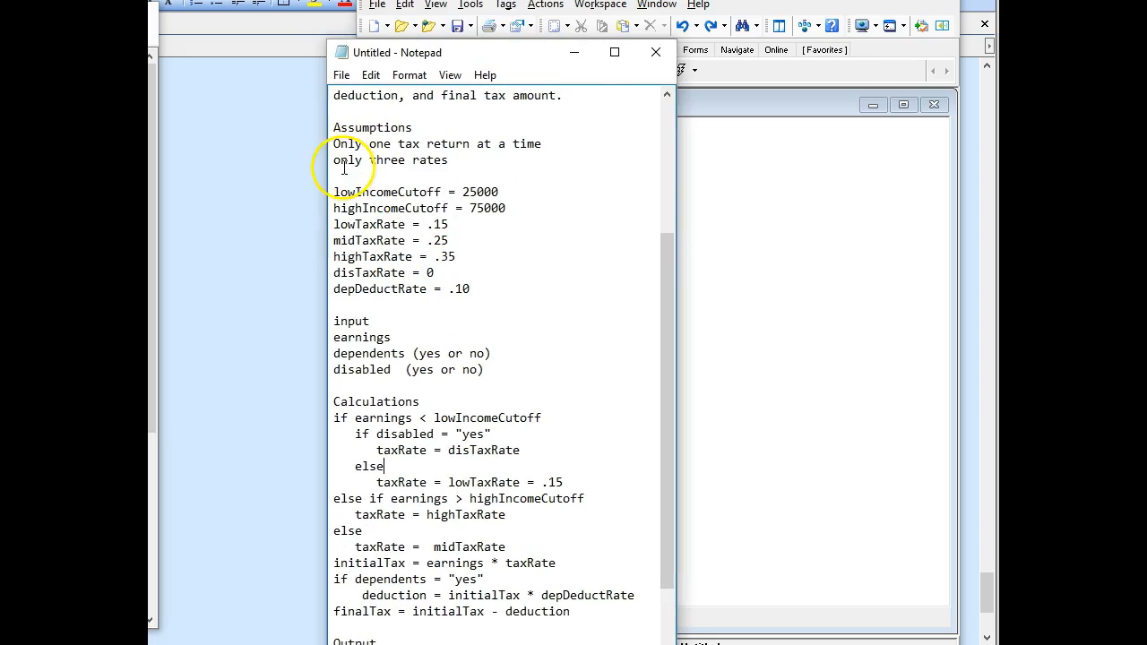
Step: Select the Notepad pseudocode from lowIncomeCutoff down through finalTax
drag(334, 192, 448, 595)
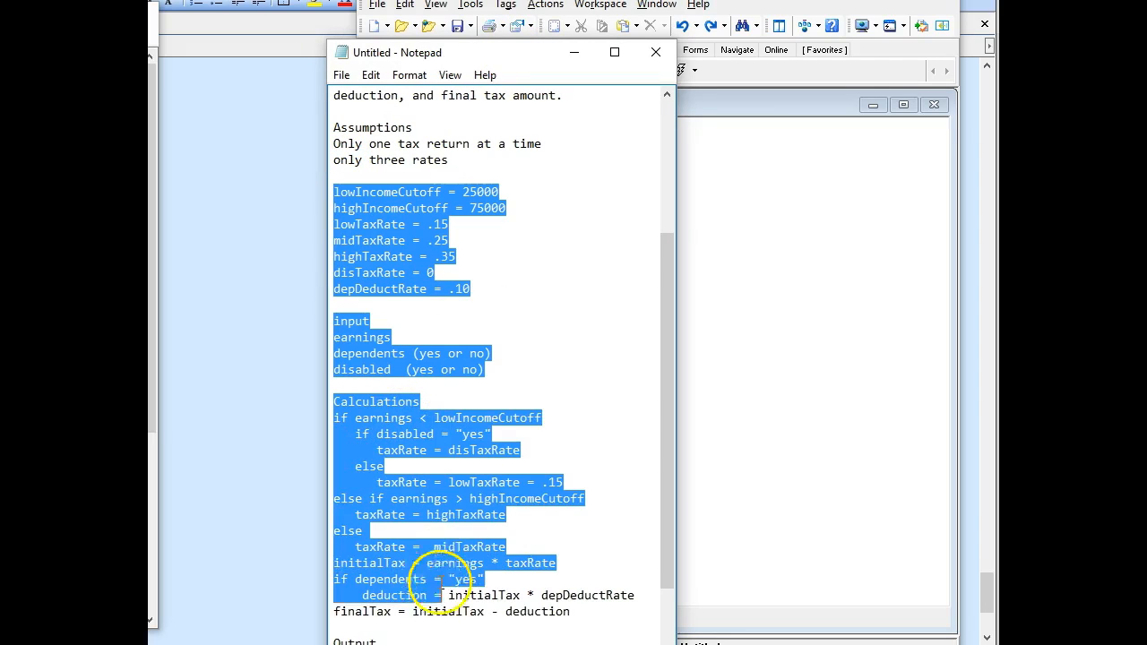
scroll(down, 3)
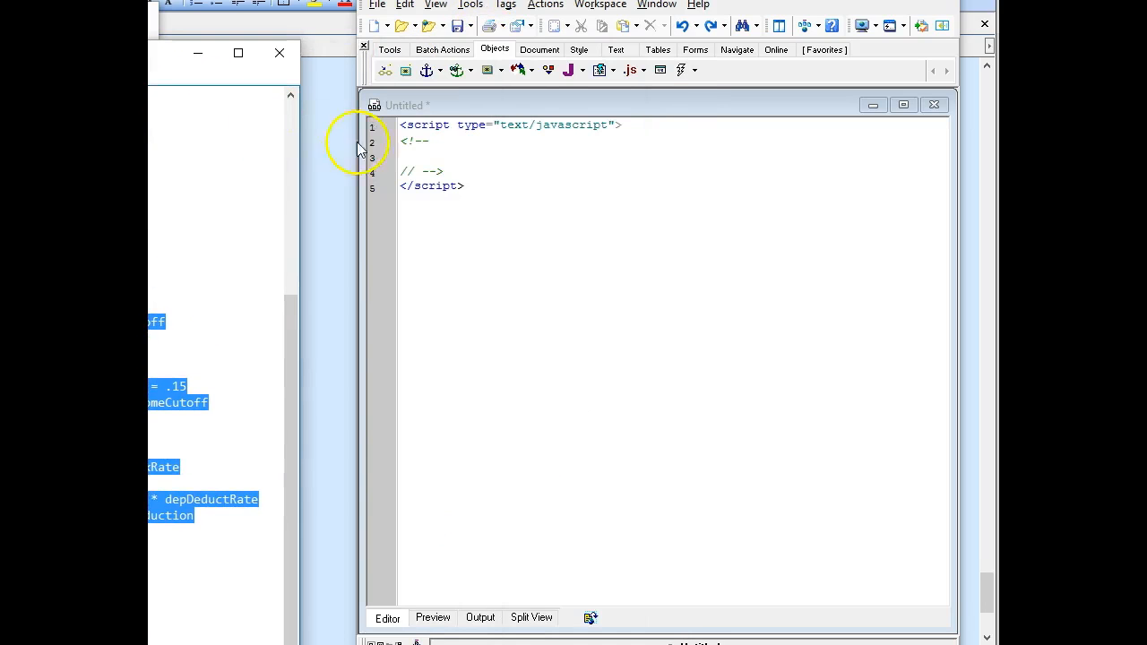
Step: Place the cursor on the empty line inside the script block for pasting
click(416, 159)
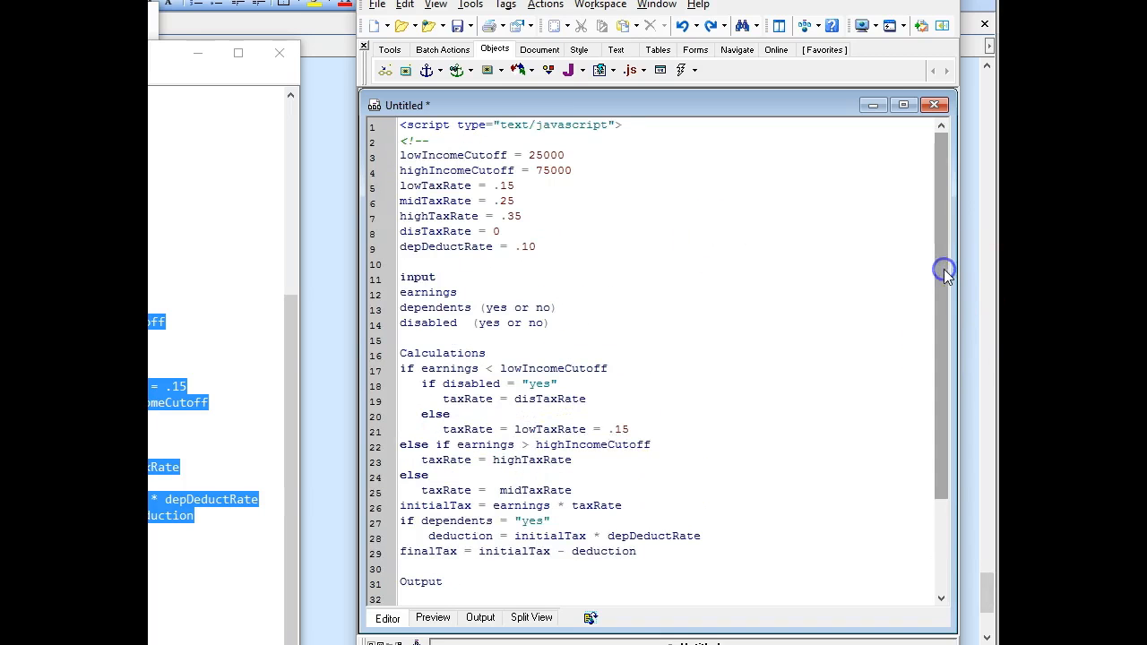
mouse_move(948, 276)
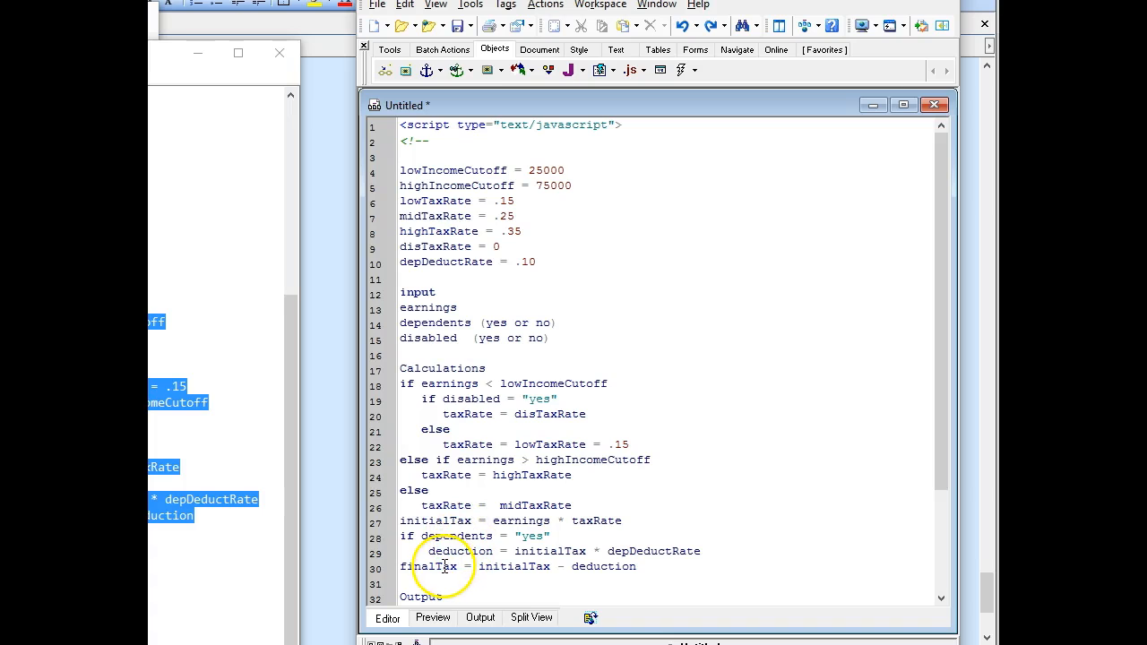
mouse_move(937, 413)
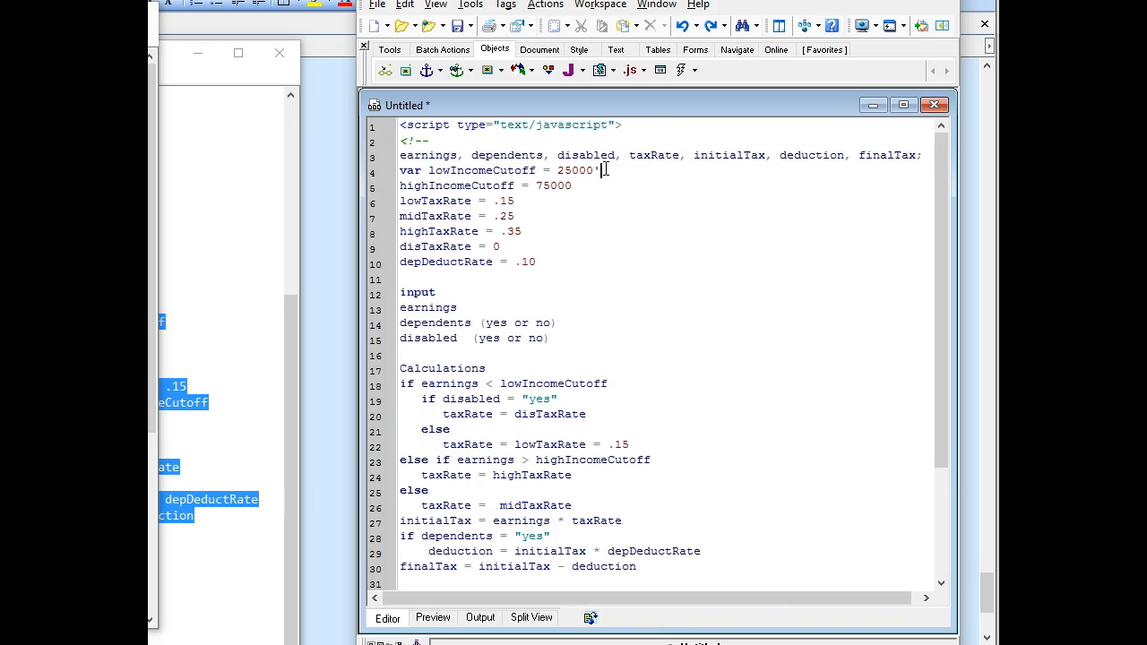
Step: End the new variable list or cutoff declaration with a semicolon
text(;)
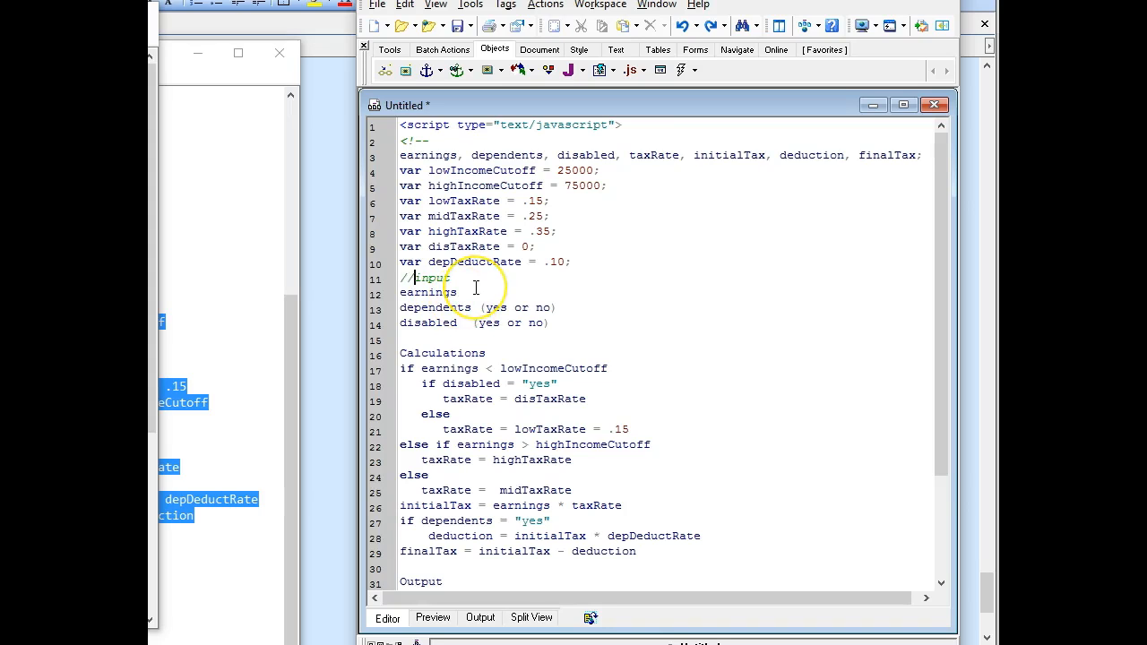
mouse_move(310, 293)
text( = prompt("What are your annual earnings?", "10000");)
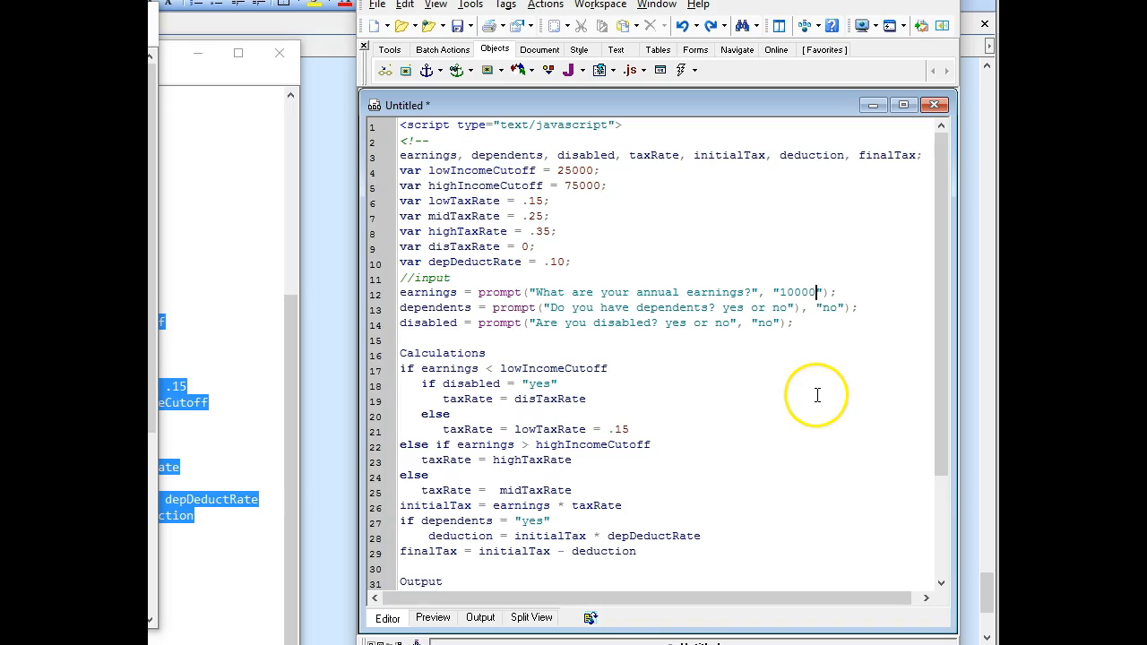
mouse_move(813, 385)
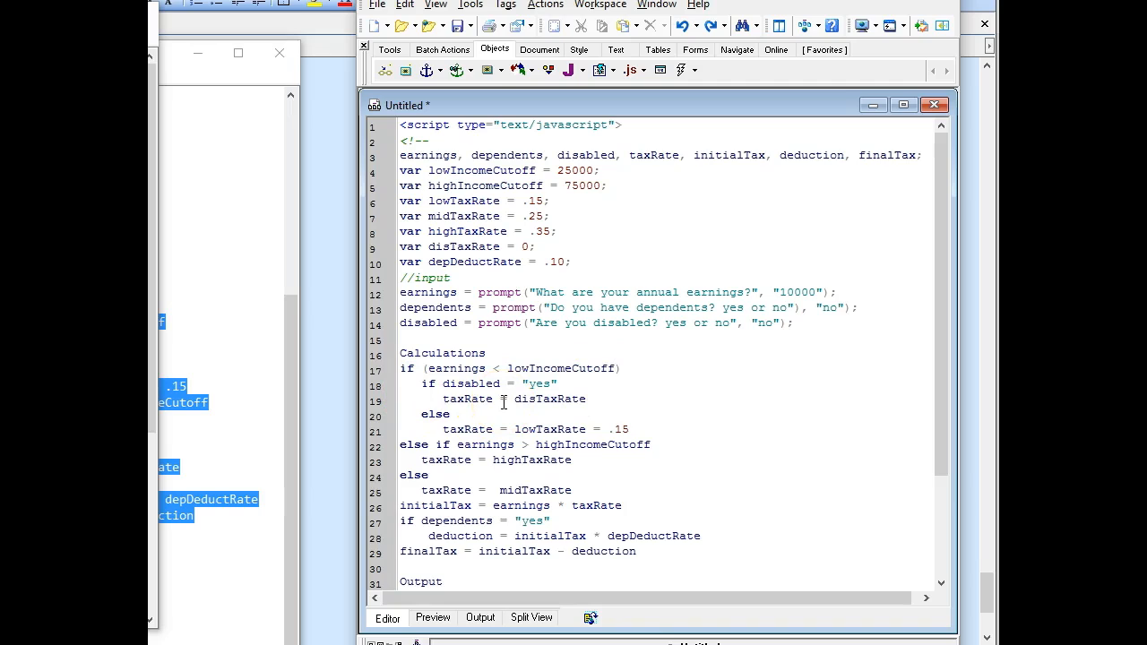
Step: Add an opening brace with a '//start low income' comment below the low-income condition
key(Enter)
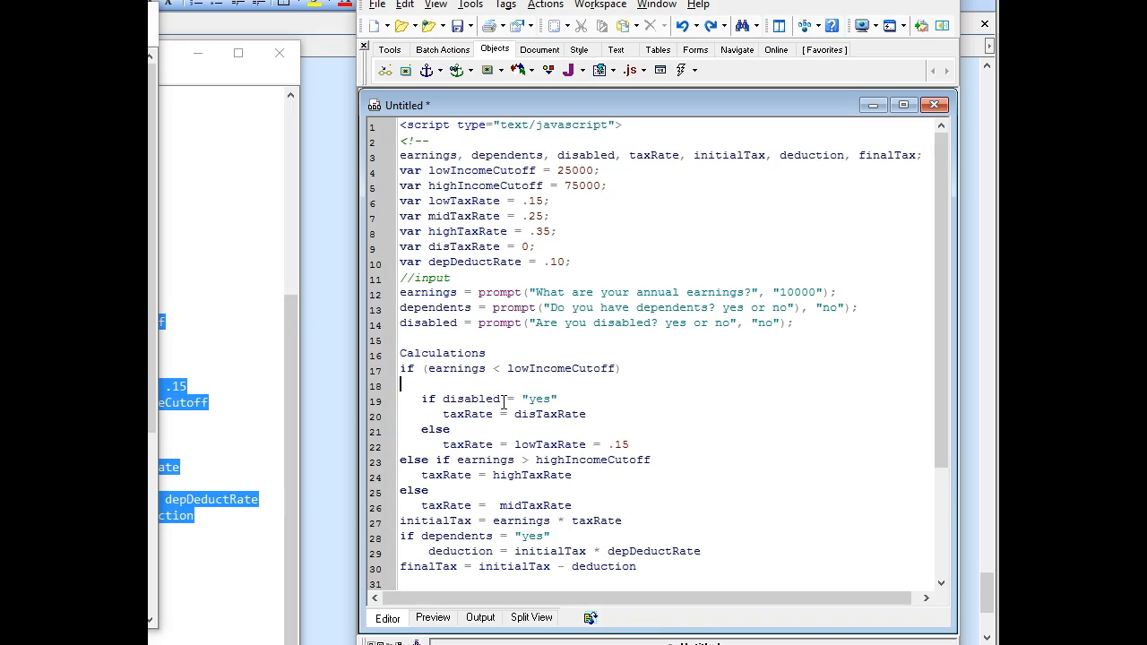
text({)
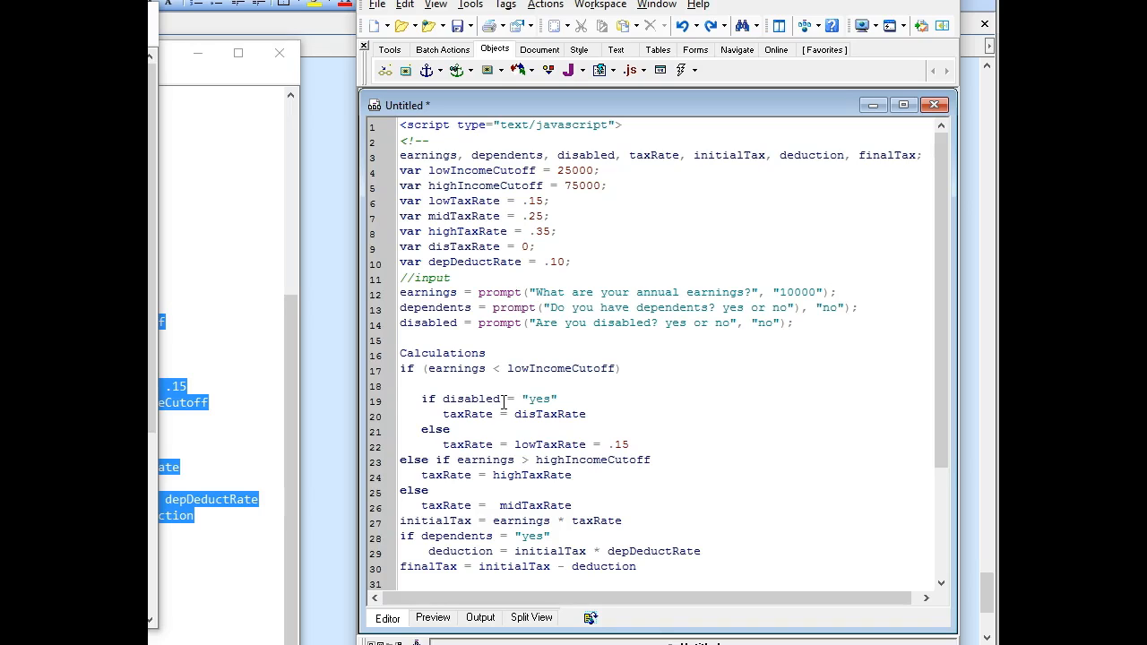
text({//)
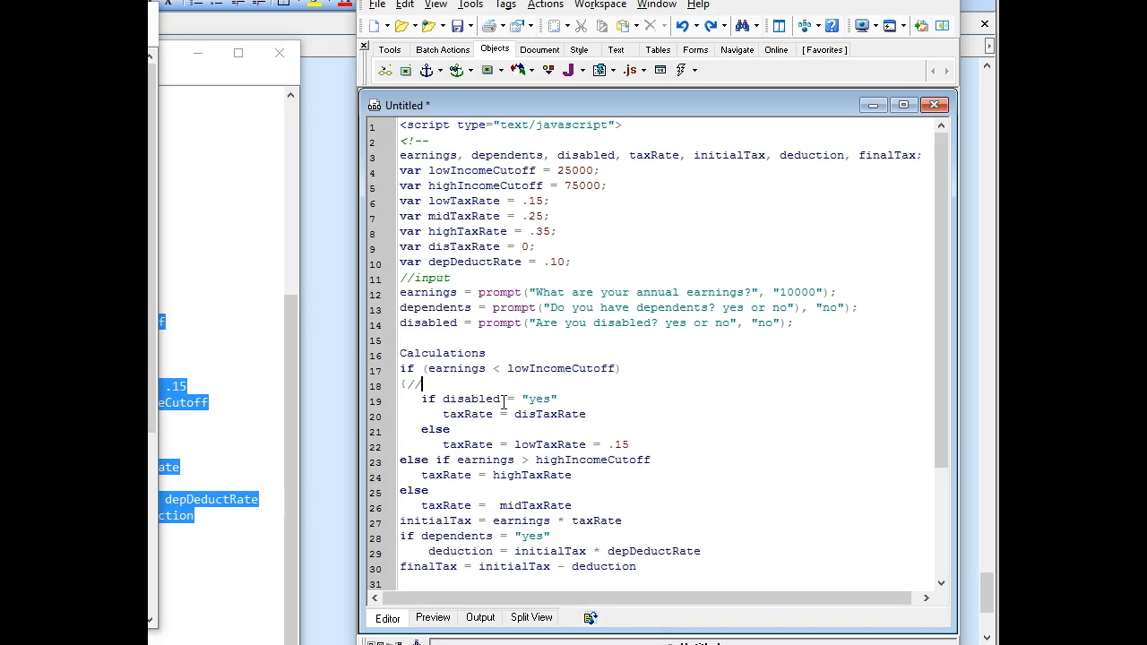
text(s)
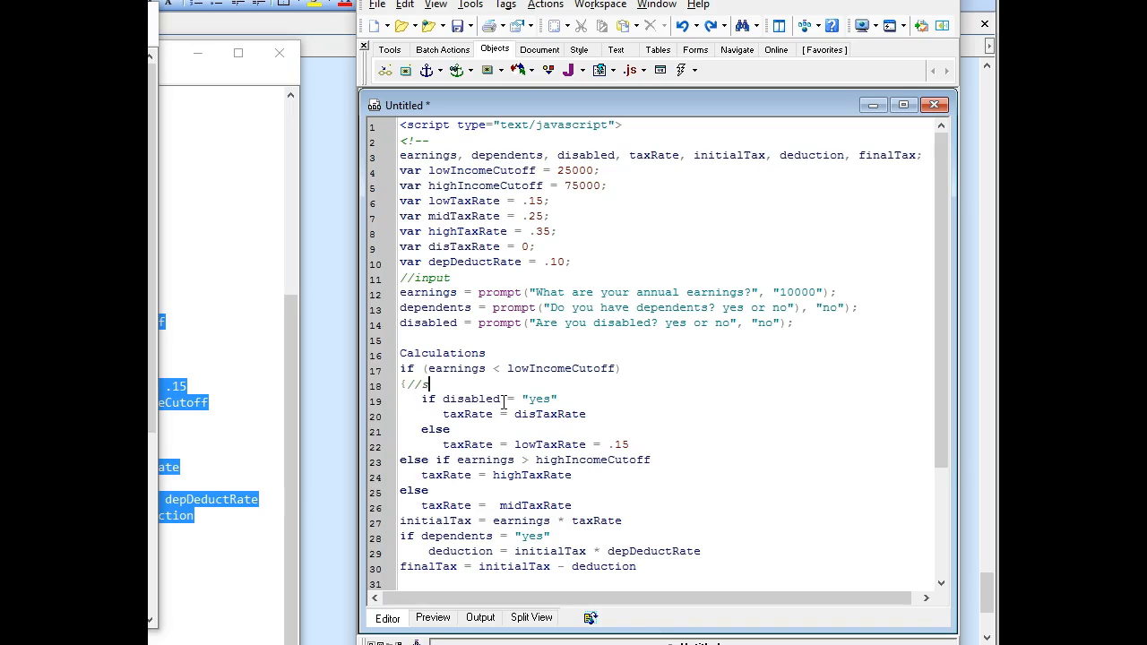
text(tart low in)
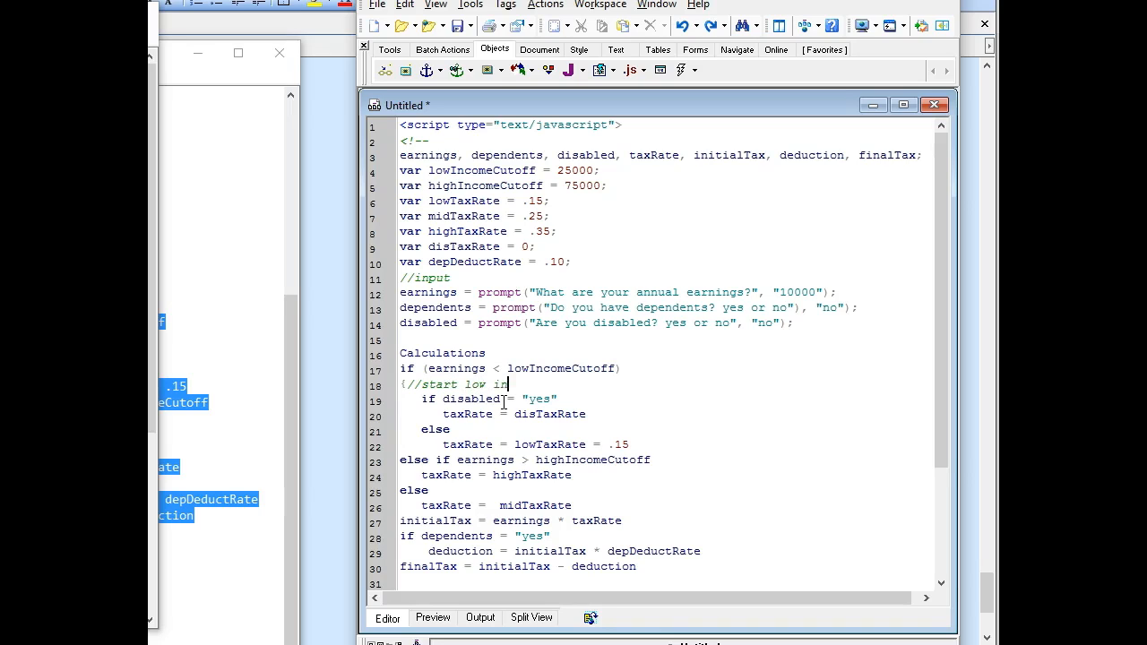
text(comed)
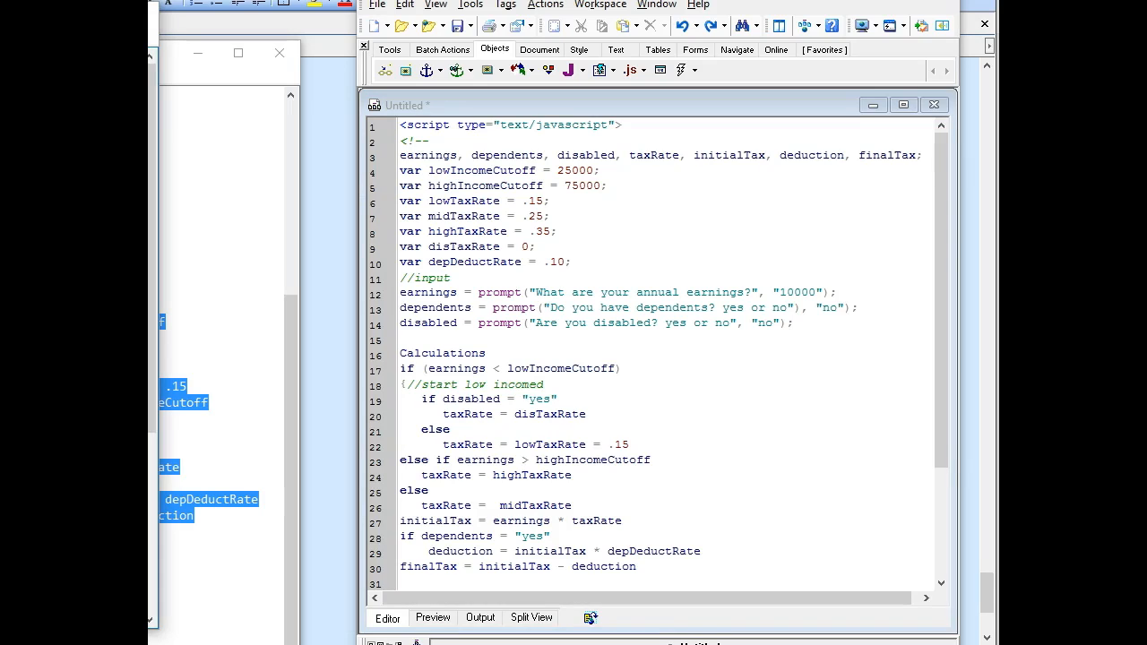
mouse_move(347, 475)
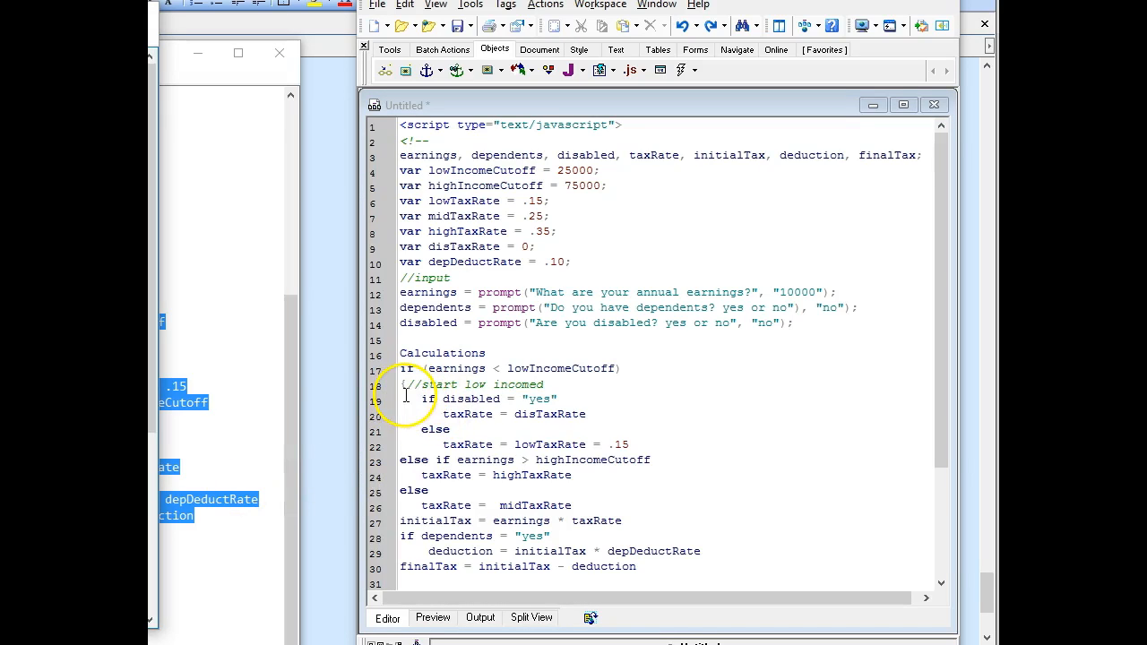
Step: Select the nested disabled if/else lines and move the else-if onto its own line
drag(428, 399, 399, 459)
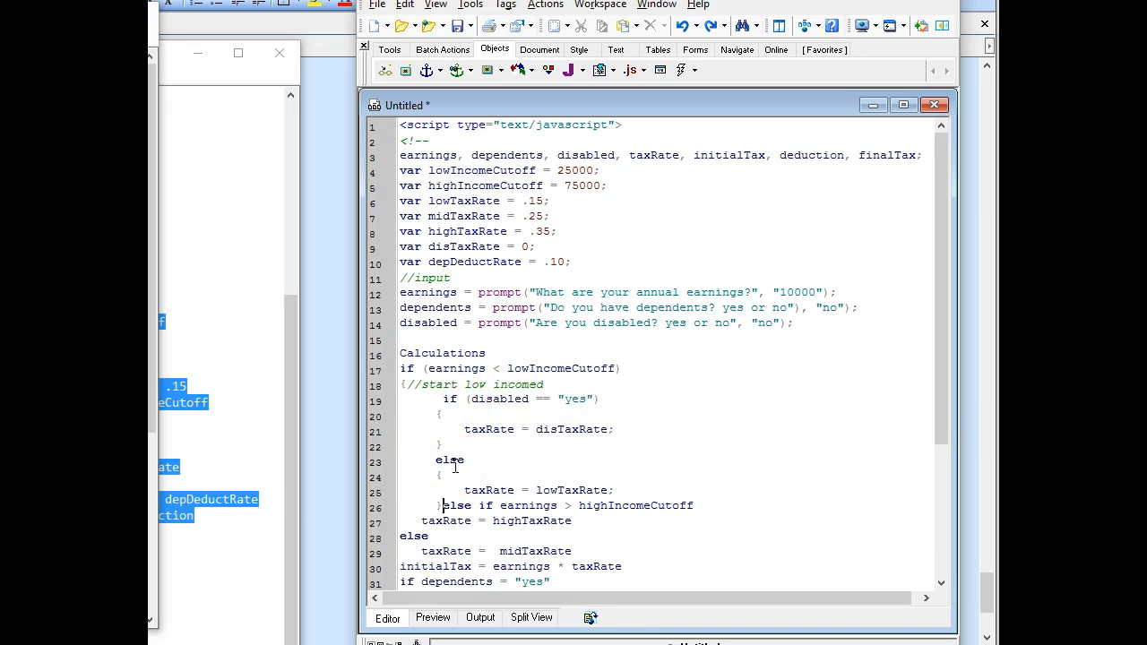
key(Enter)
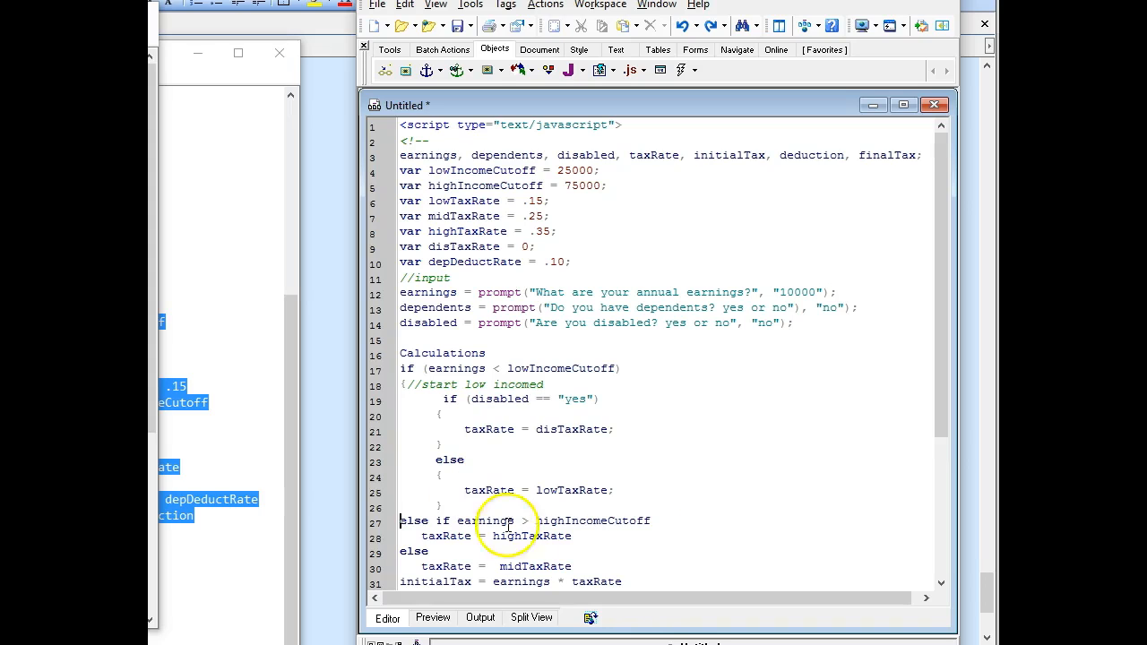
mouse_move(454, 439)
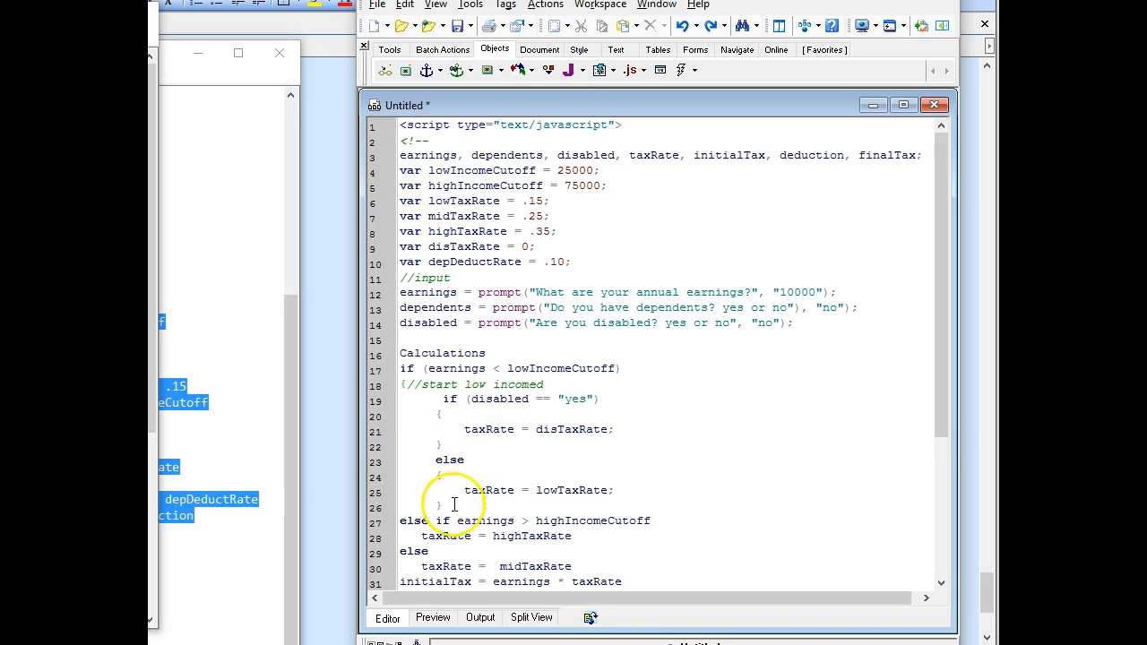
mouse_move(410, 398)
text(})
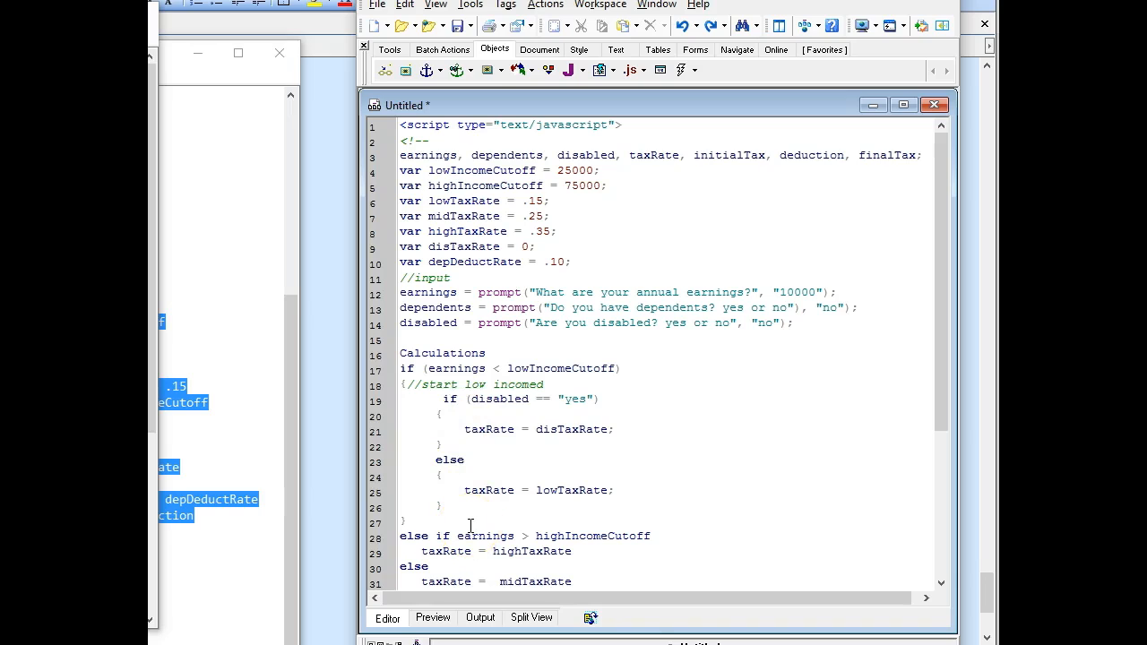
text(//)
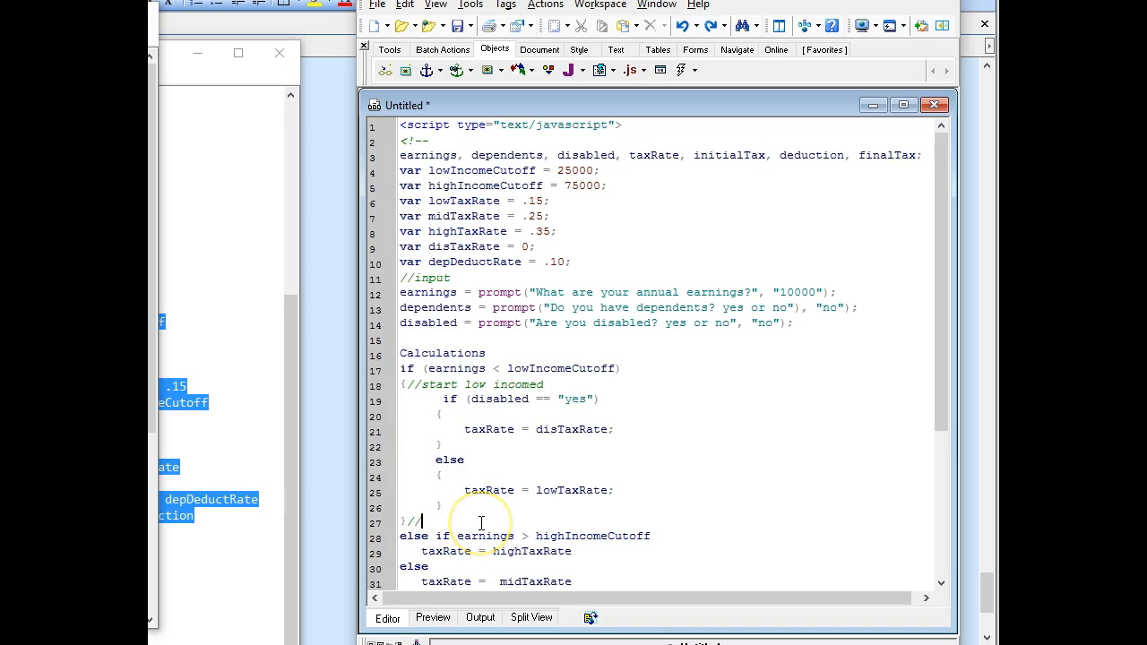
text(std)
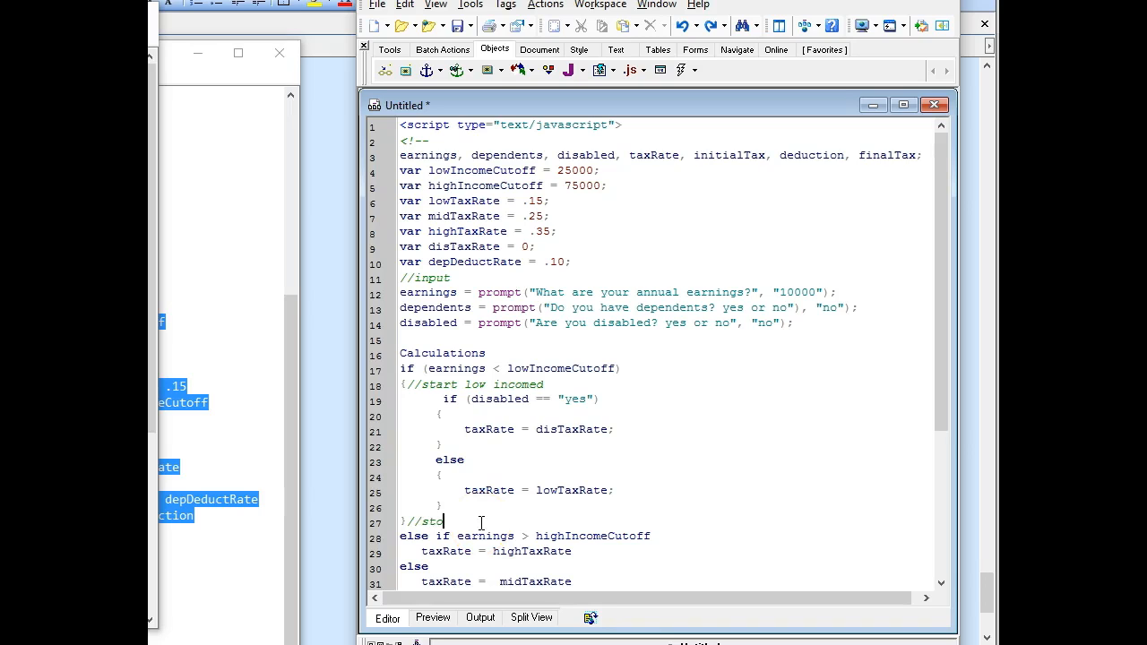
text(p low)
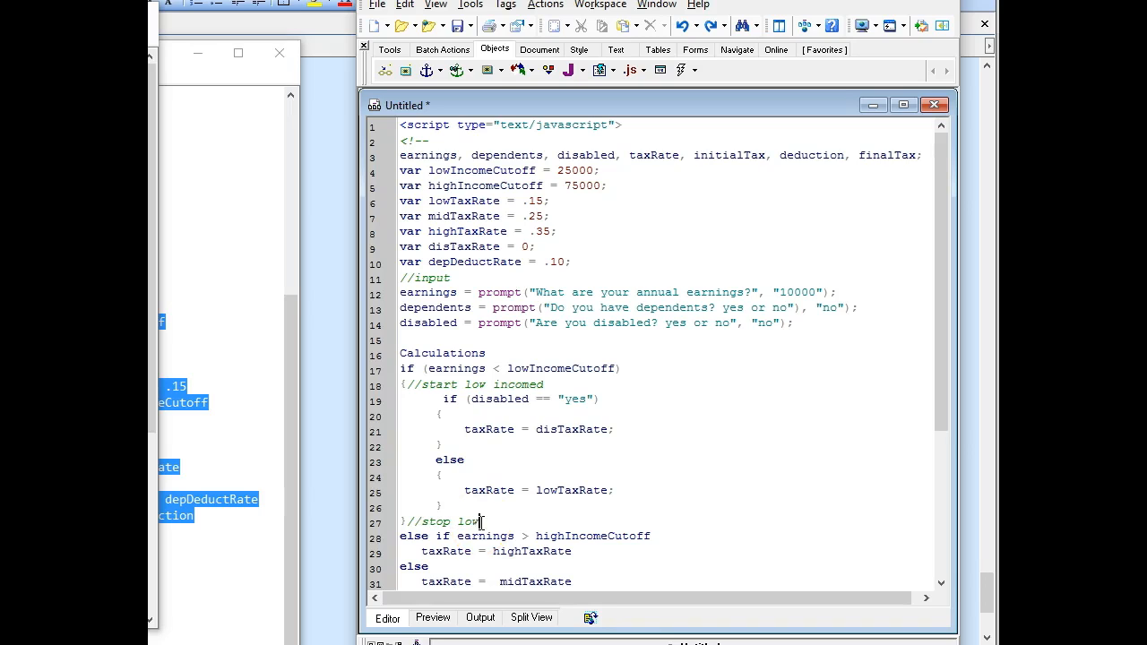
text(income)
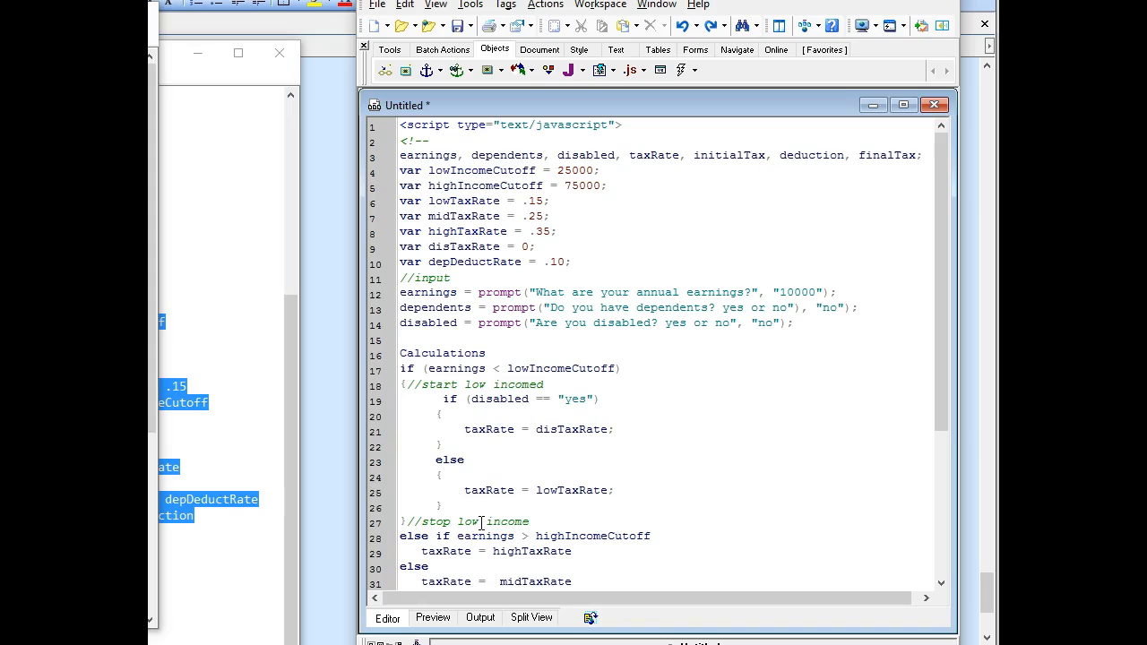
double_click(517, 385)
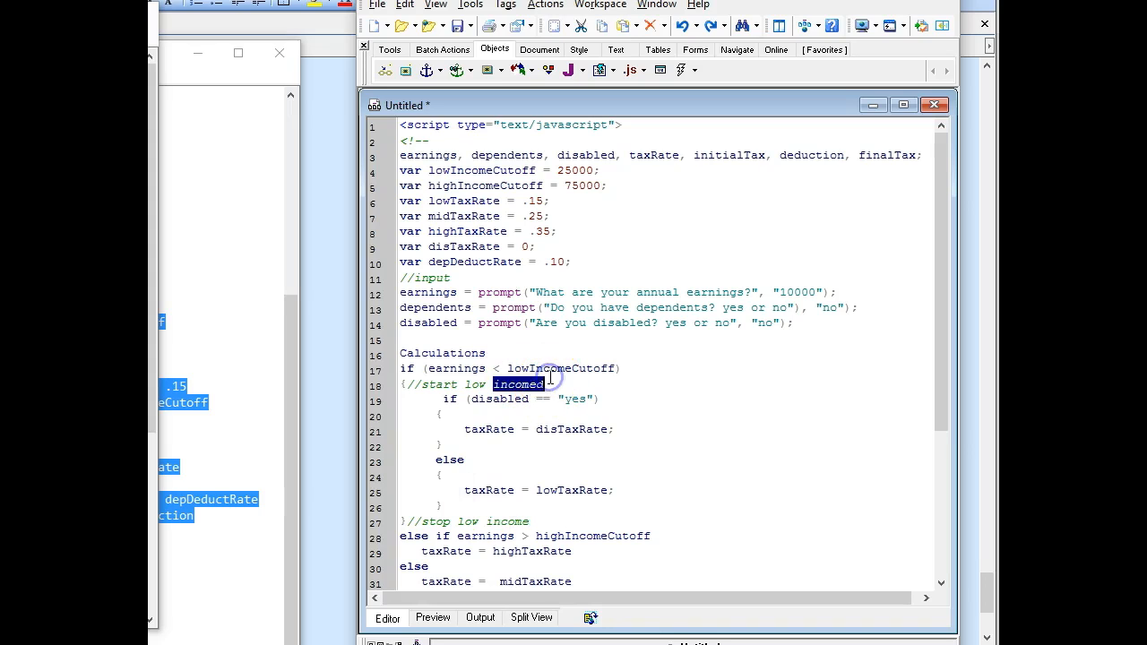
key(Delete)
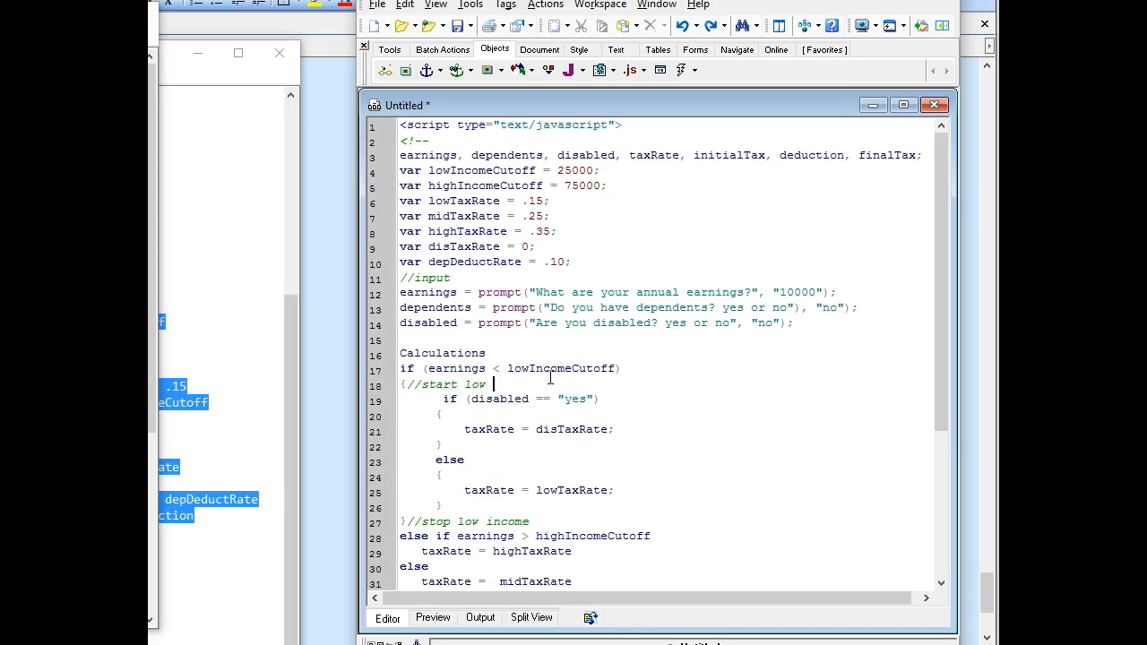
text(income)
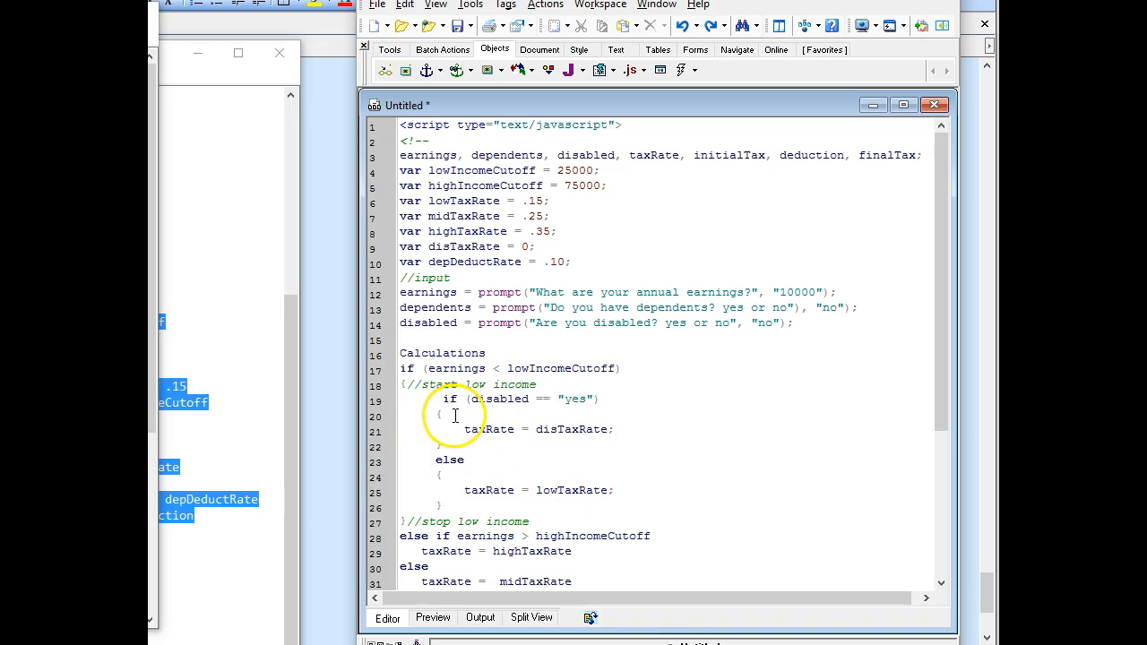
mouse_move(913, 440)
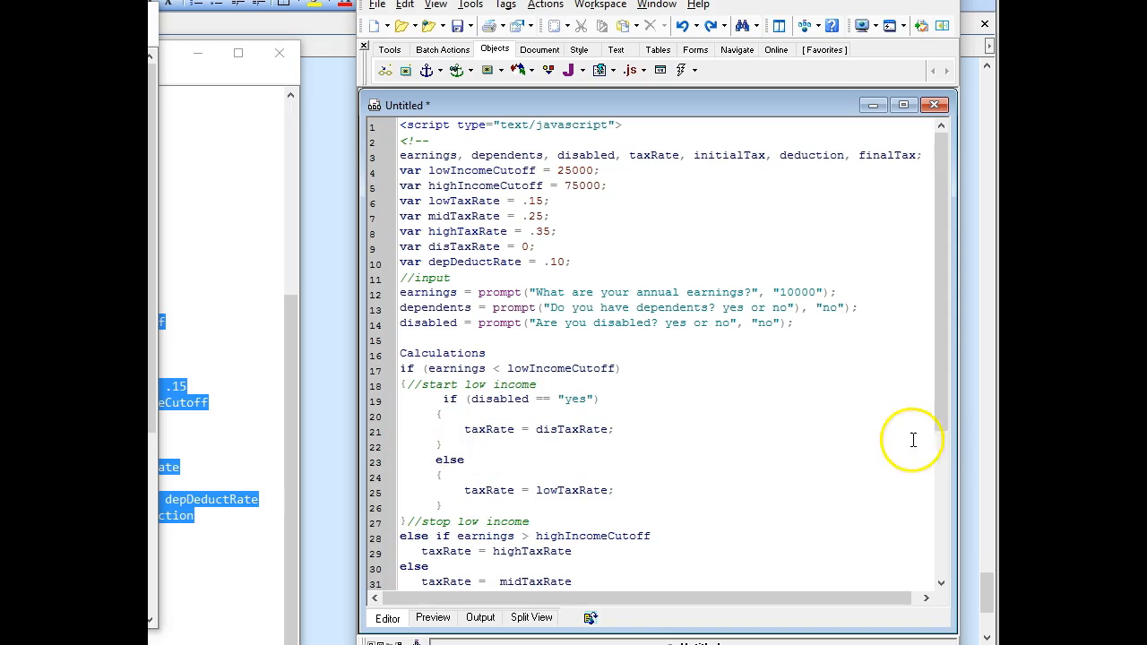
Step: Add brace lines around the high-income else-if body and terminate the highTaxRate statement
scroll(down, 3)
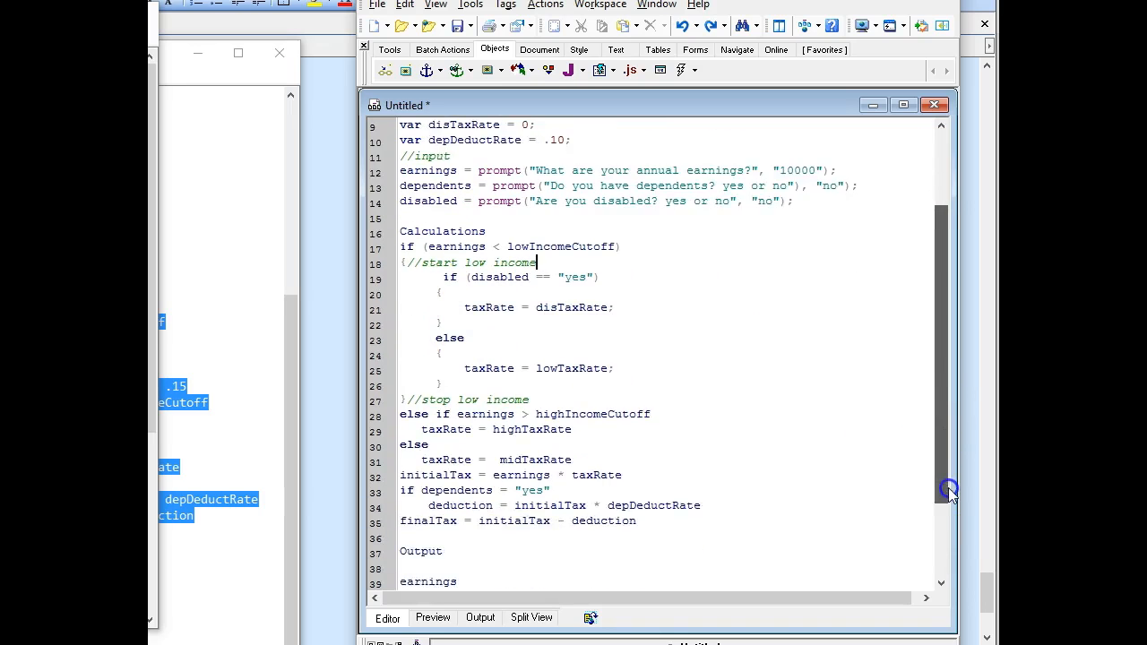
scroll(down, 3)
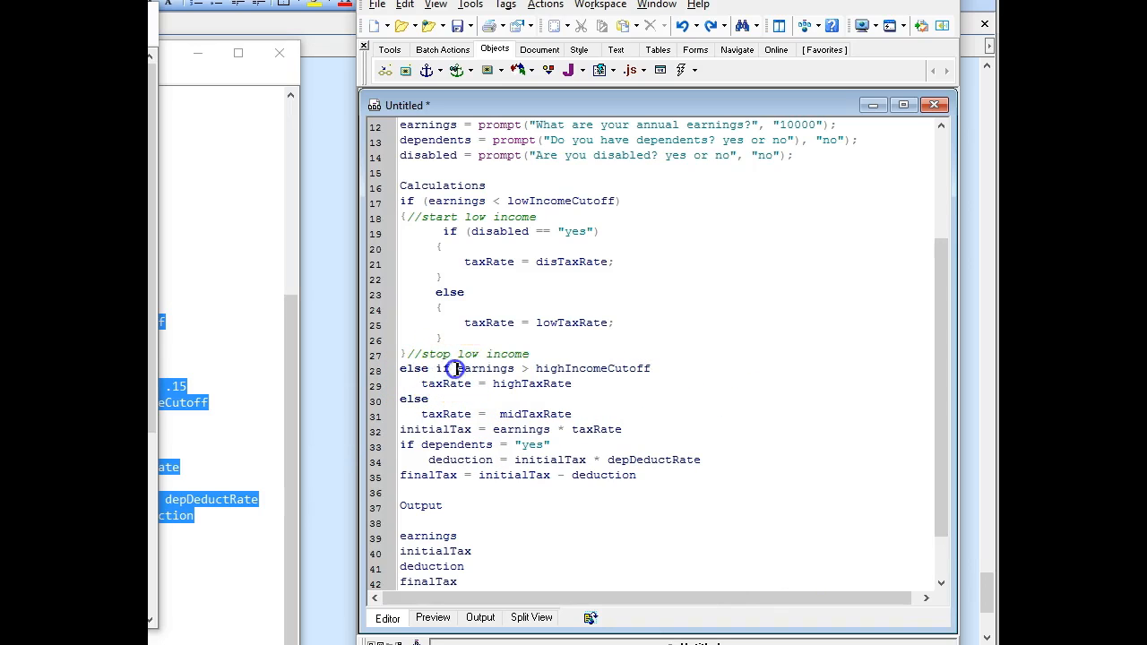
mouse_move(678, 350)
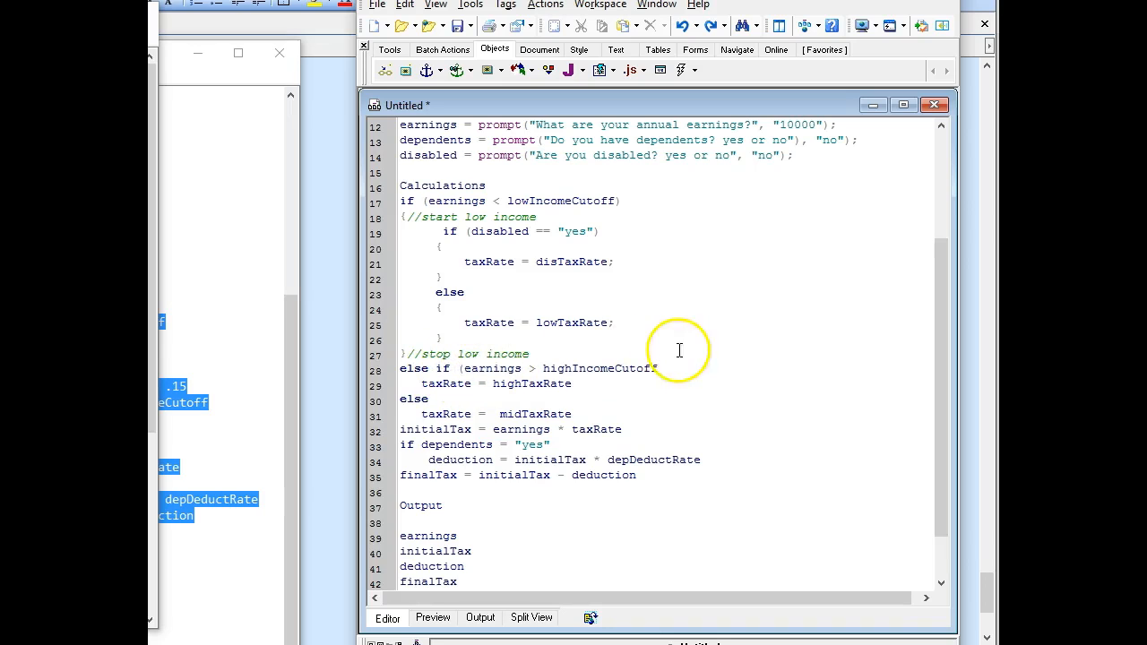
click(663, 368)
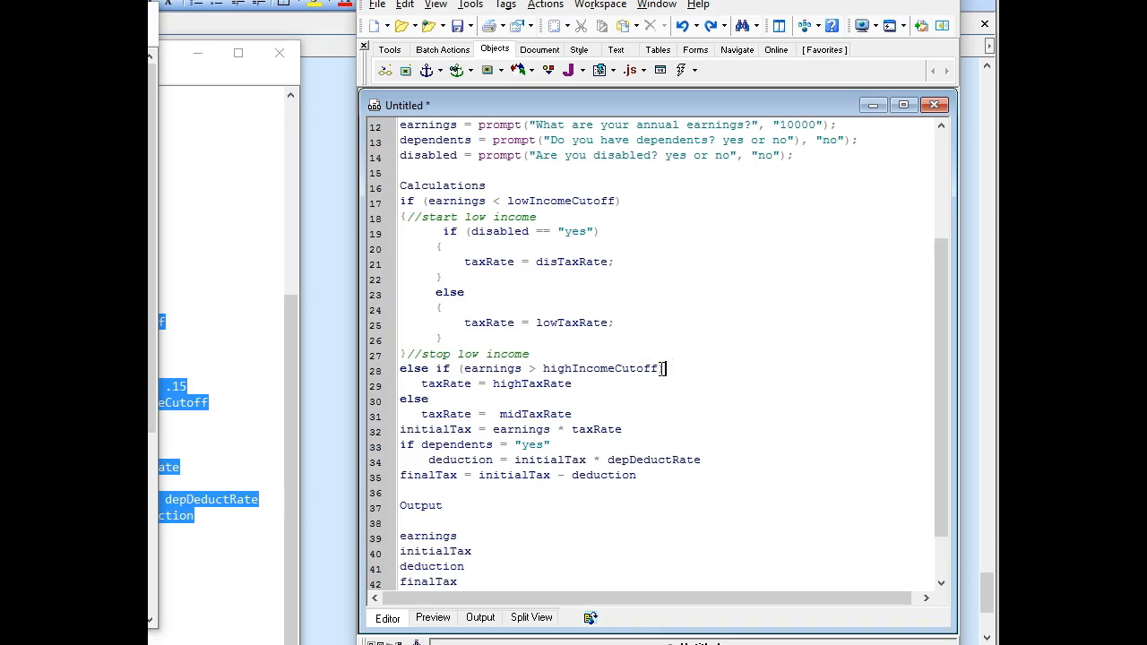
click(689, 368)
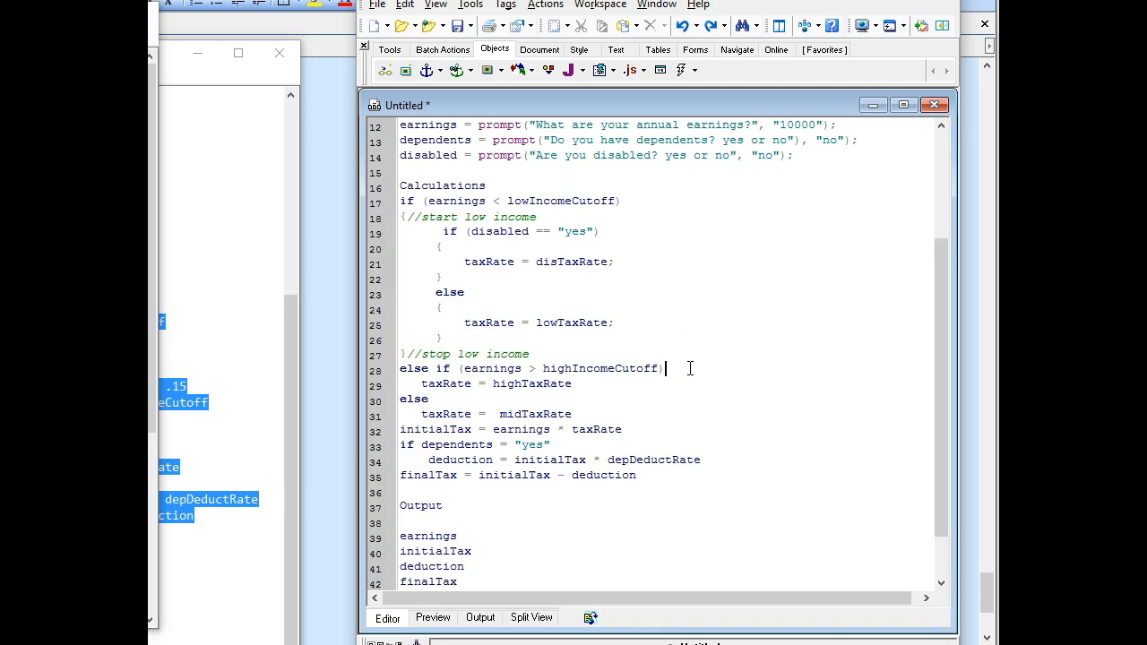
key(Enter)
text({)
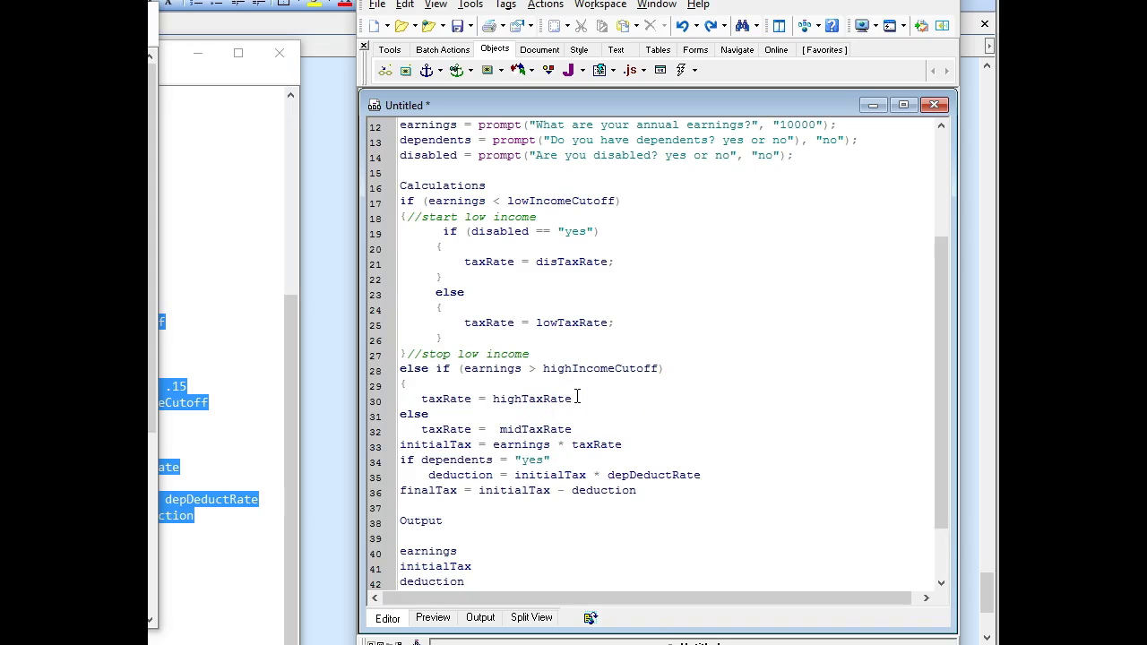
text(;)
key(Enter)
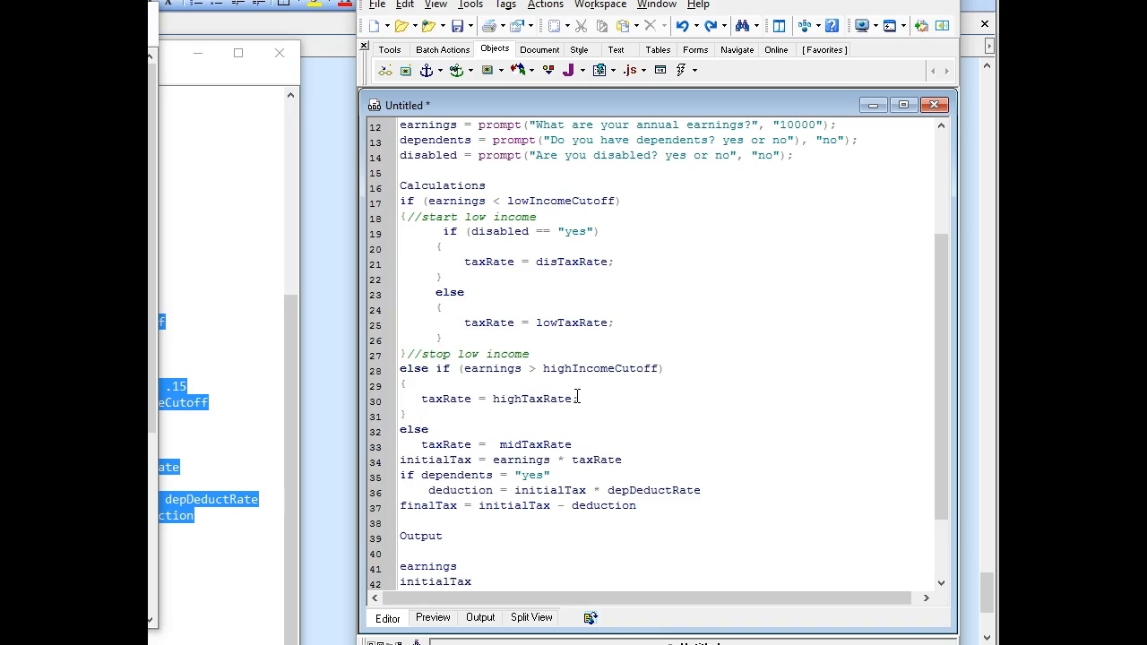
click(436, 426)
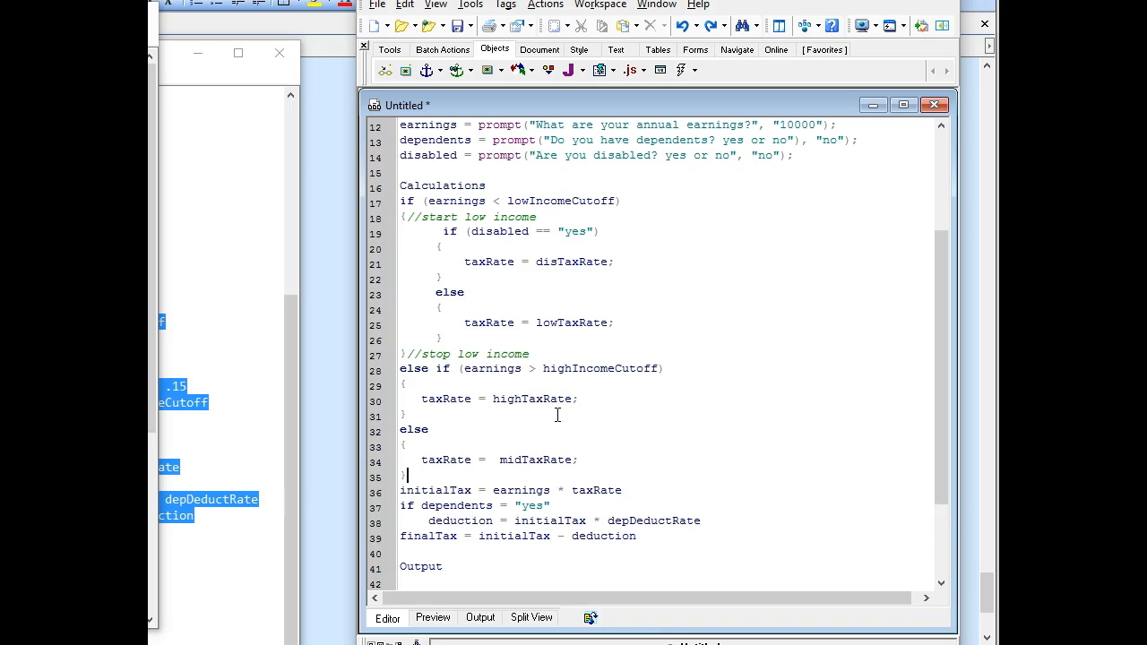
mouse_move(546, 426)
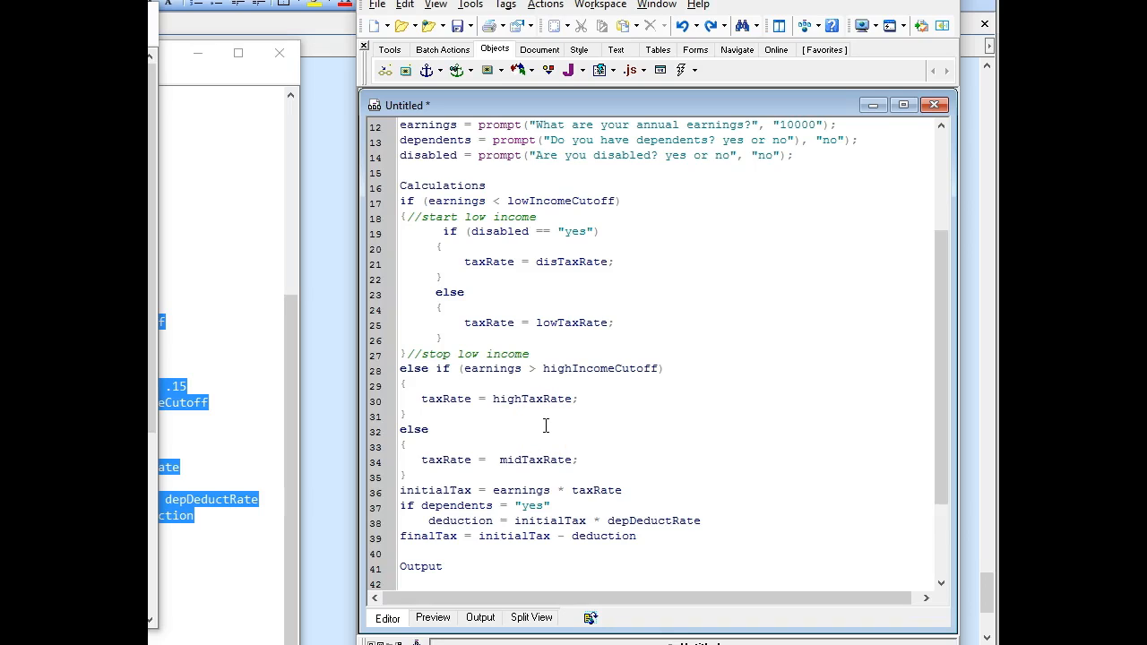
mouse_move(942, 309)
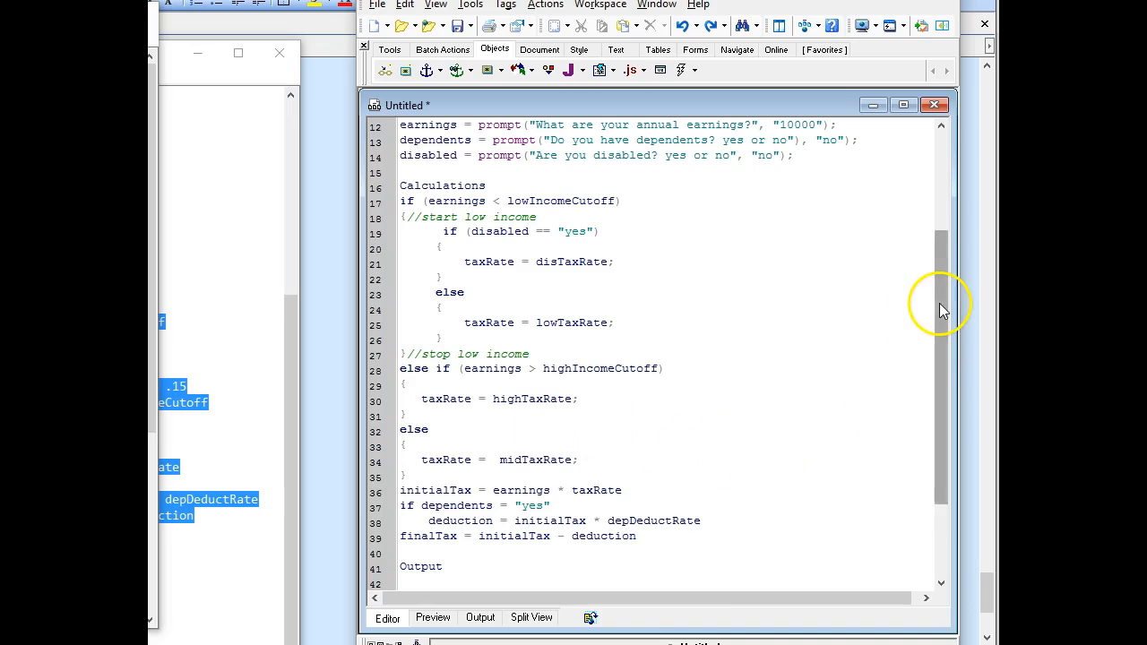
scroll(down, 3)
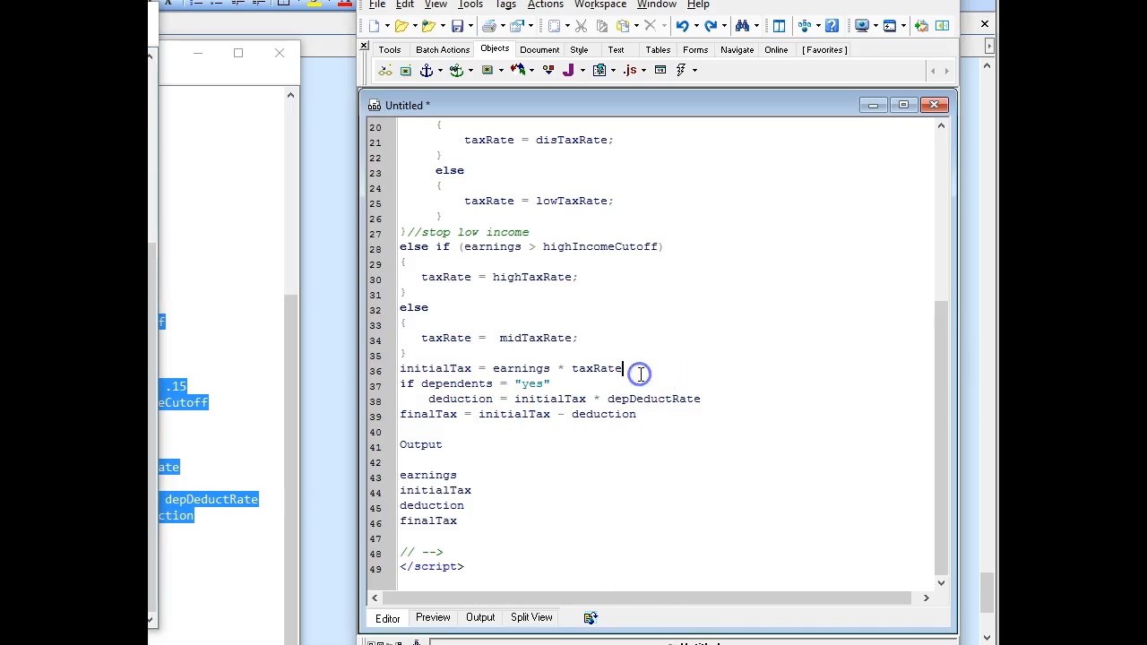
Step: Add semicolons to the calculation lines, including the deduction line
text(;)
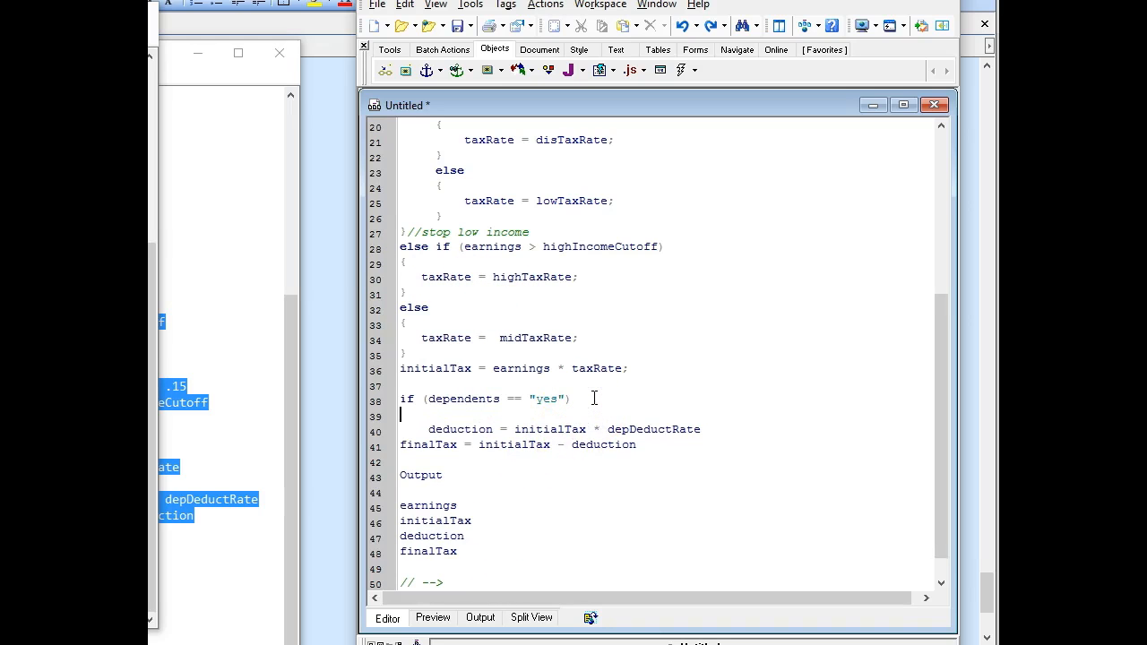
mouse_move(688, 405)
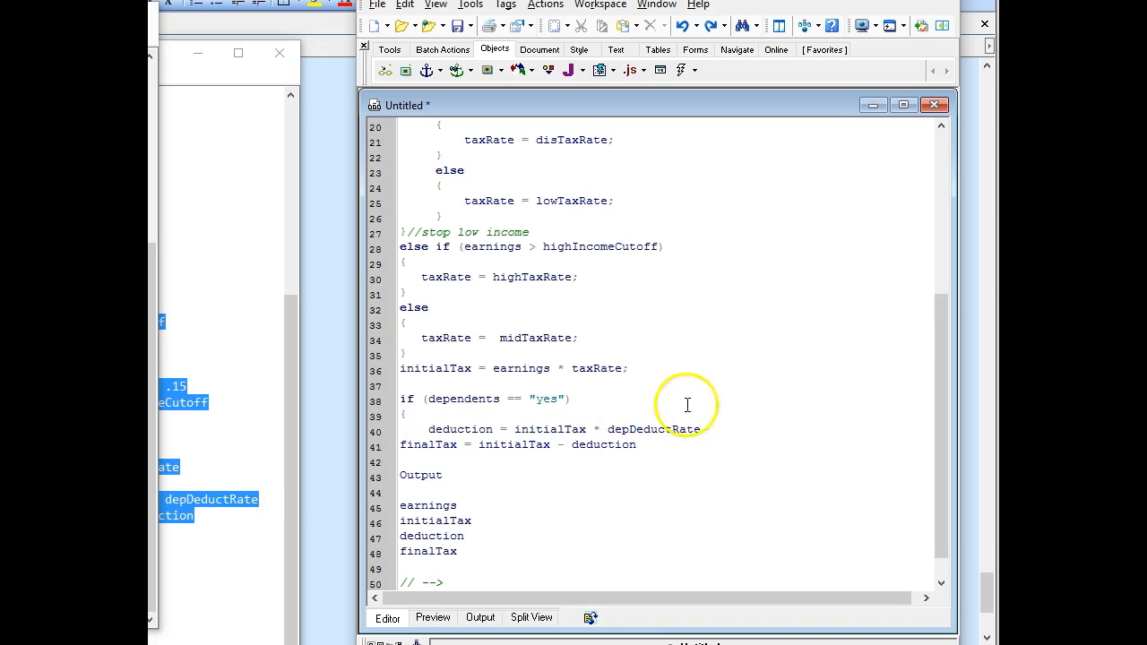
click(704, 428)
text(;)
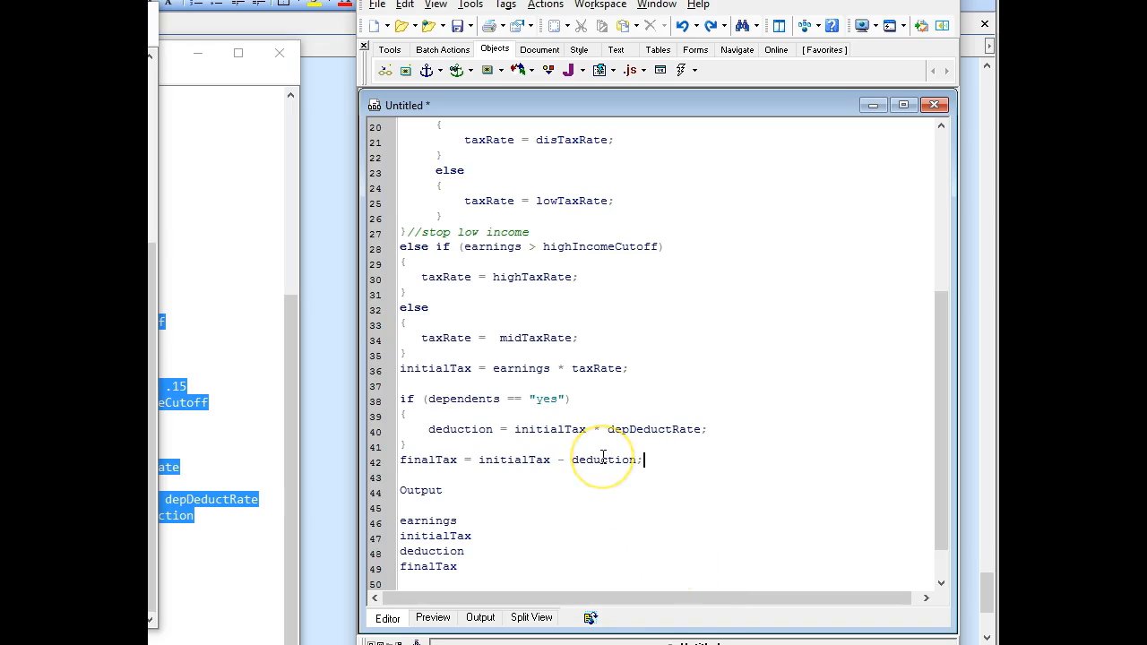
mouse_move(697, 517)
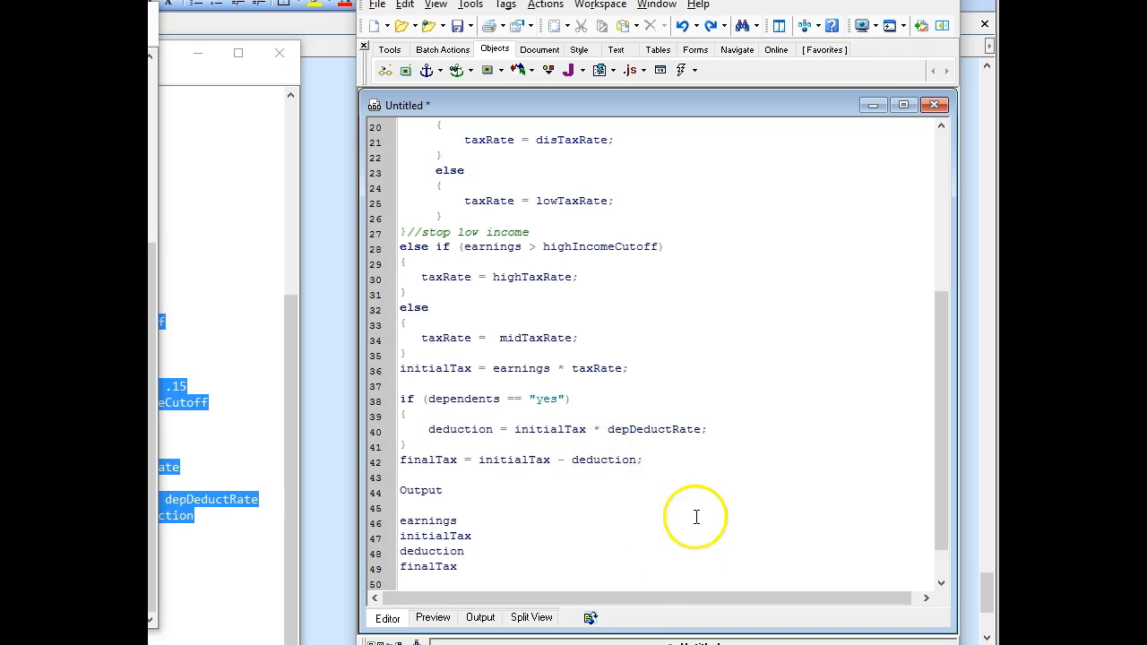
mouse_move(434, 551)
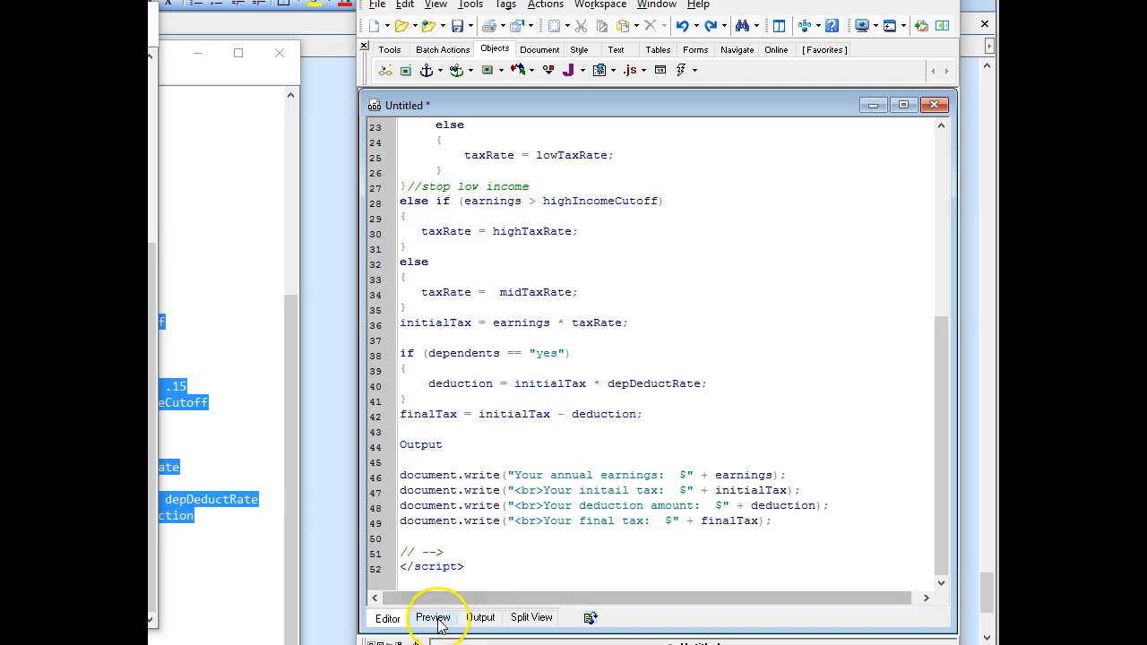
Step: Preview the script and answer No to the missing-semicolon Script Error
click(435, 617)
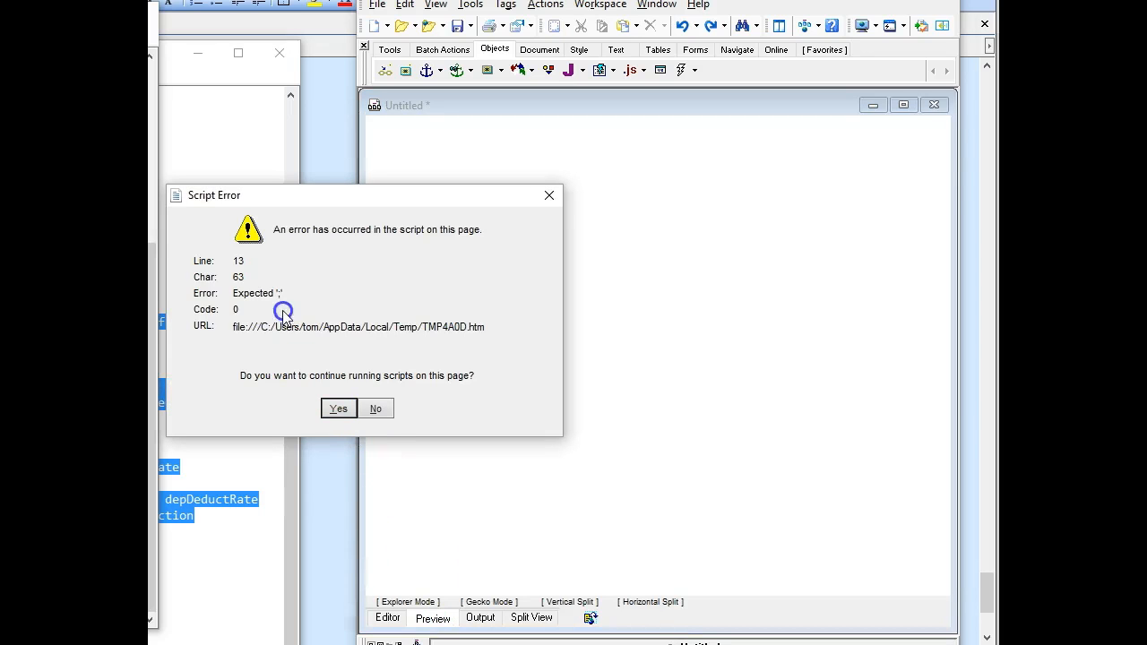
click(375, 408)
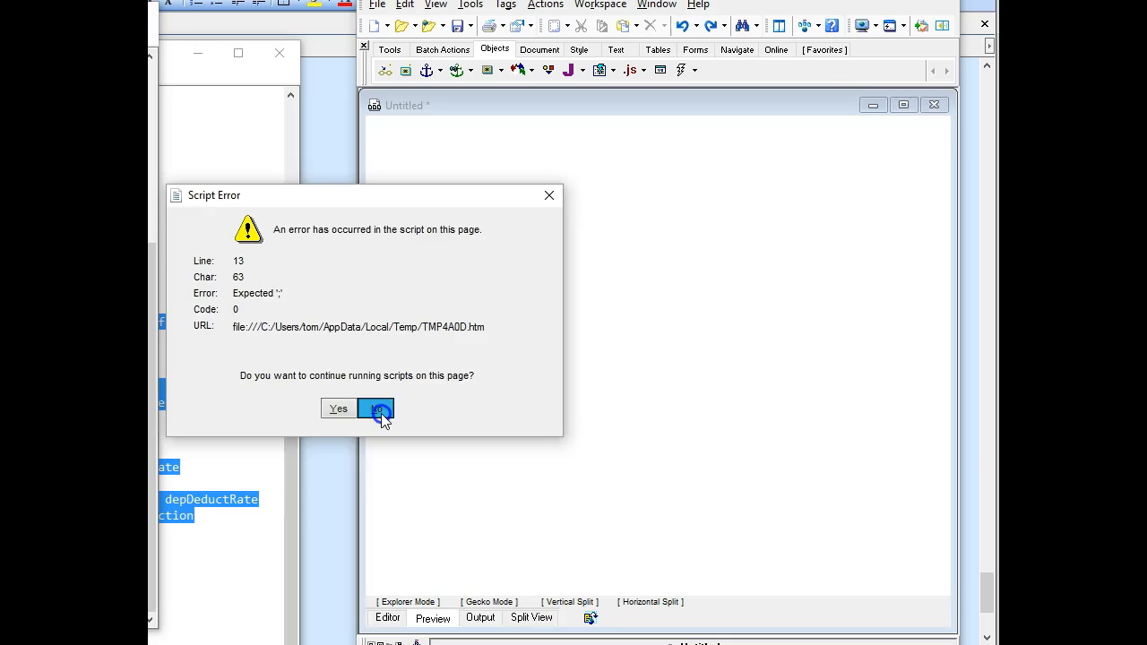
click(375, 409)
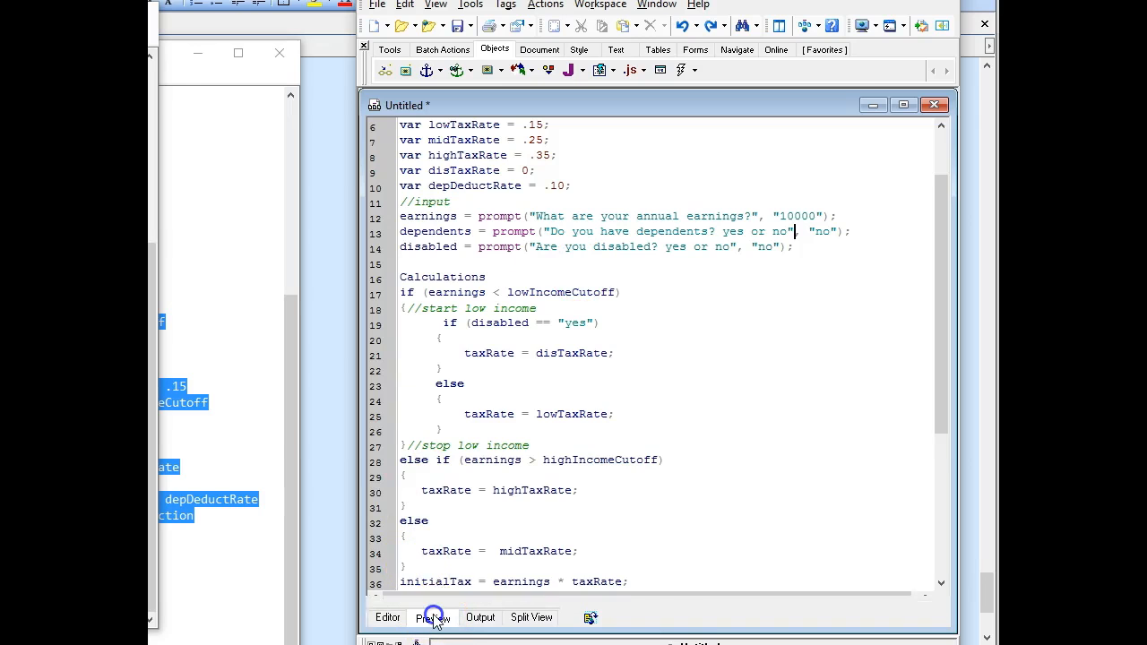
Step: Preview again, dismiss the earnings error, and prefix the variable list with var
click(432, 617)
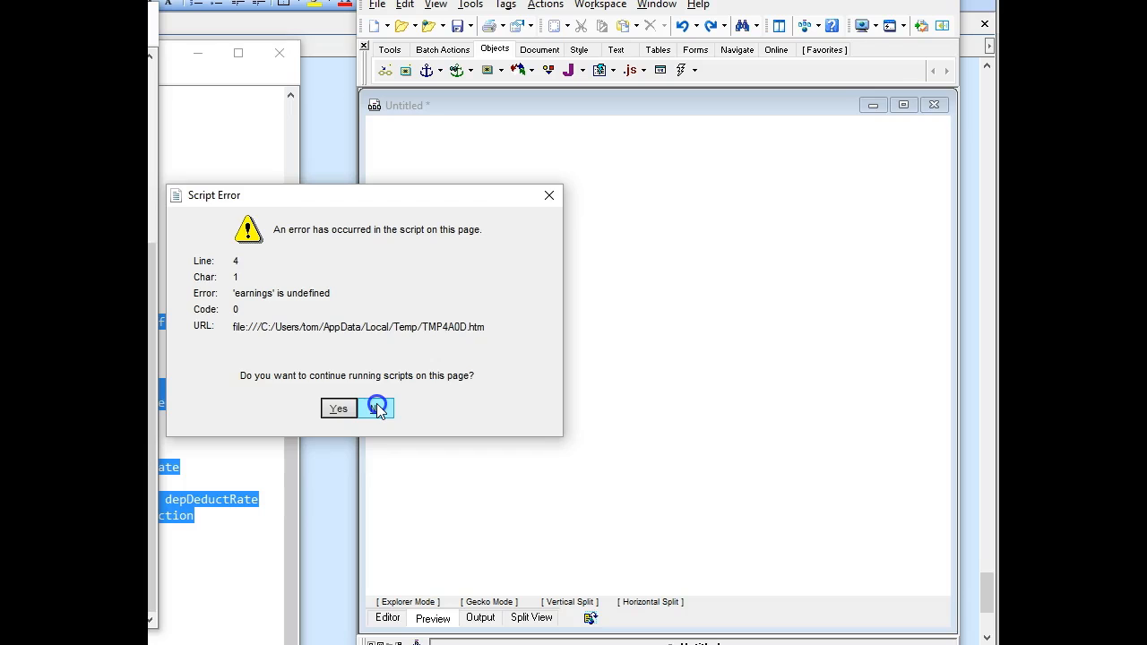
click(377, 407)
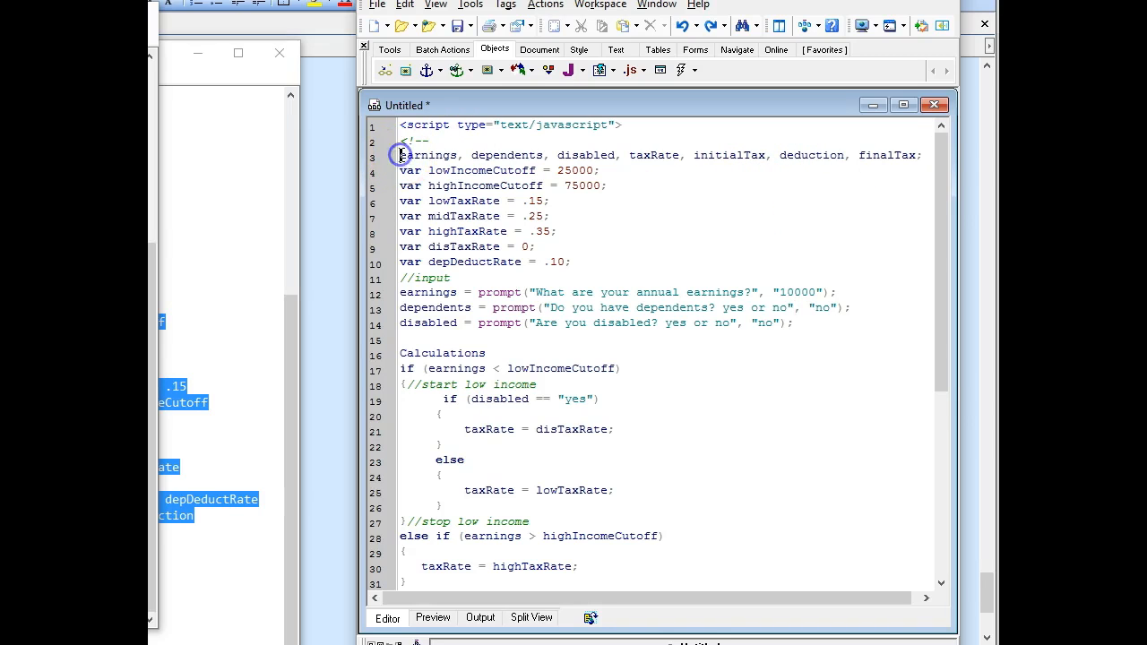
text(var)
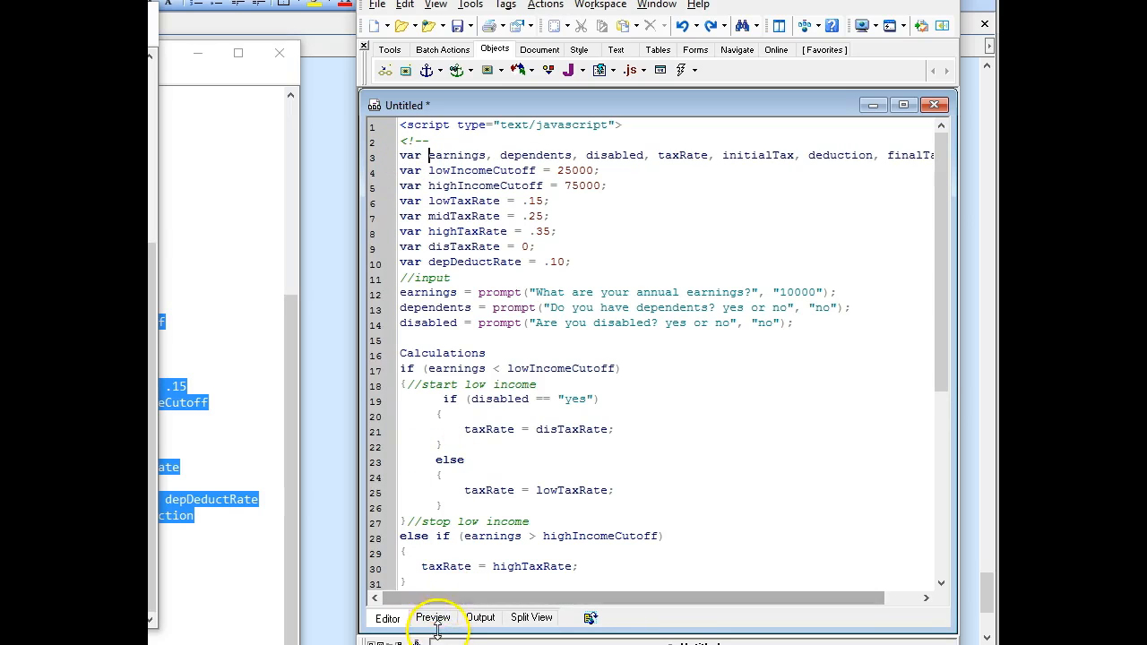
Step: Re-preview, accept earnings 10000 and dependents no, then dismiss the Calculations error
click(432, 618)
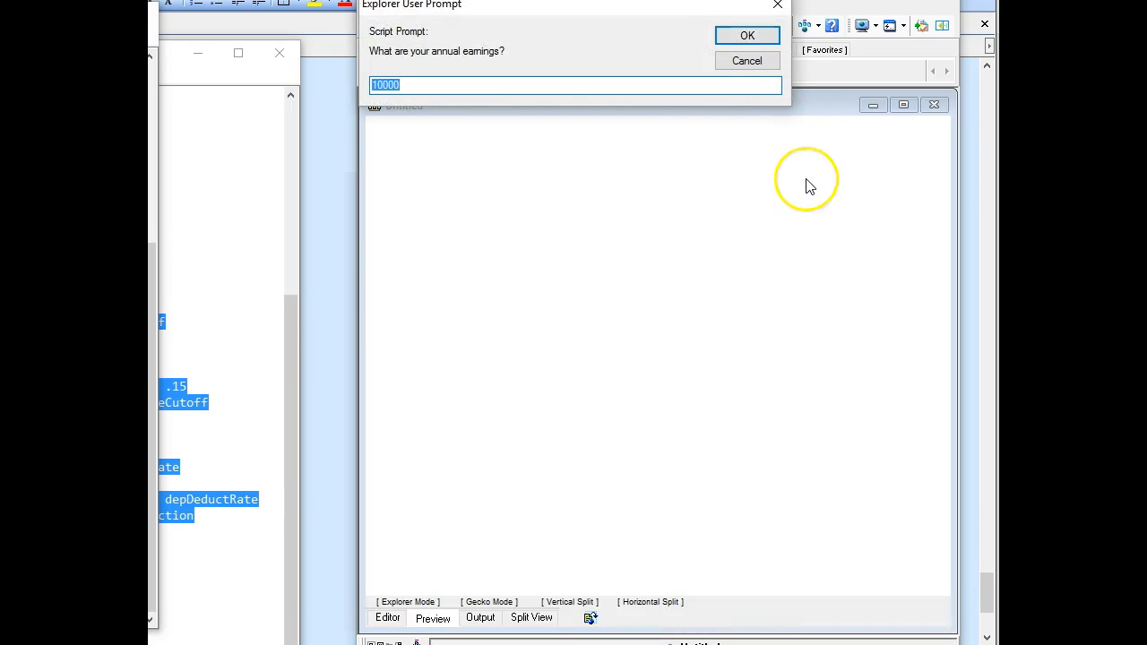
click(747, 35)
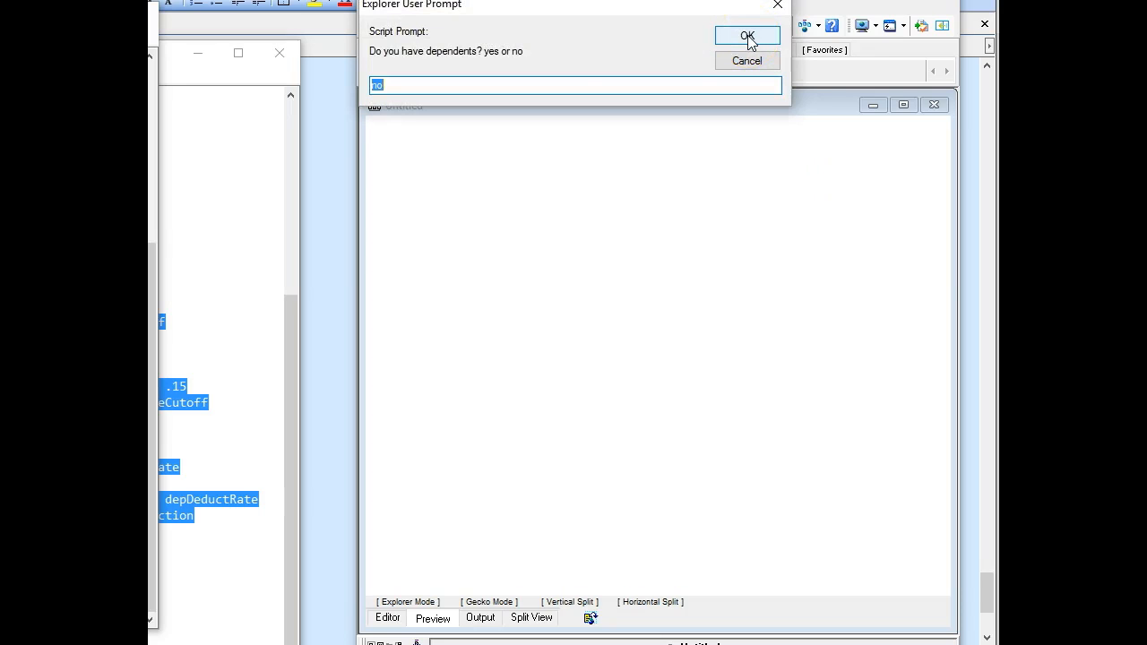
click(748, 36)
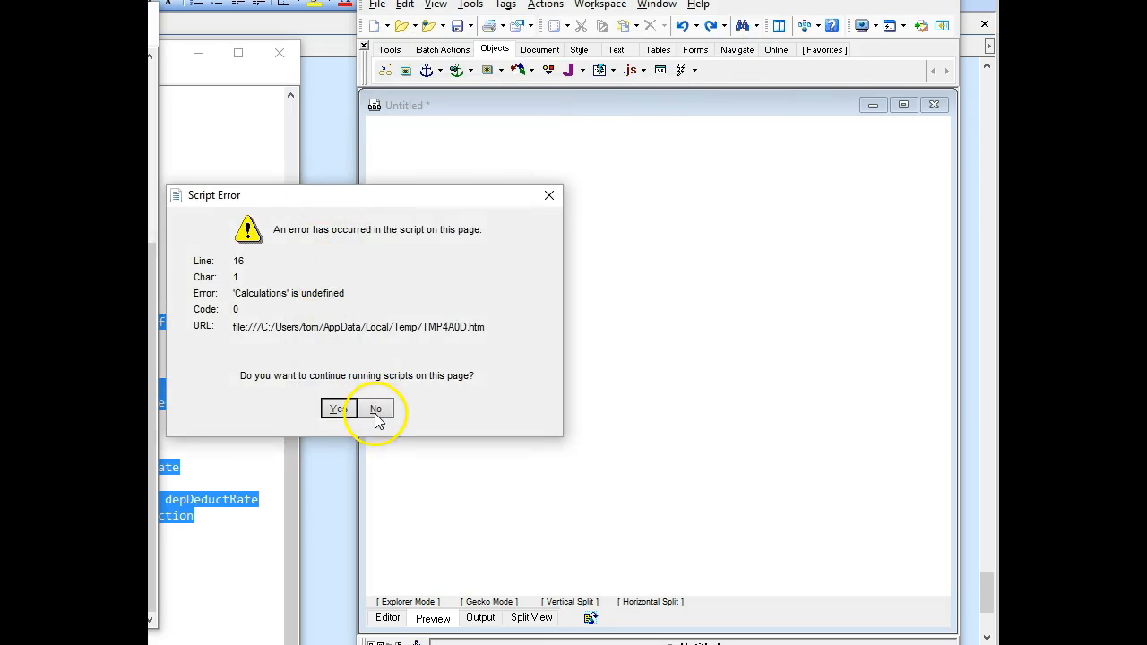
click(373, 408)
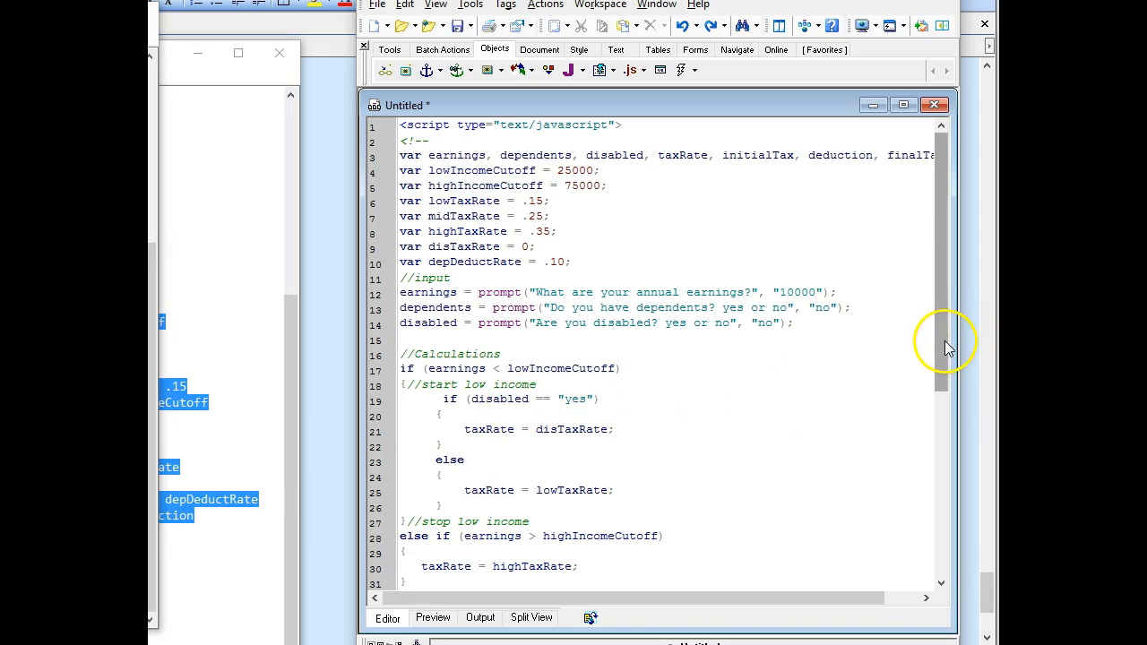
Step: Run the preview with 10000 earnings and default answers; deduction reads undefined, final tax NaN
scroll(down, 3)
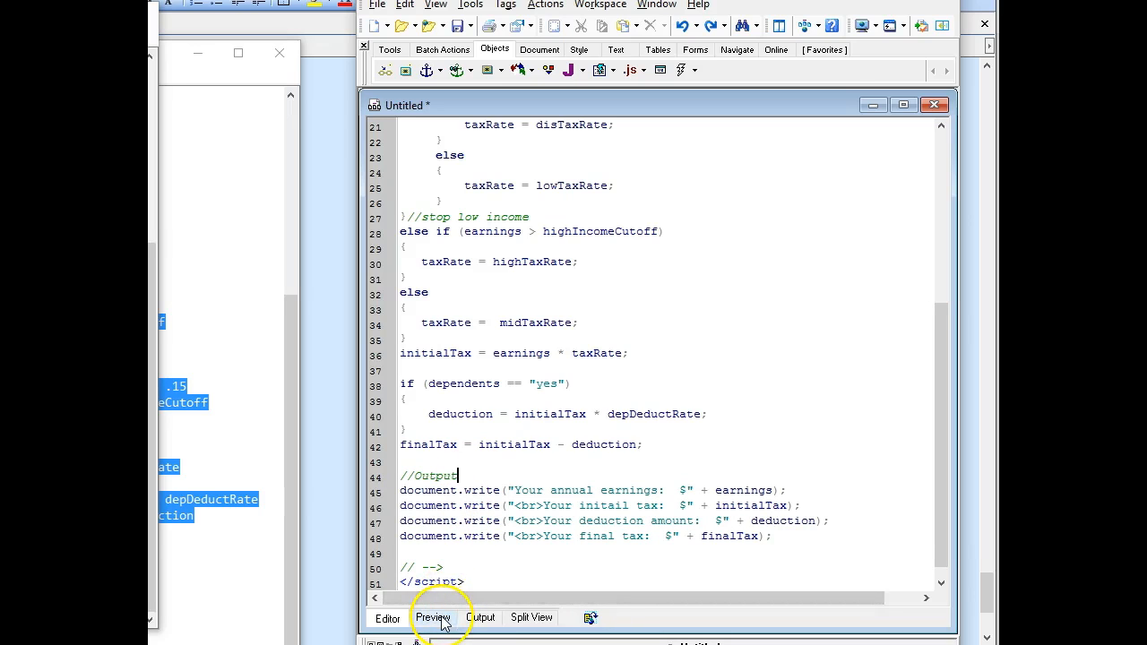
click(433, 618)
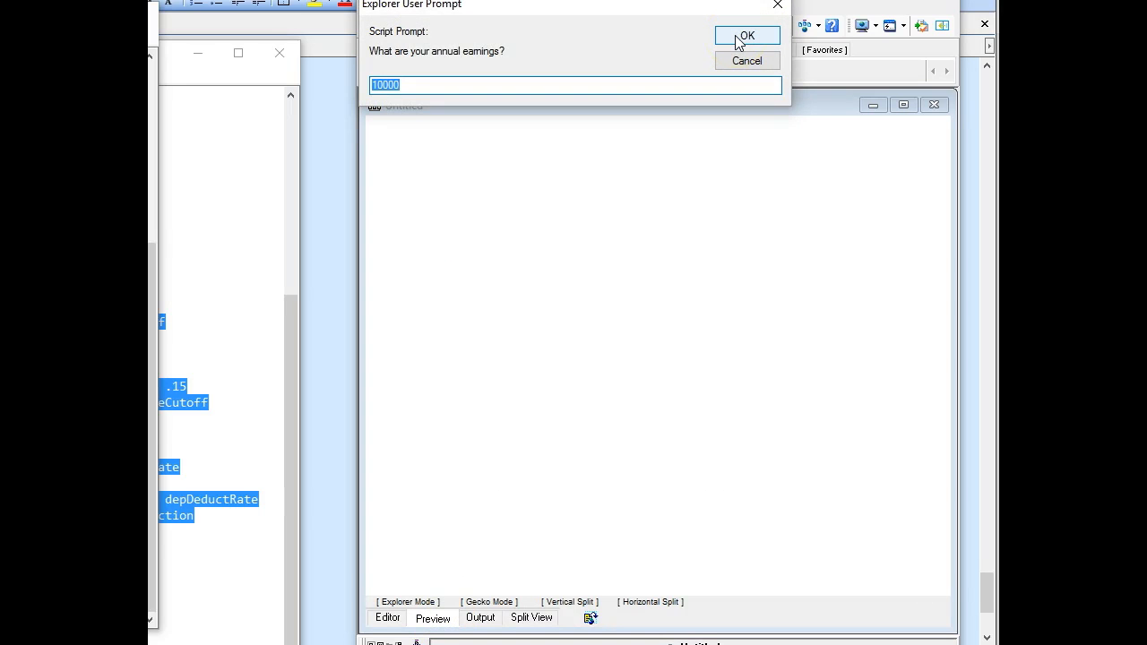
click(747, 36)
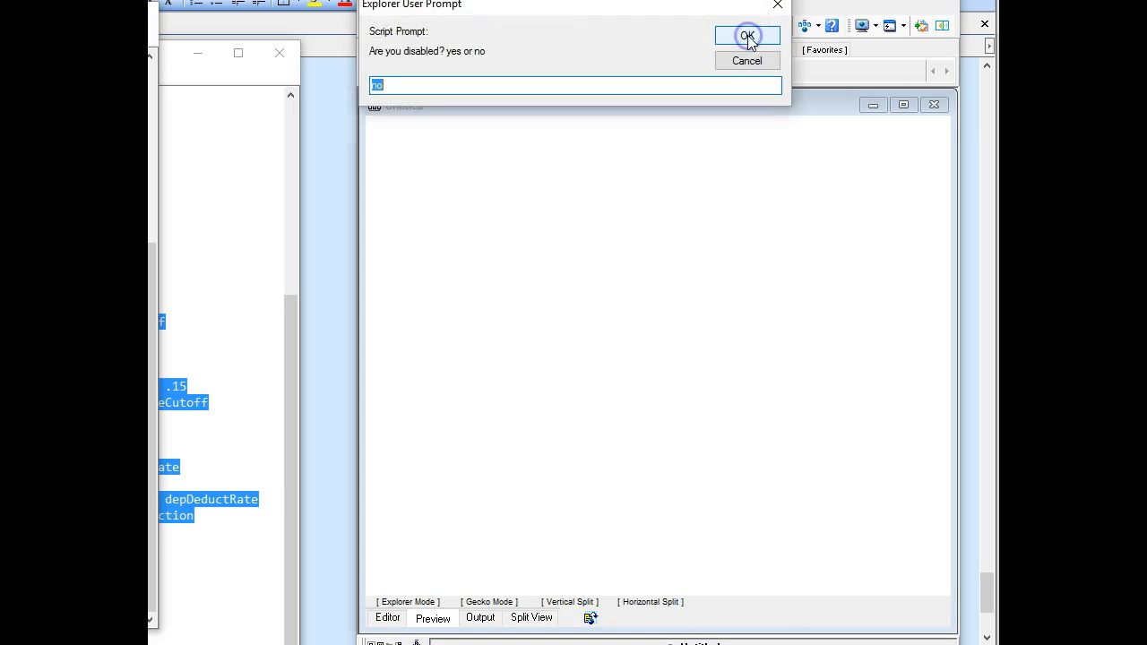
click(746, 36)
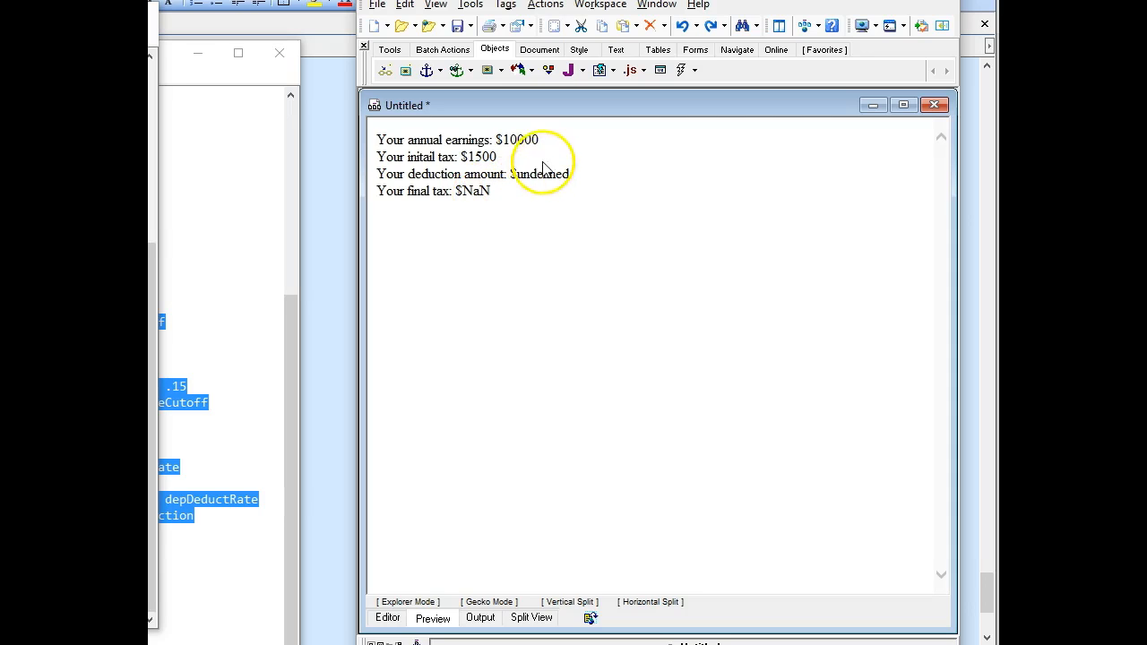
mouse_move(471, 190)
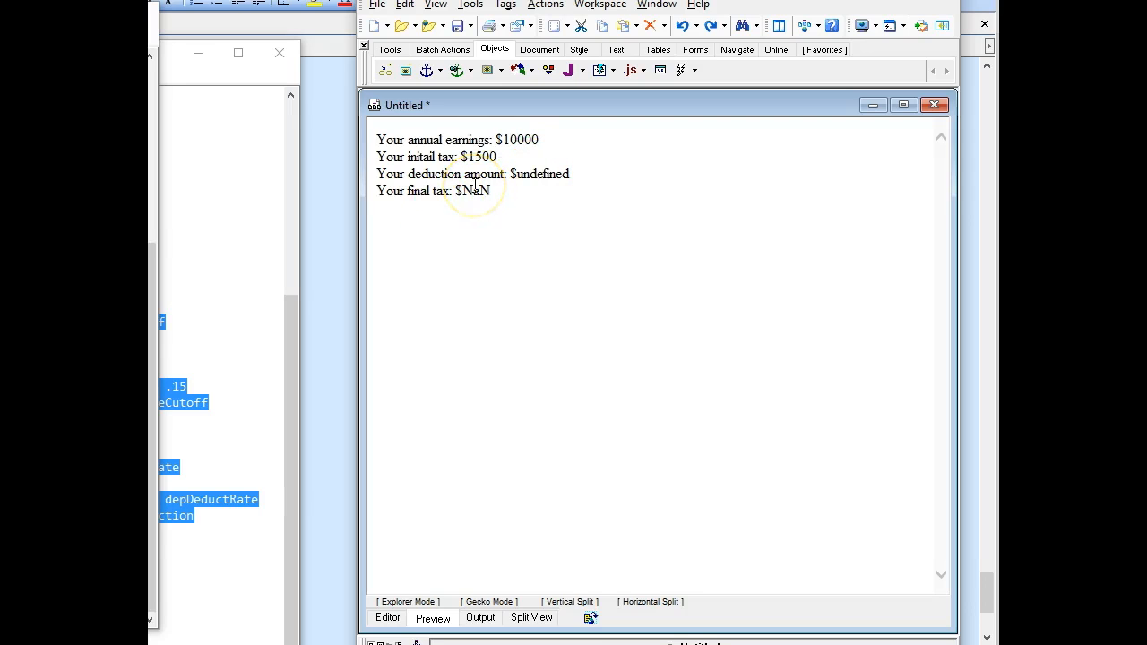
mouse_move(523, 178)
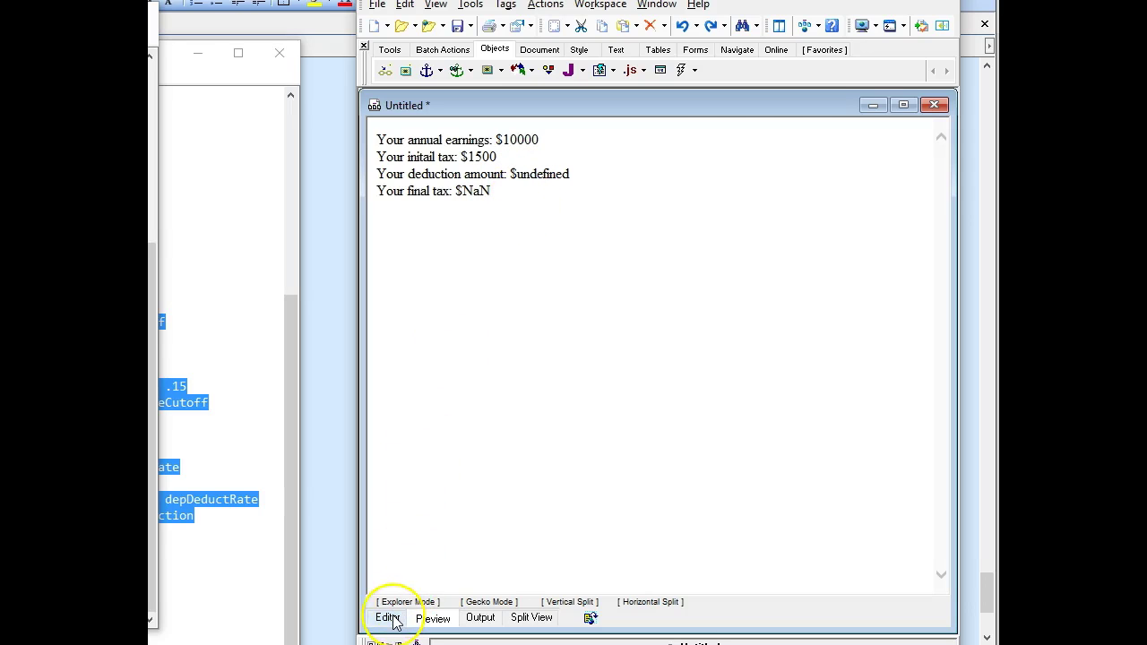
Step: Return to the Editor to review the calculator's script source
click(383, 618)
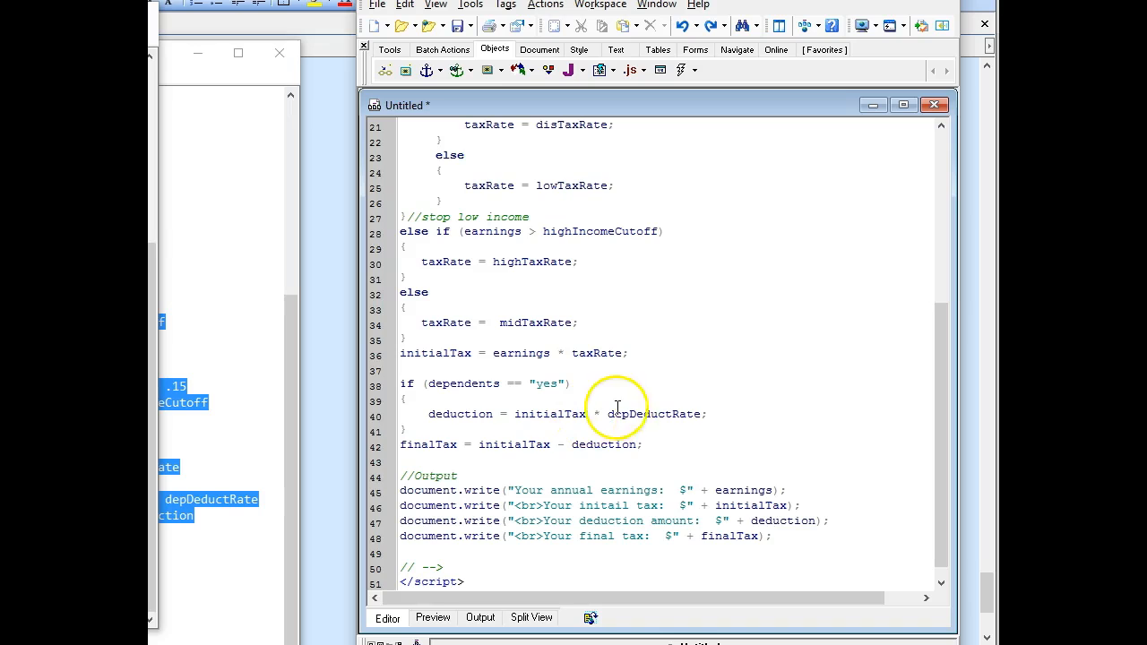
mouse_move(573, 421)
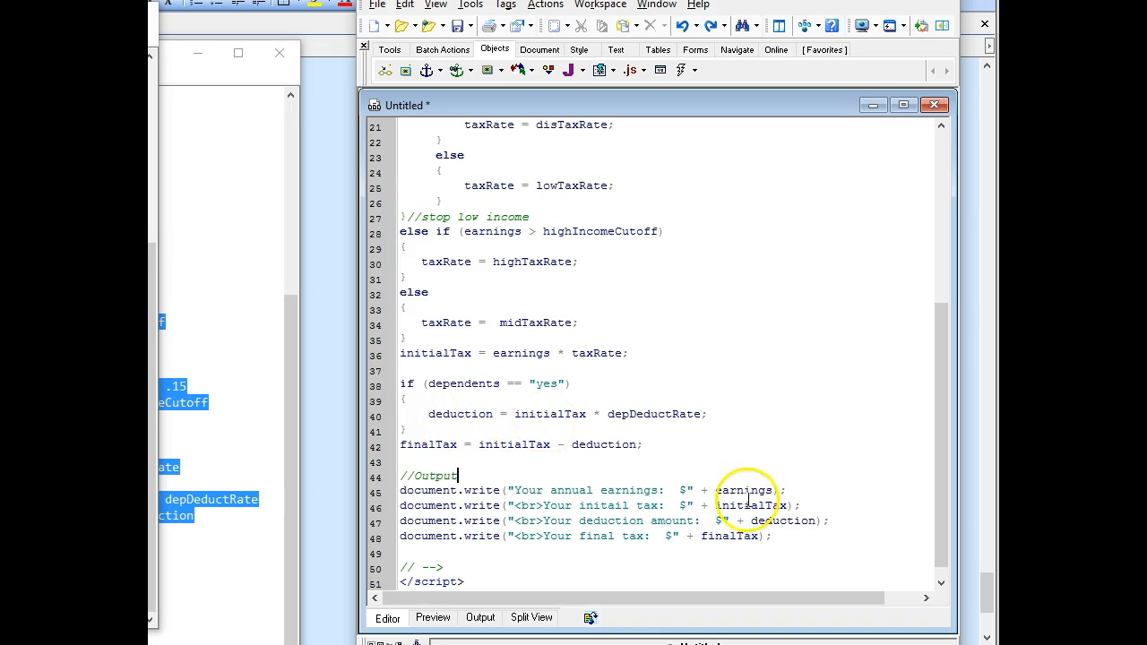
mouse_move(574, 459)
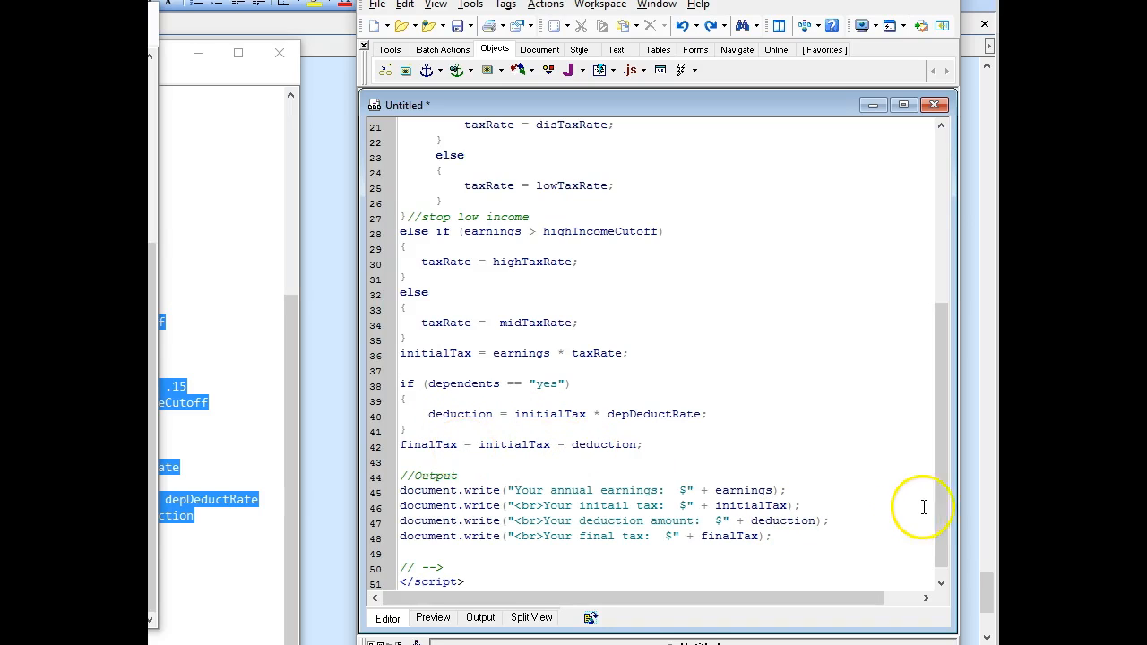
mouse_move(945, 508)
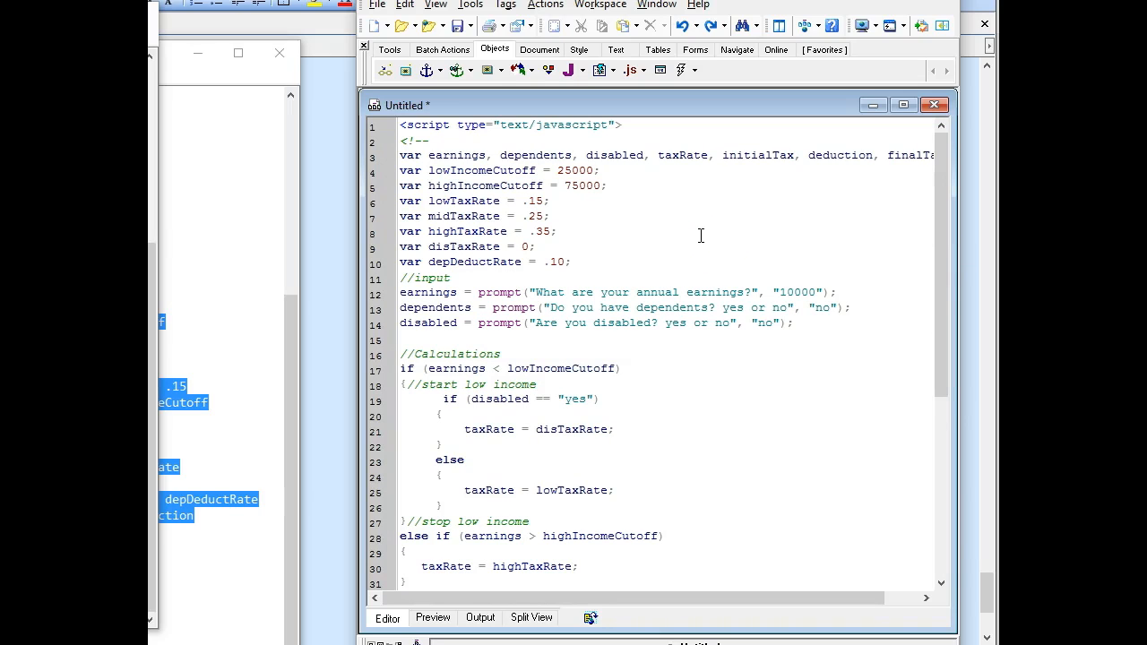
mouse_move(691, 238)
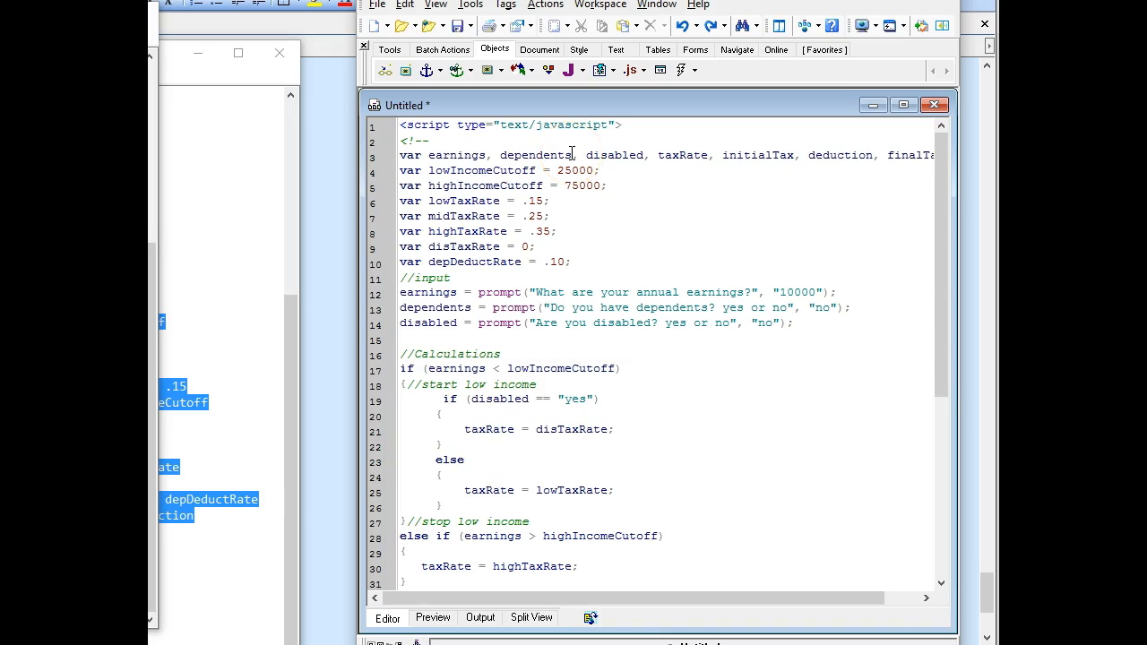
Step: Edit the declarations to add a 'deductions = 0' variable, then select variable names for editing
click(541, 155)
text(var)
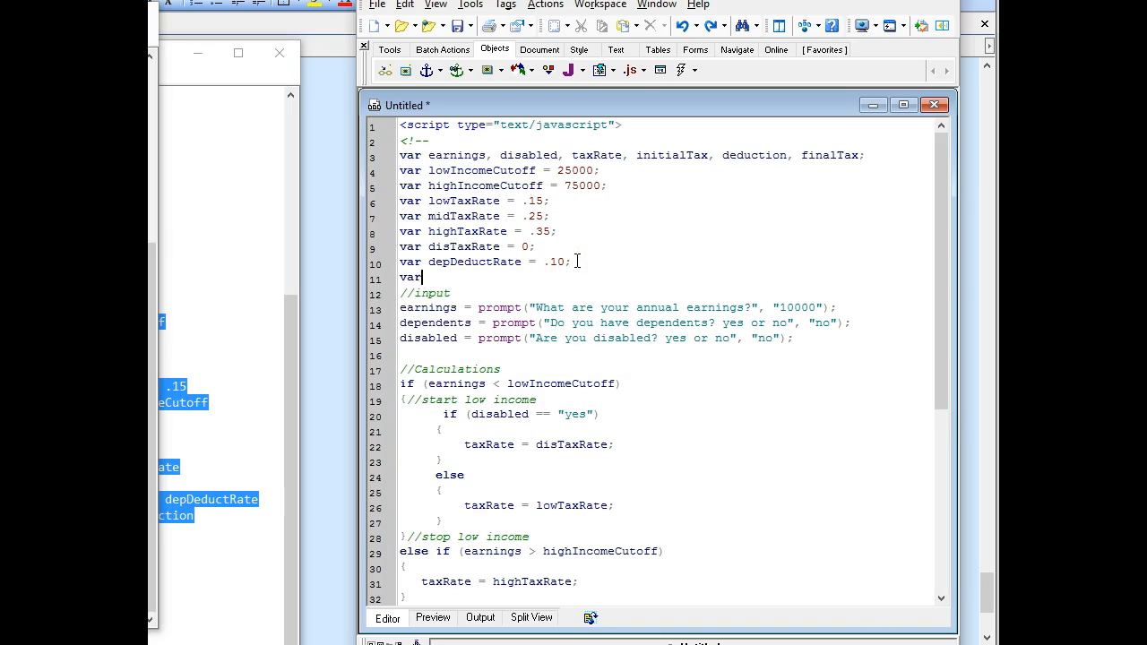
text(document.write("Your annual earnings:  $" + earnings);)
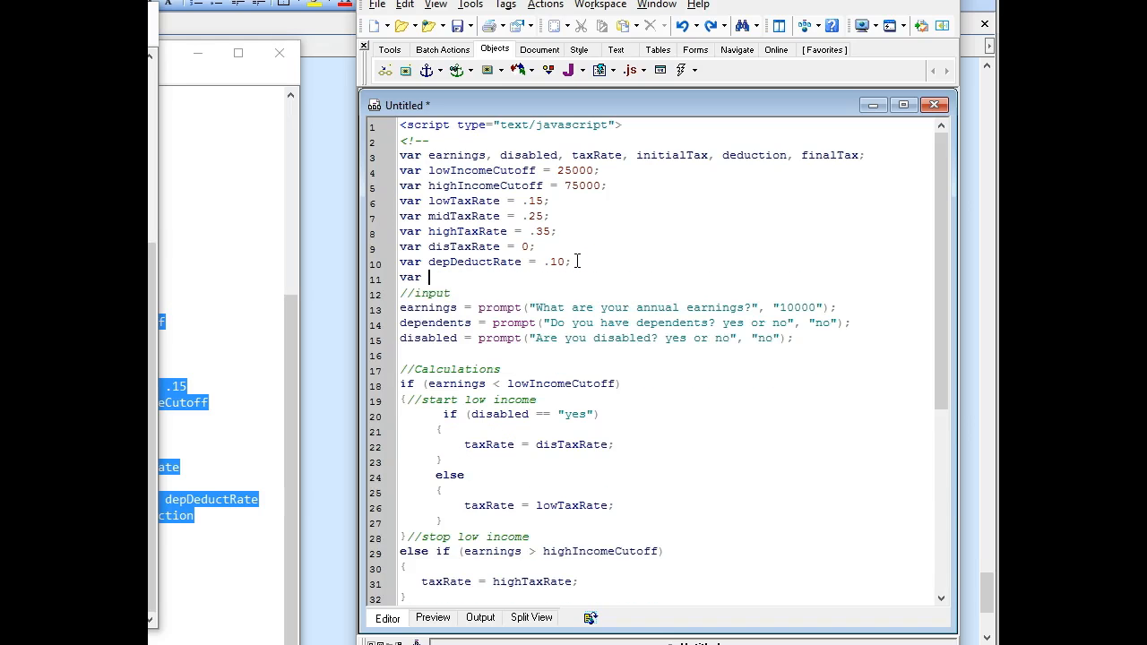
text(dedu)
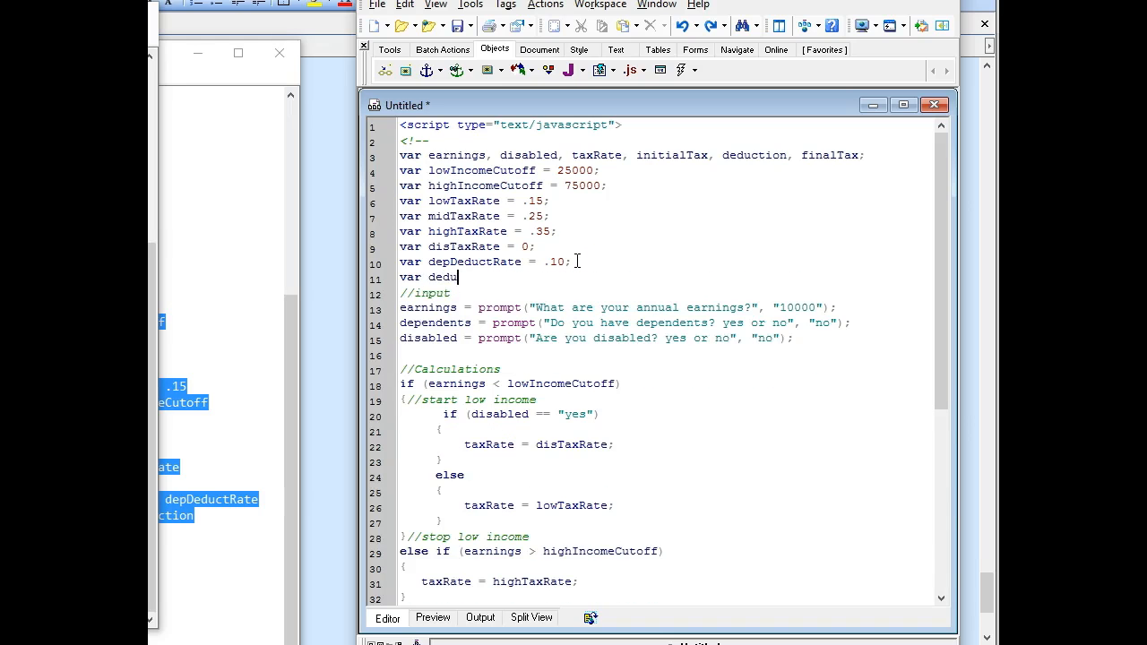
text(cttion)
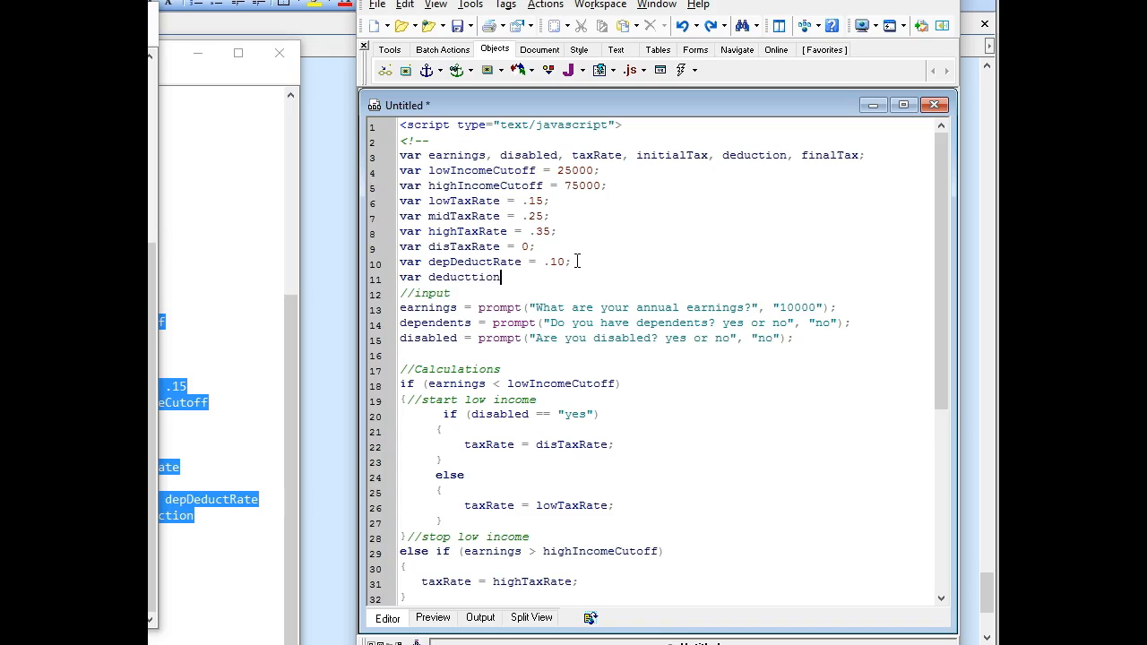
text(s =)
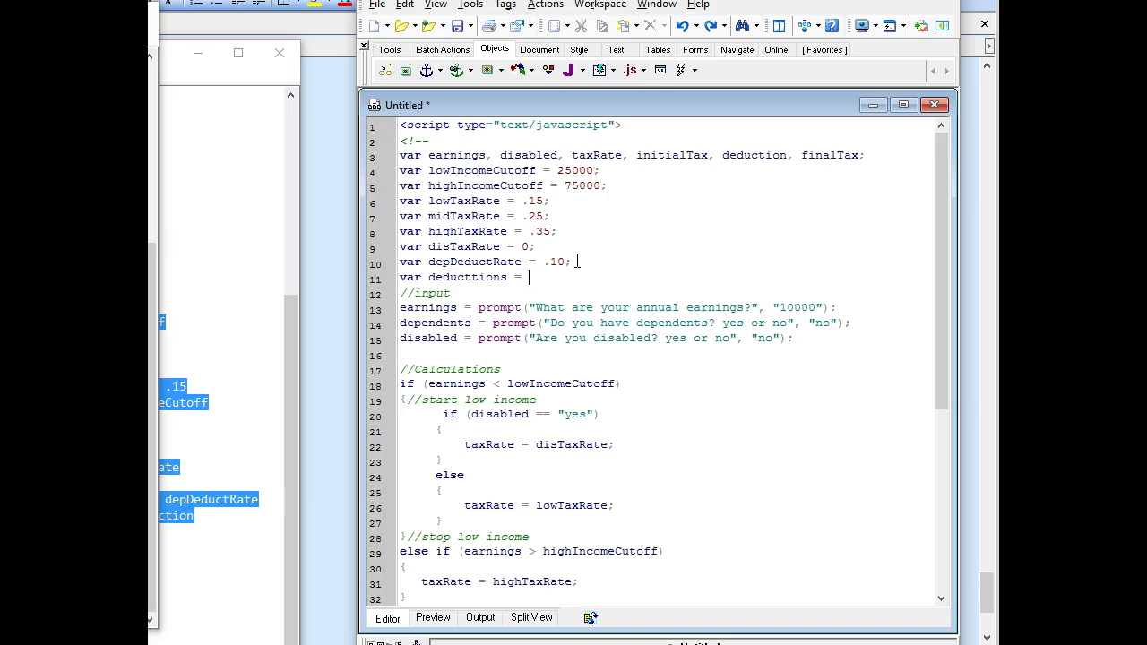
text(0;)
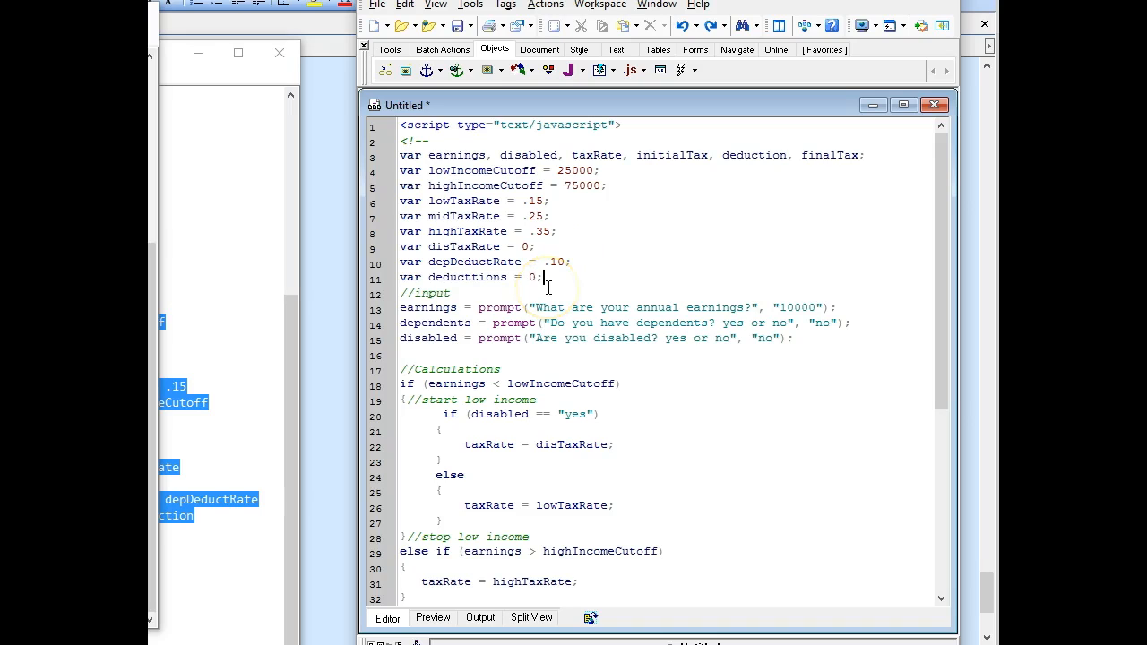
mouse_move(946, 315)
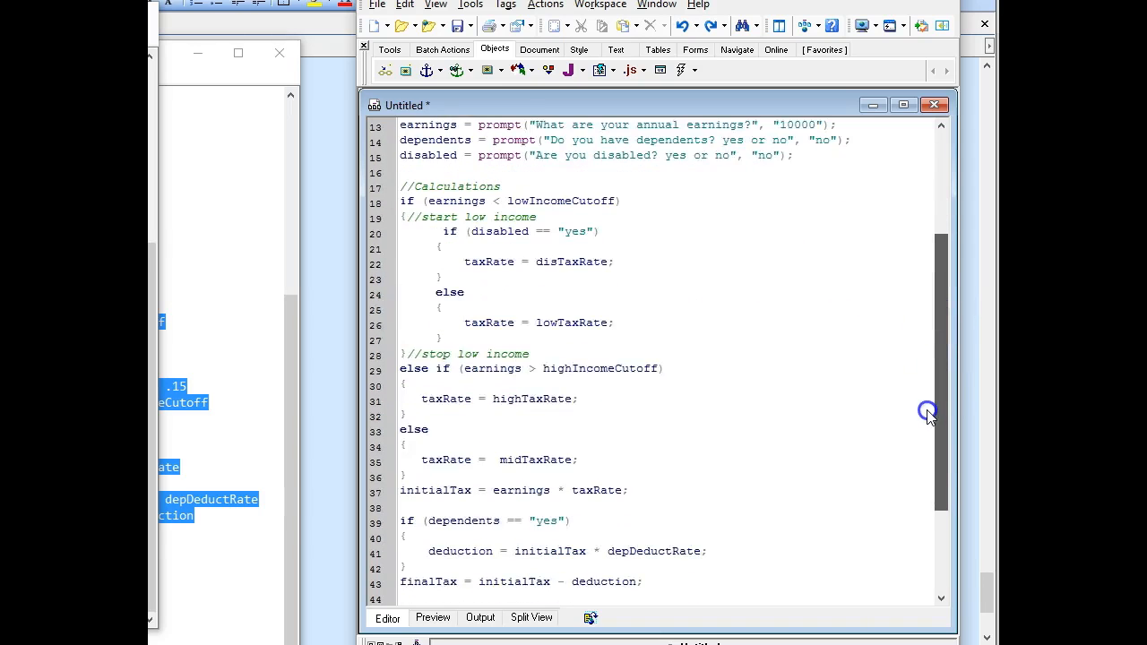
scroll(down, 3)
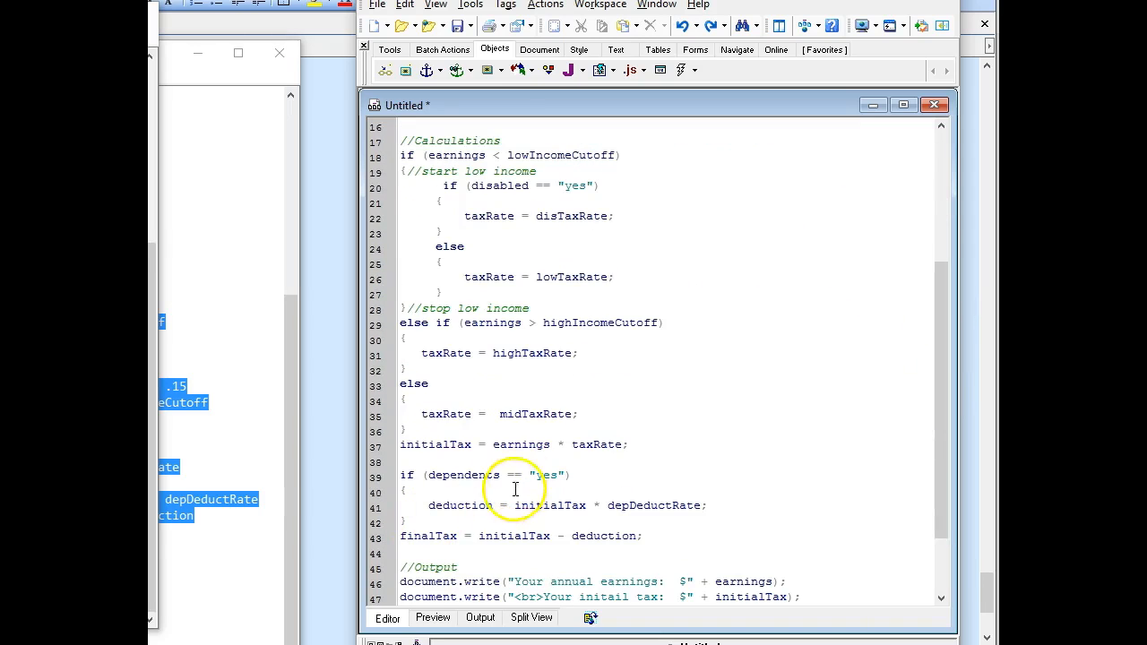
double_click(459, 506)
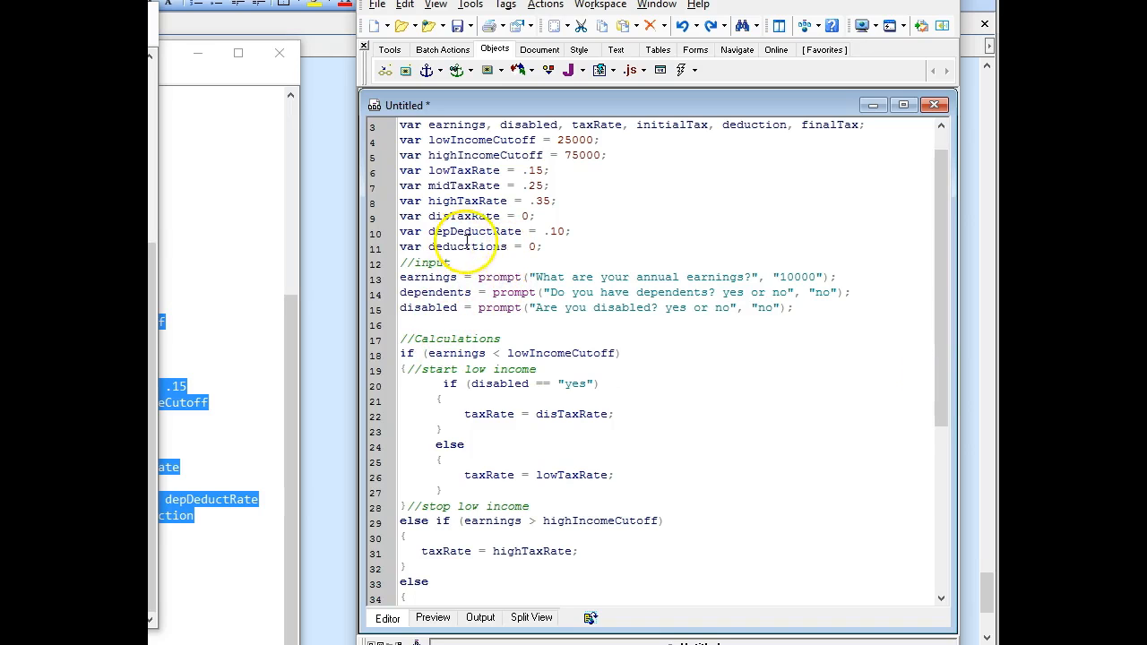
double_click(469, 247)
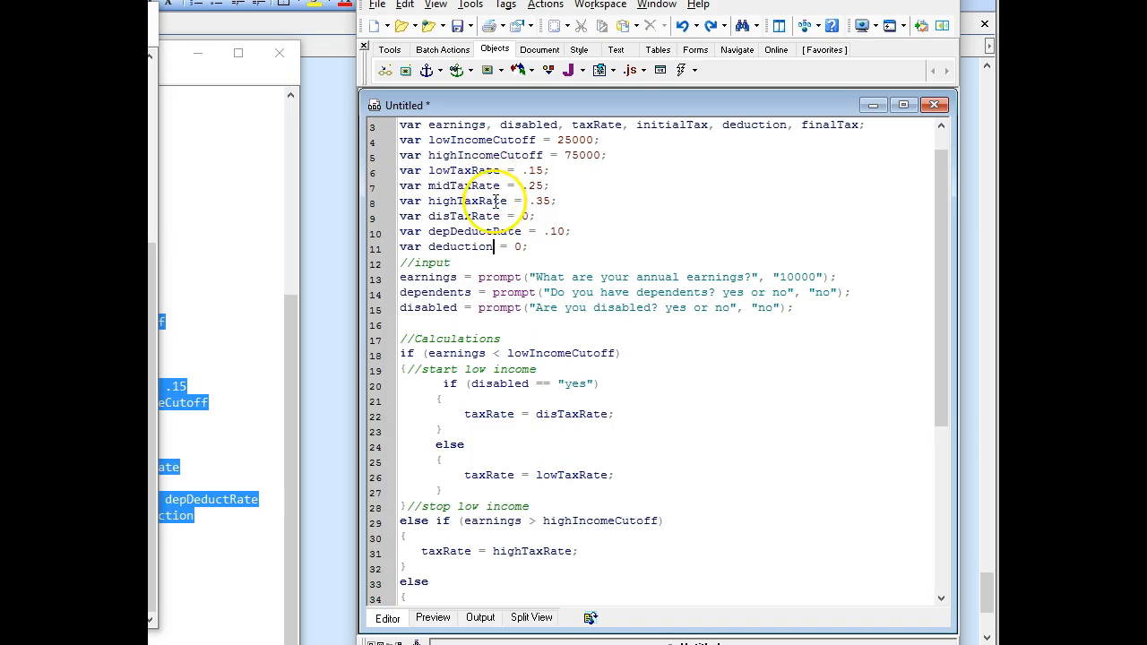
Step: Preview the updated calculator, accepting 10000 earnings and 'no' for dependents
click(432, 618)
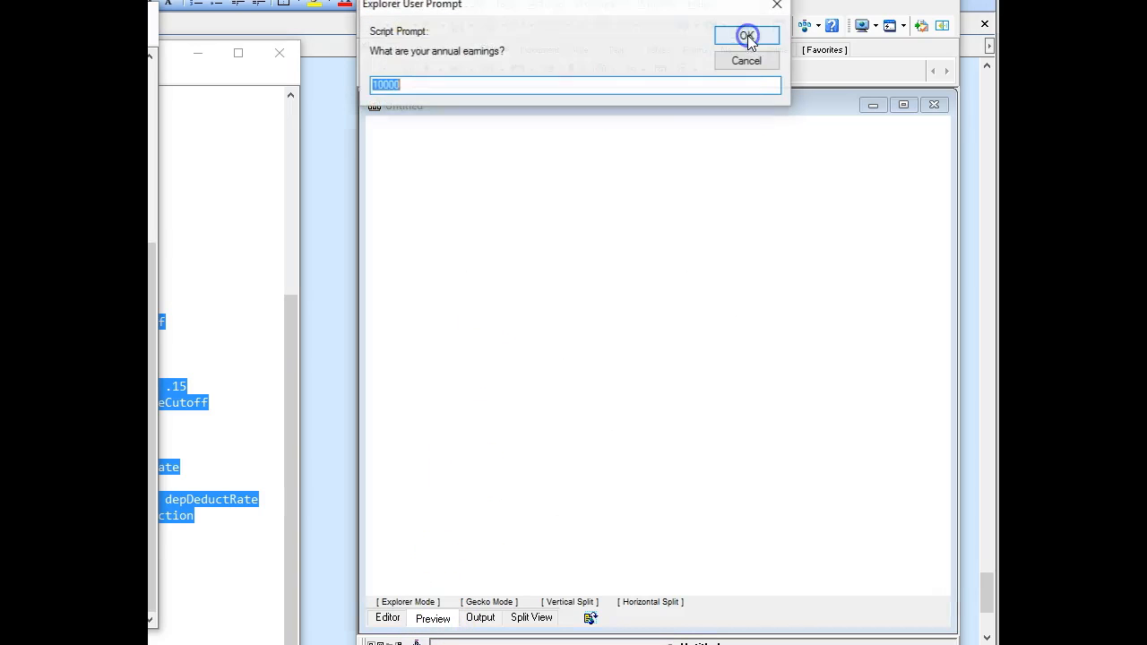
click(745, 36)
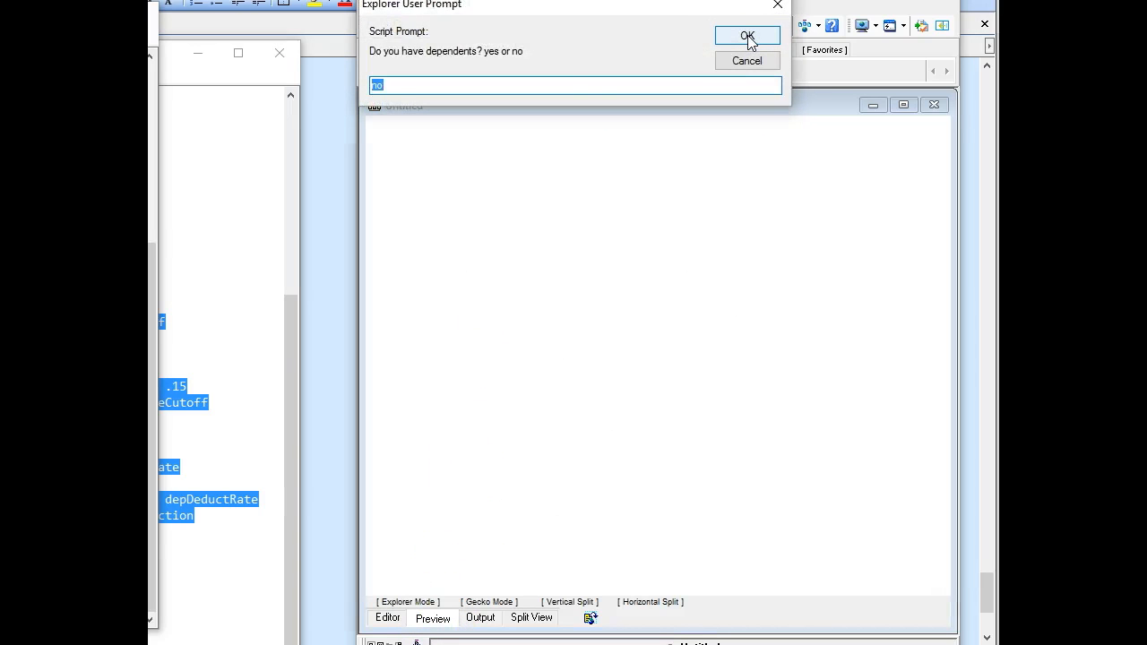
click(747, 35)
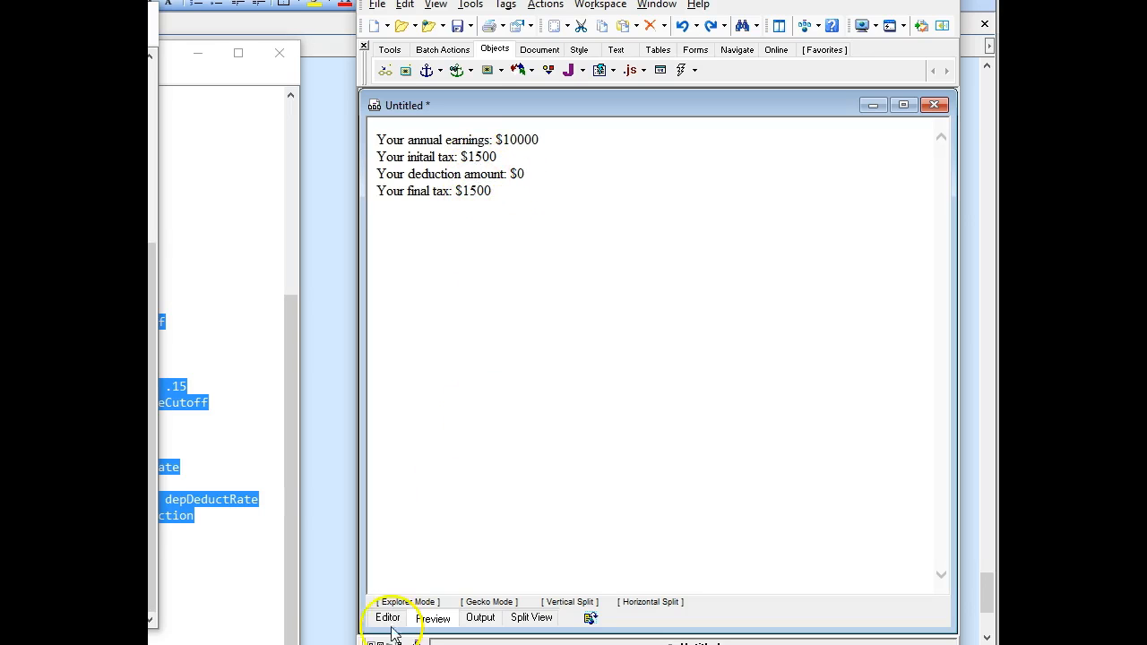
Step: Rerun the preview with 10000 earnings and 'no' answers, now showing a $0 deduction
click(387, 619)
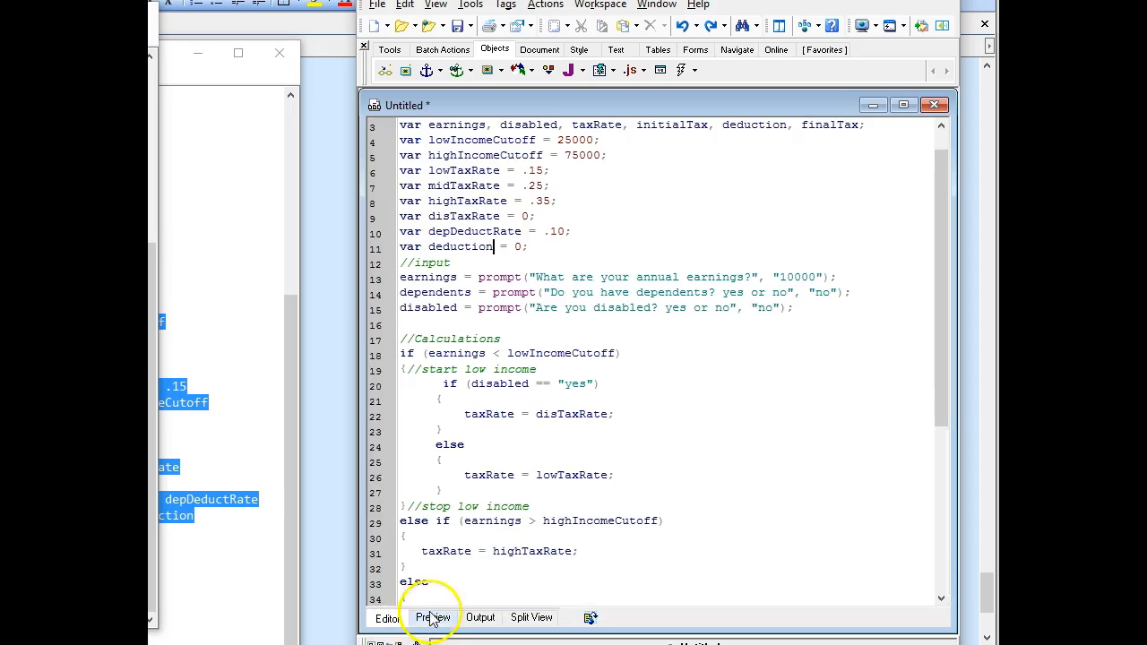
click(433, 618)
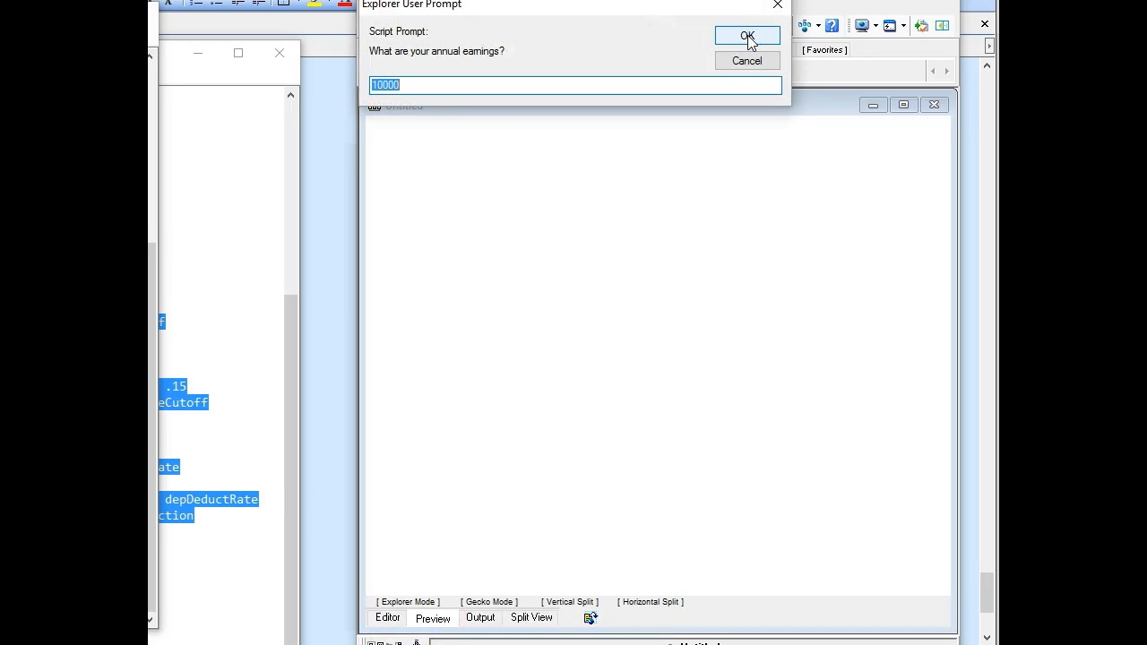
click(747, 36)
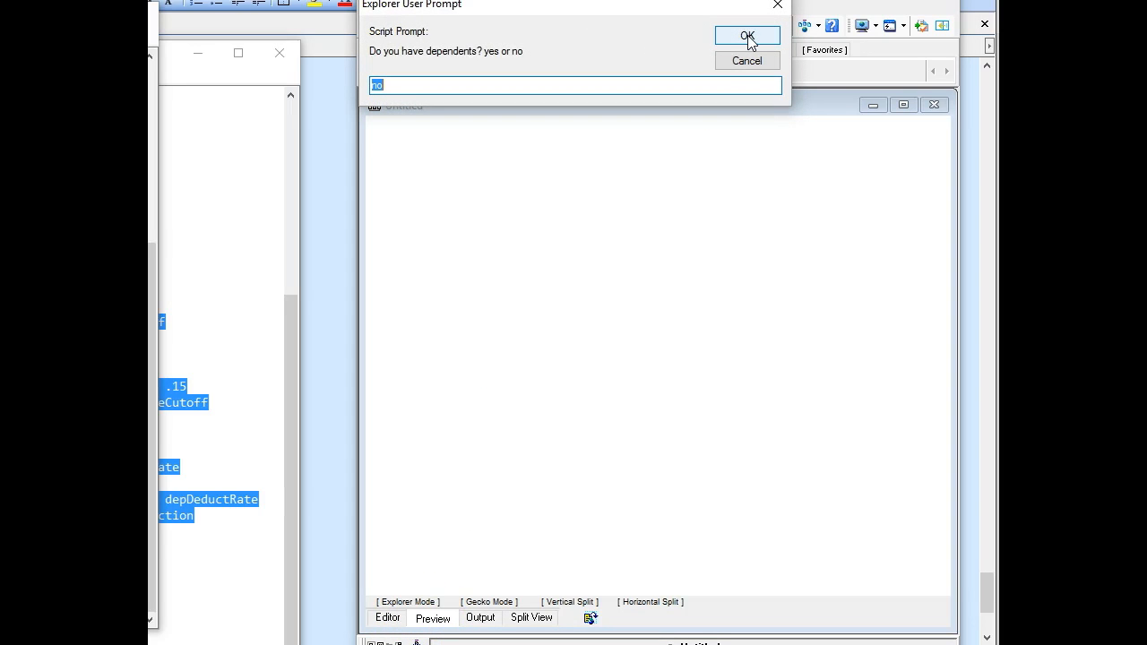
click(746, 36)
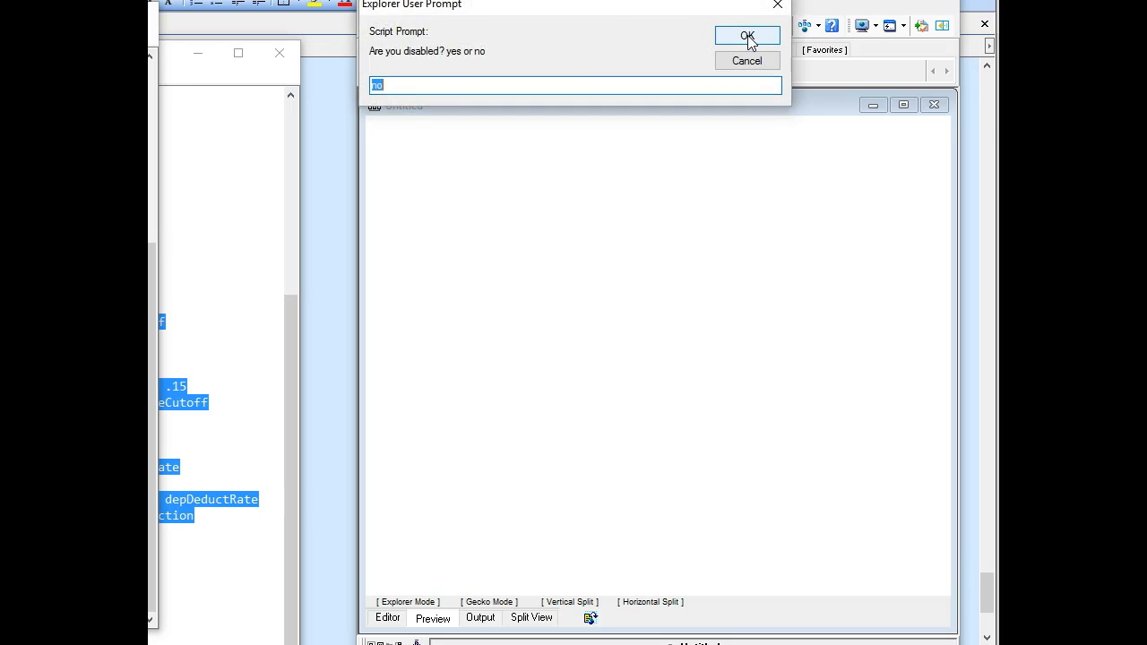
click(746, 35)
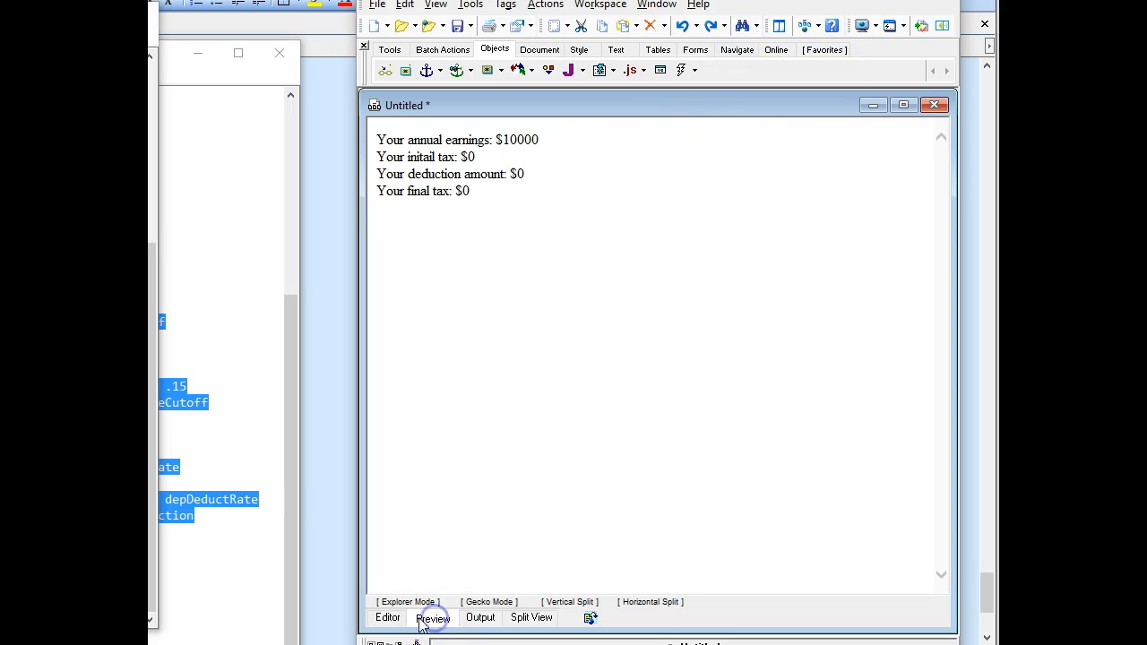
Step: Test 1000000 earnings with dependents 'yes' and not disabled, getting $315000 final tax
click(434, 619)
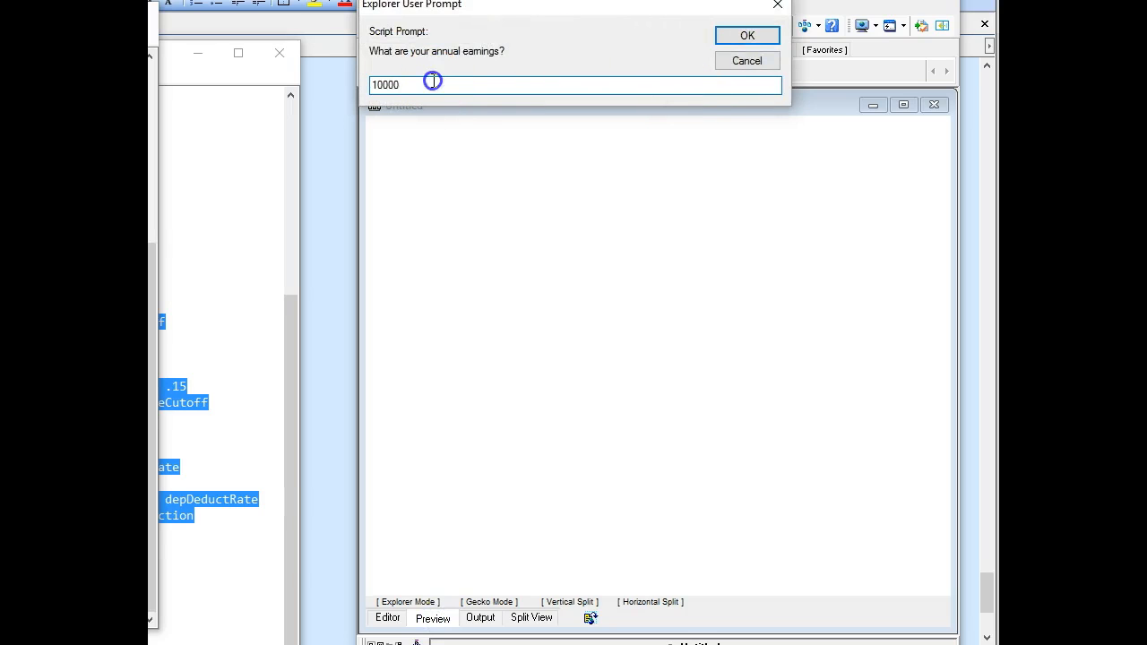
click(432, 82)
text(00)
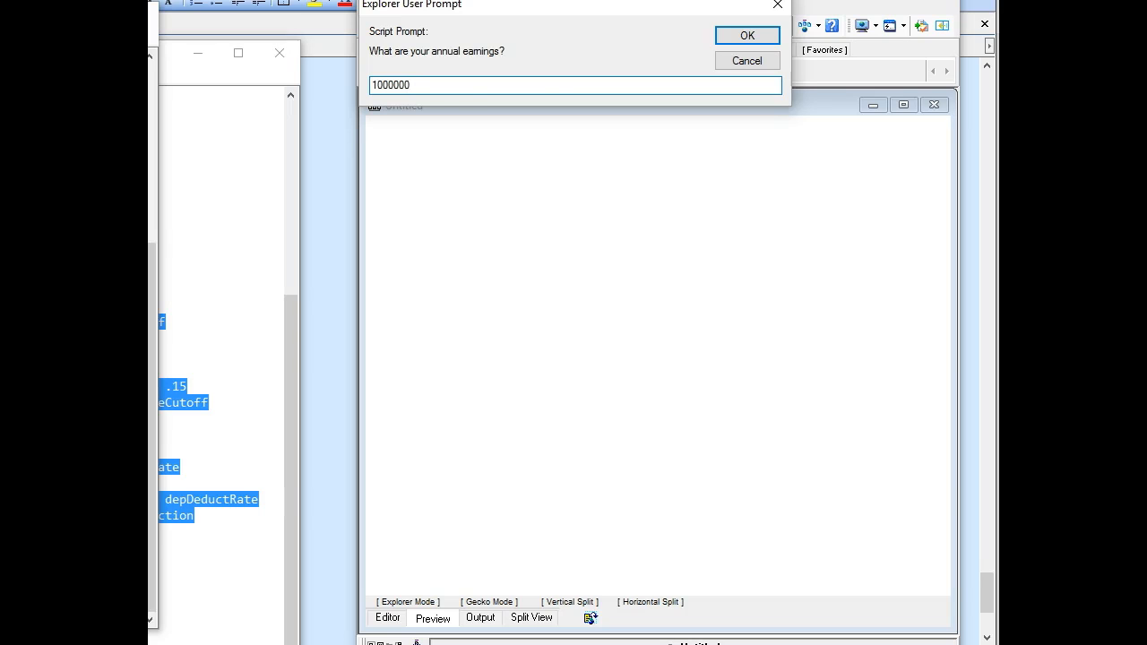
click(748, 35)
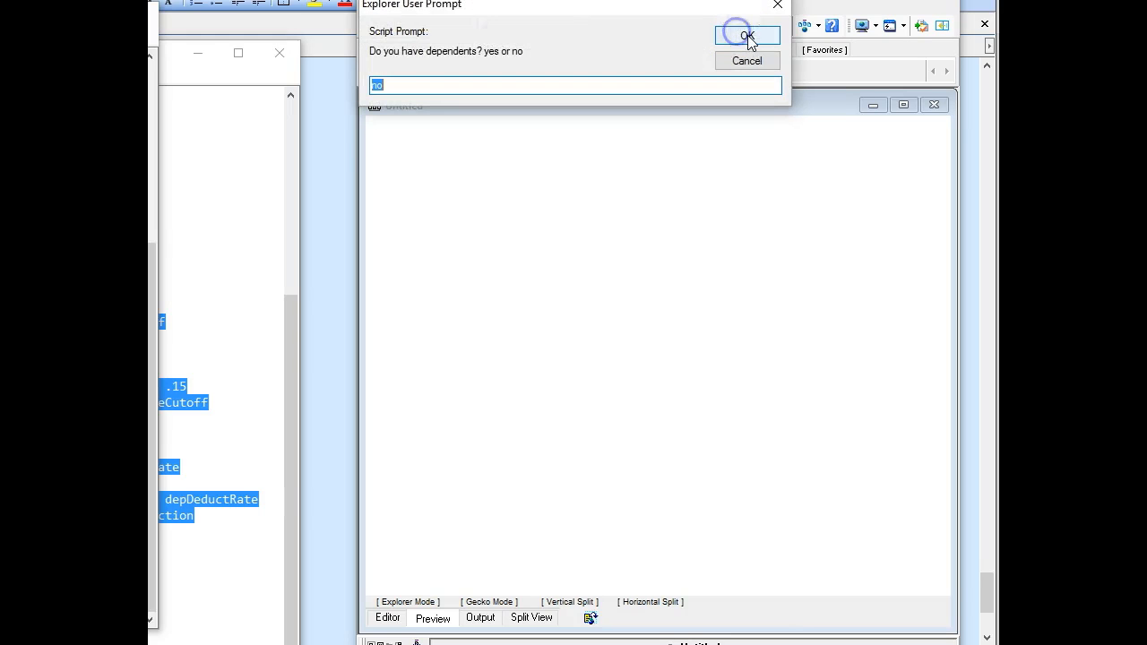
click(746, 35)
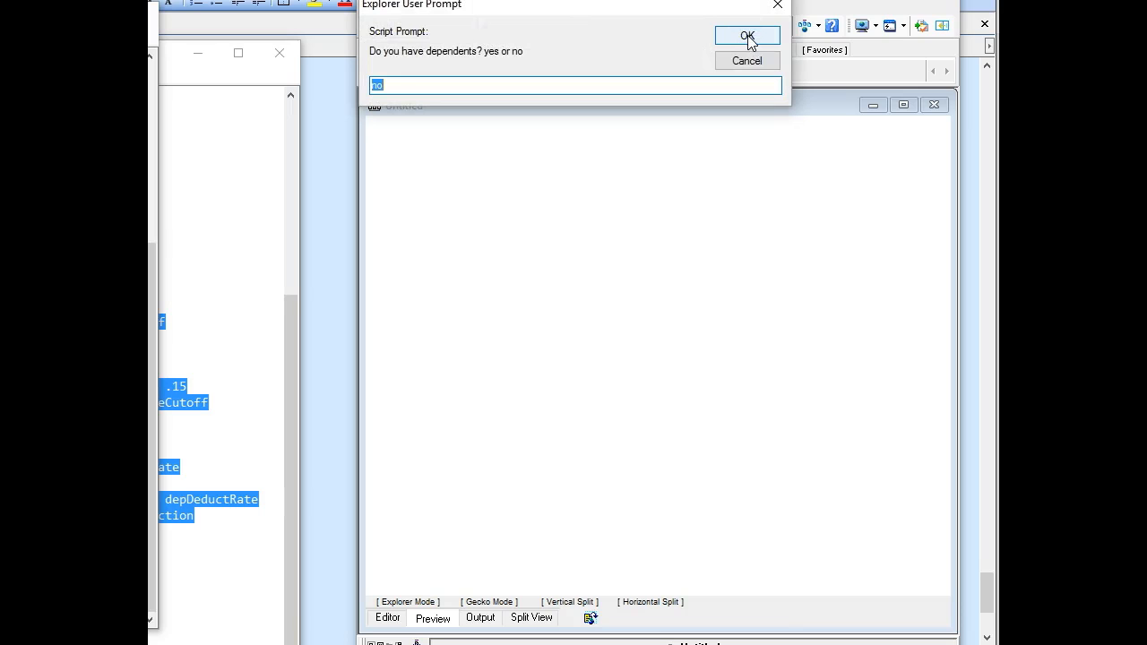
text(yes)
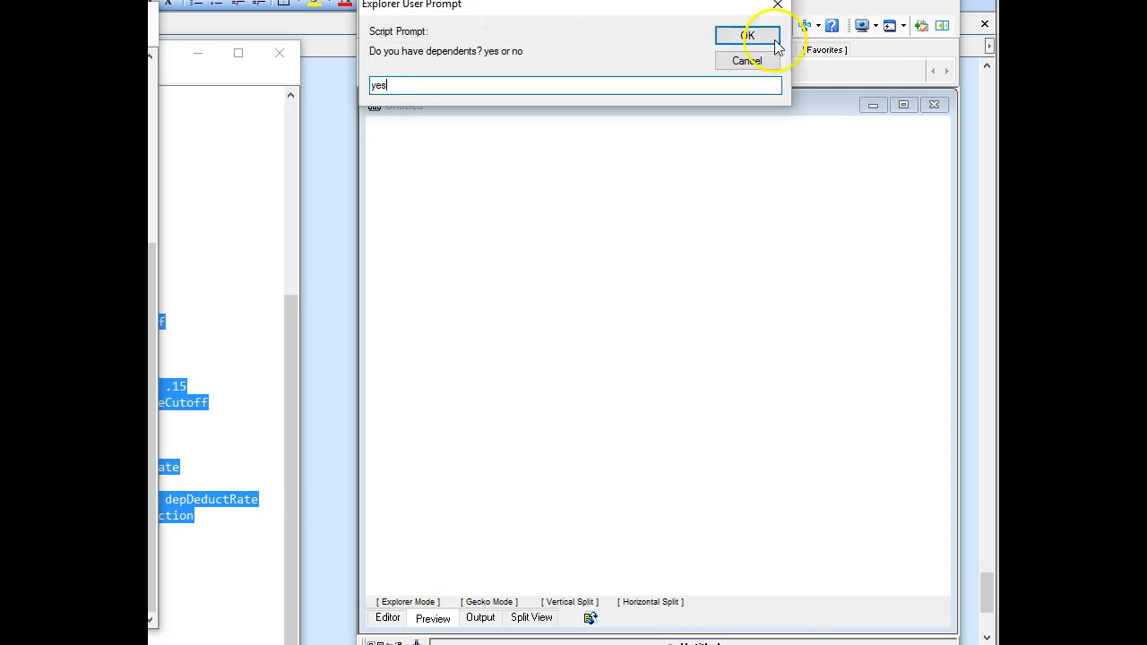
click(747, 35)
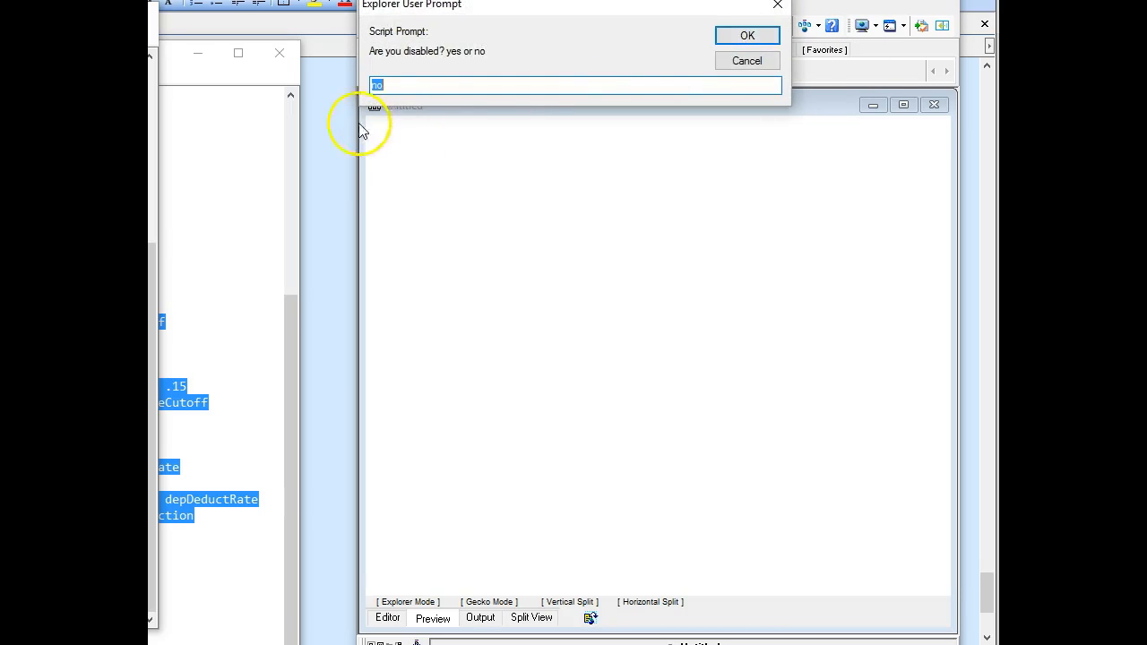
mouse_move(445, 59)
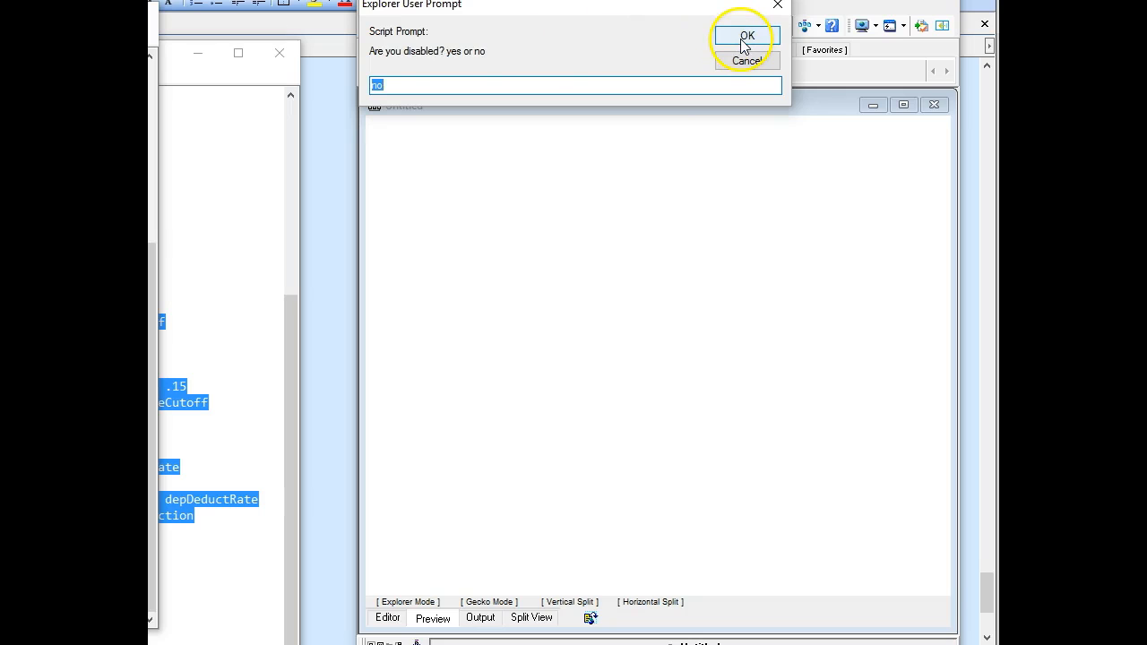
click(747, 35)
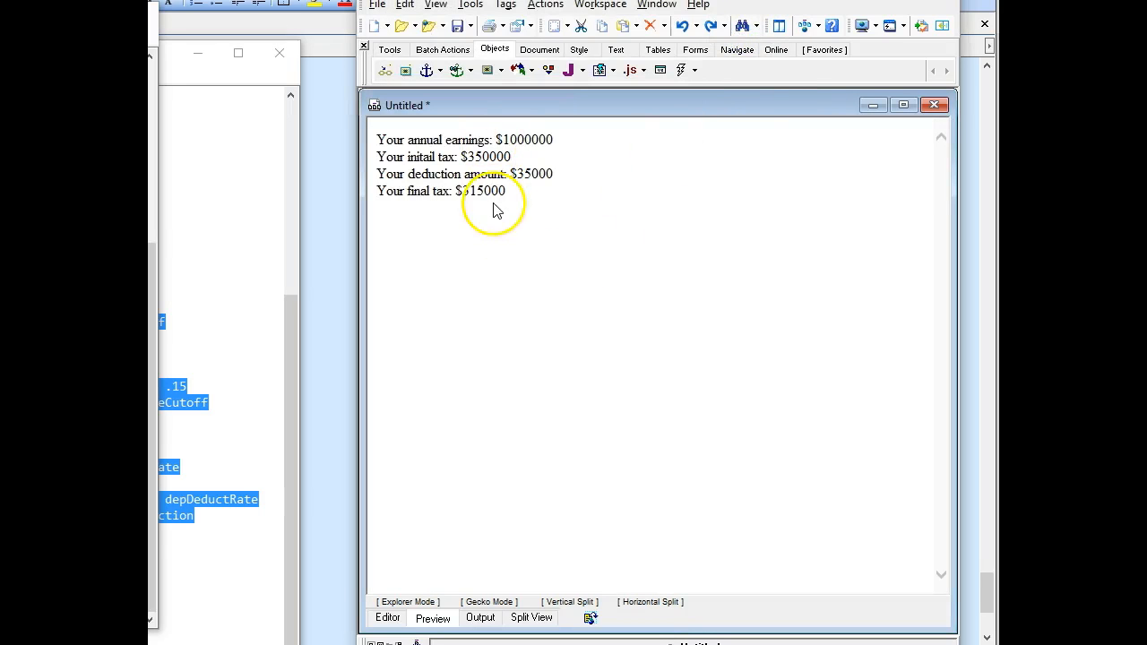
click(386, 618)
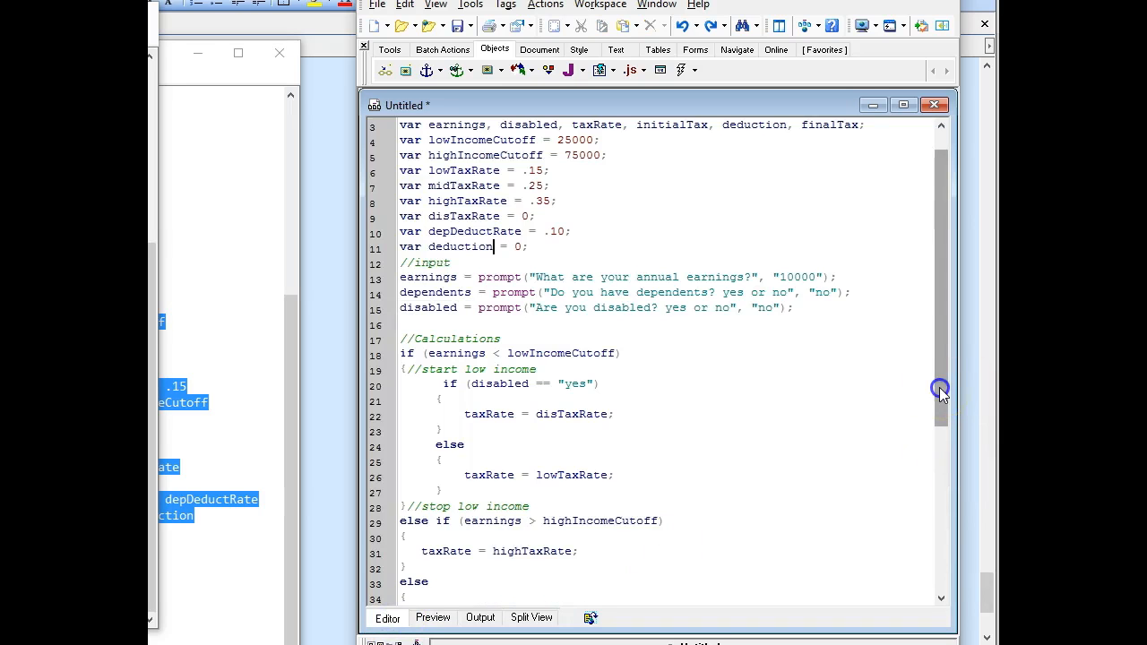
Step: Move the 'Are you disabled? yes or no' prompt under the //start low income comment
scroll(down, 3)
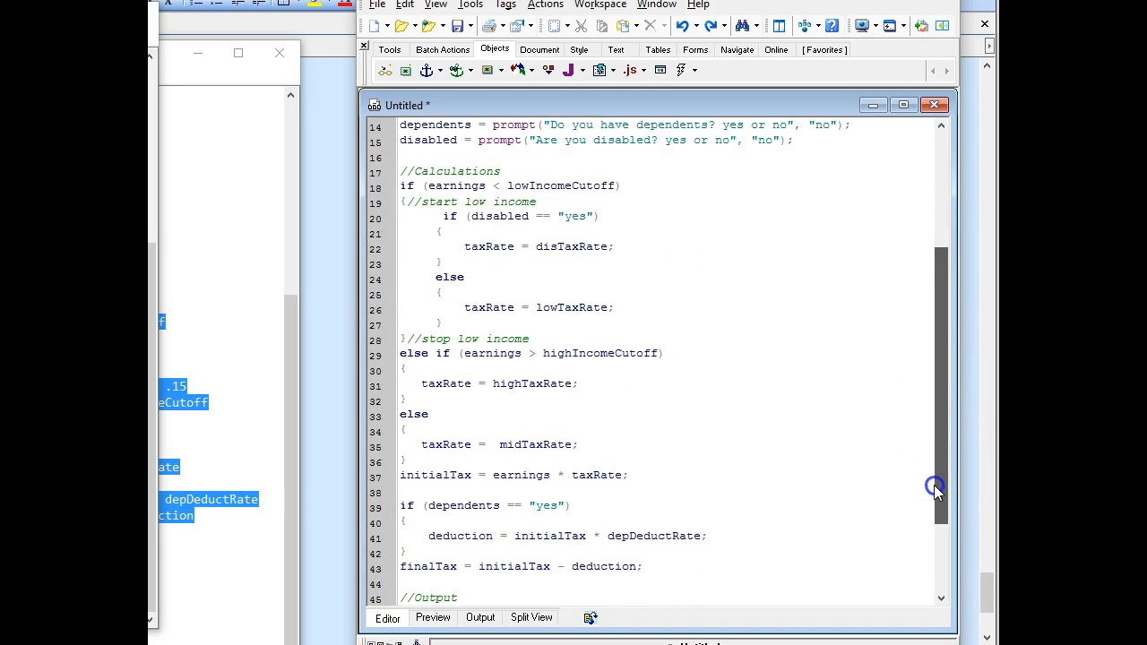
scroll(down, 3)
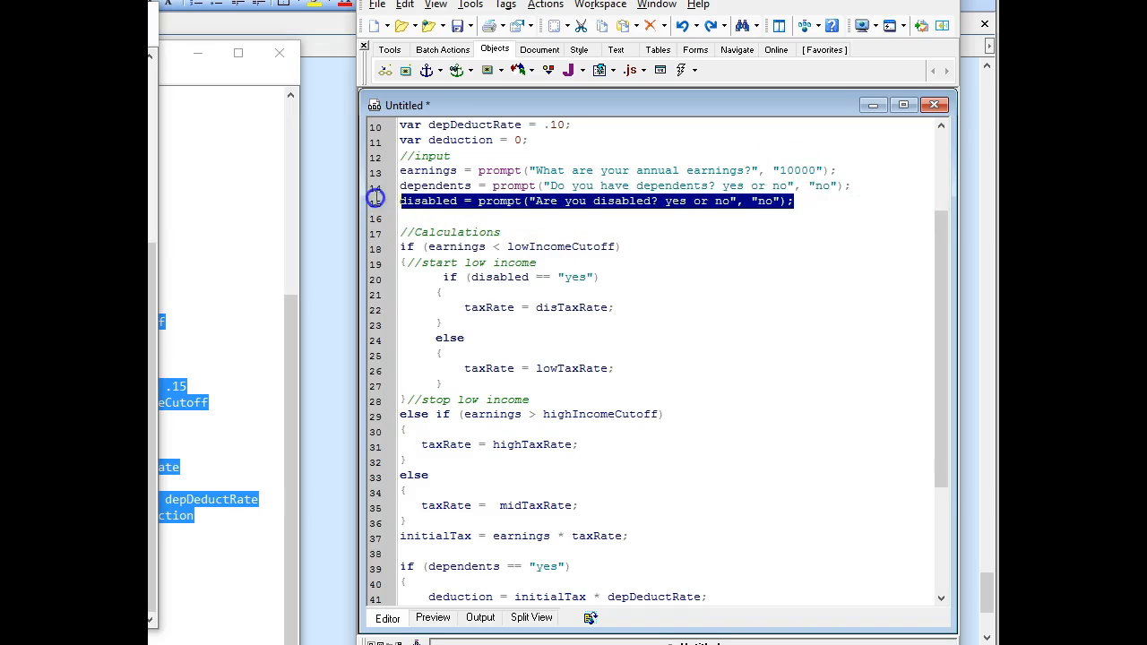
key(Delete)
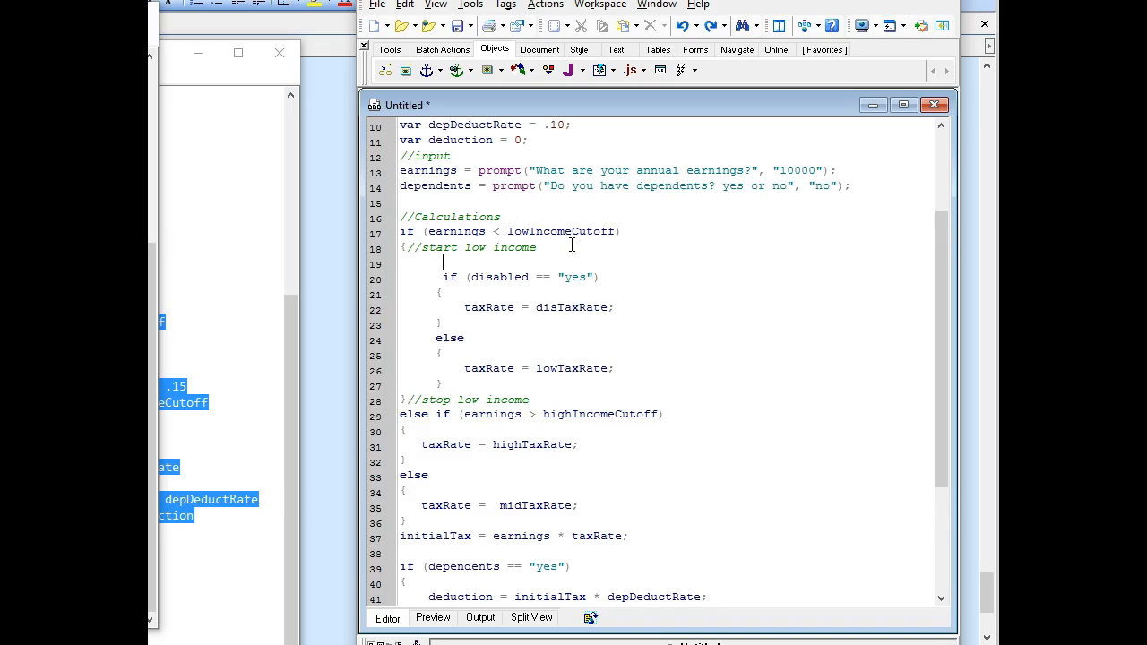
text(disabled = prompt("Are you disabled? yes or no", "no");)
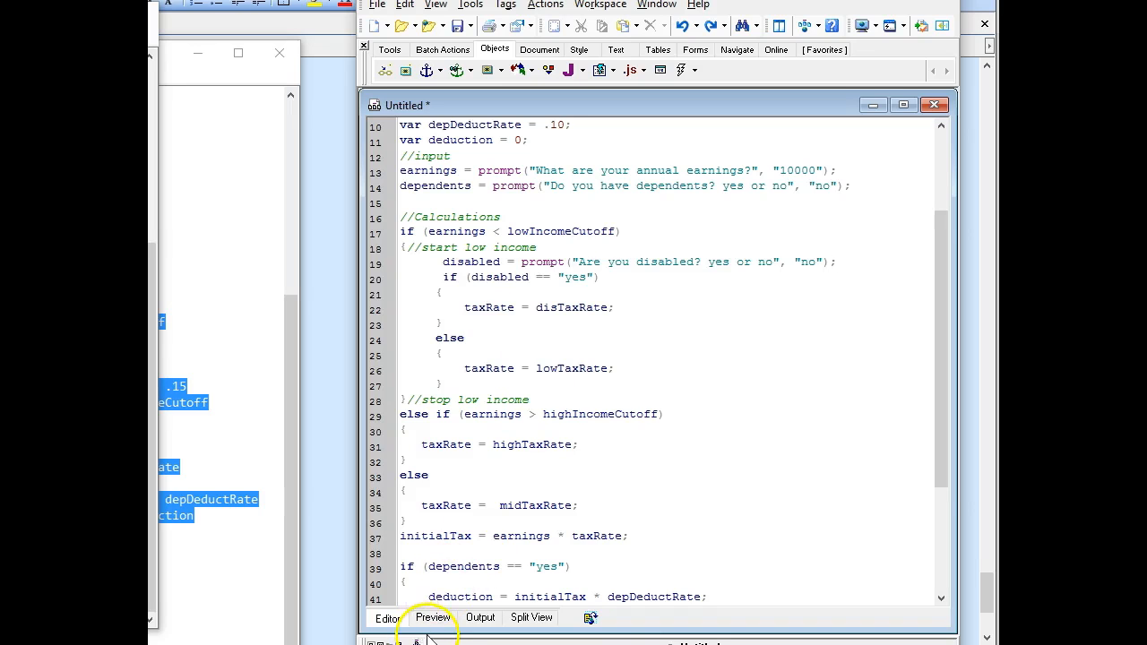
Step: Preview the revised calculator with 10000 earnings and 'no' answers, getting $1500 tax
click(432, 618)
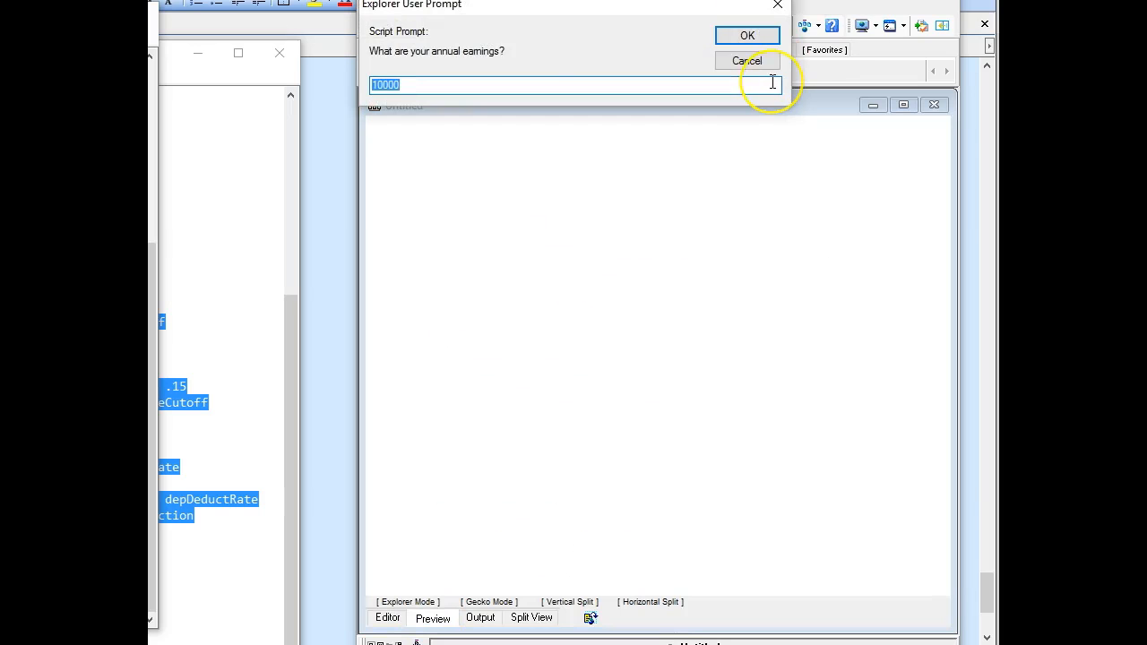
click(747, 35)
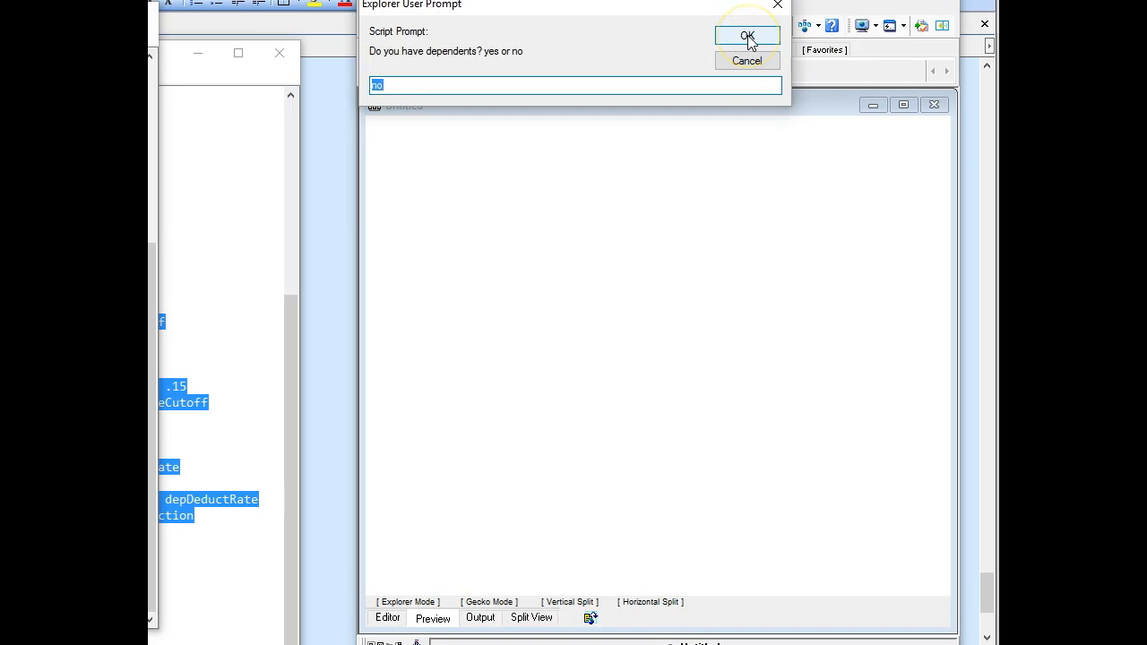
click(747, 35)
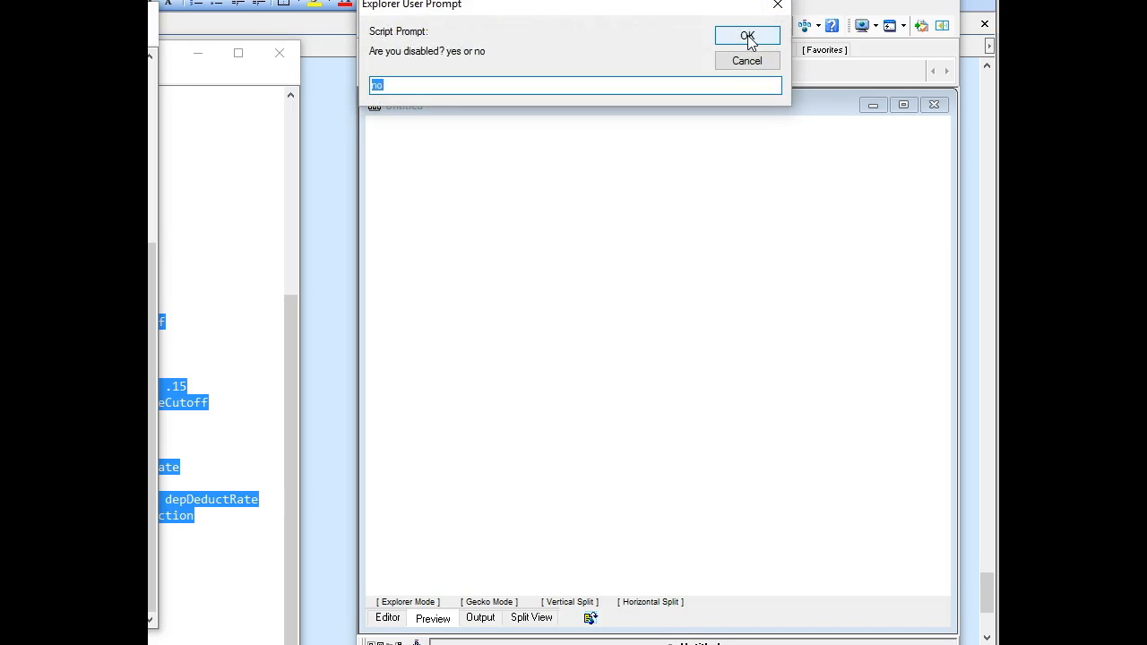
click(747, 36)
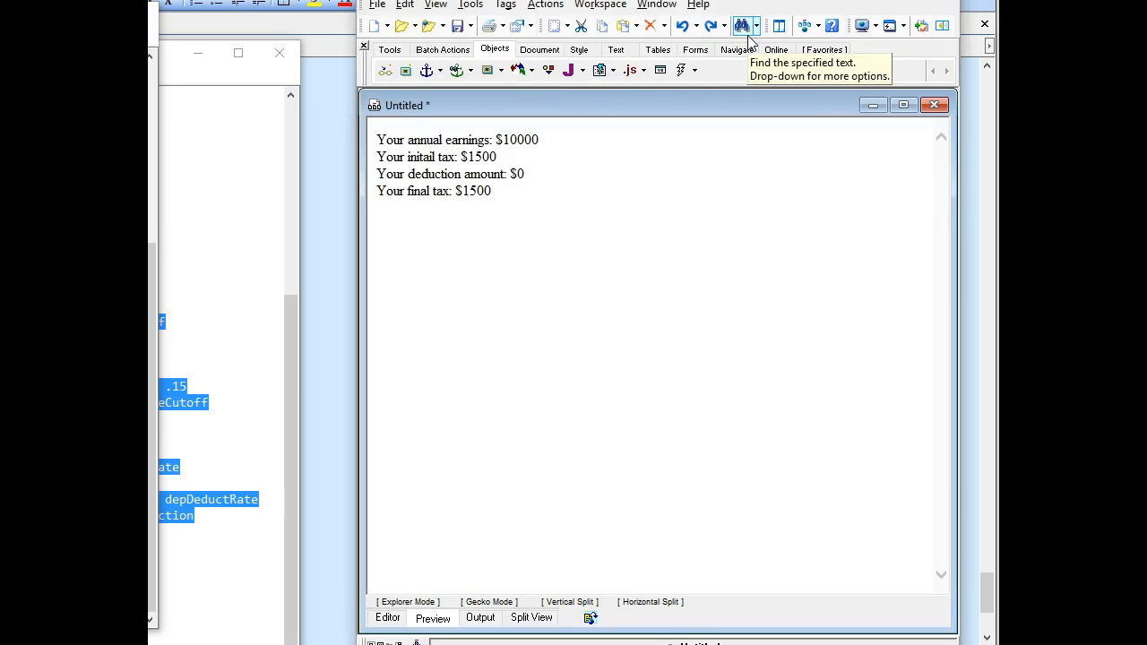
Step: Rerun the 10000-earnings test from the Editor, now printing $0 tax, deduction and final tax
click(386, 617)
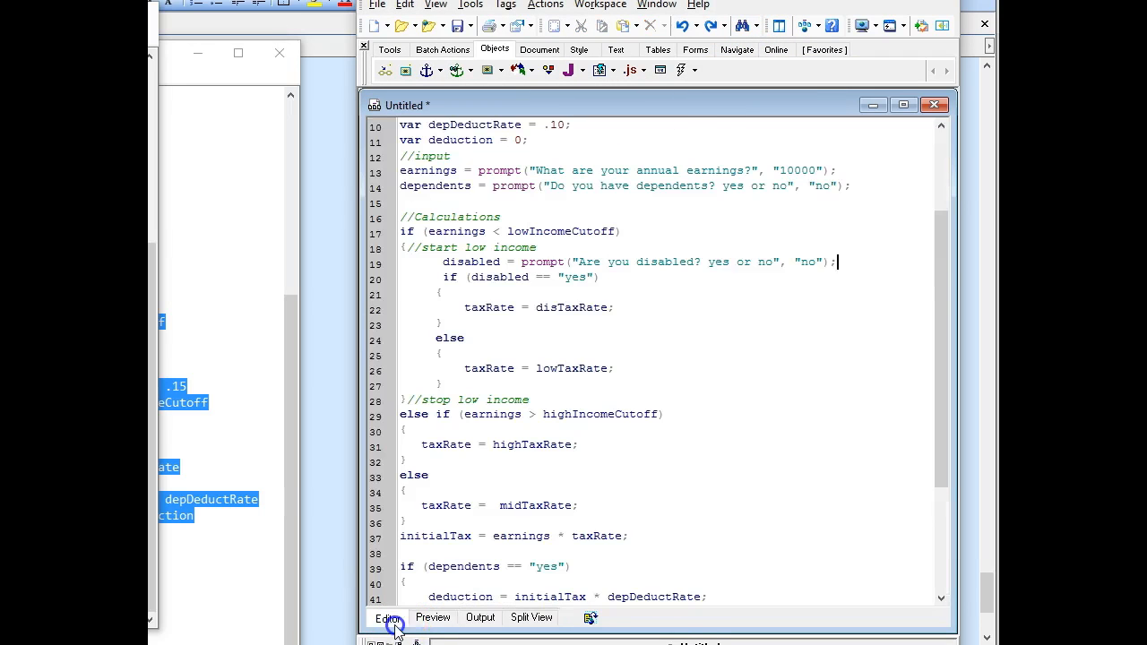
click(432, 617)
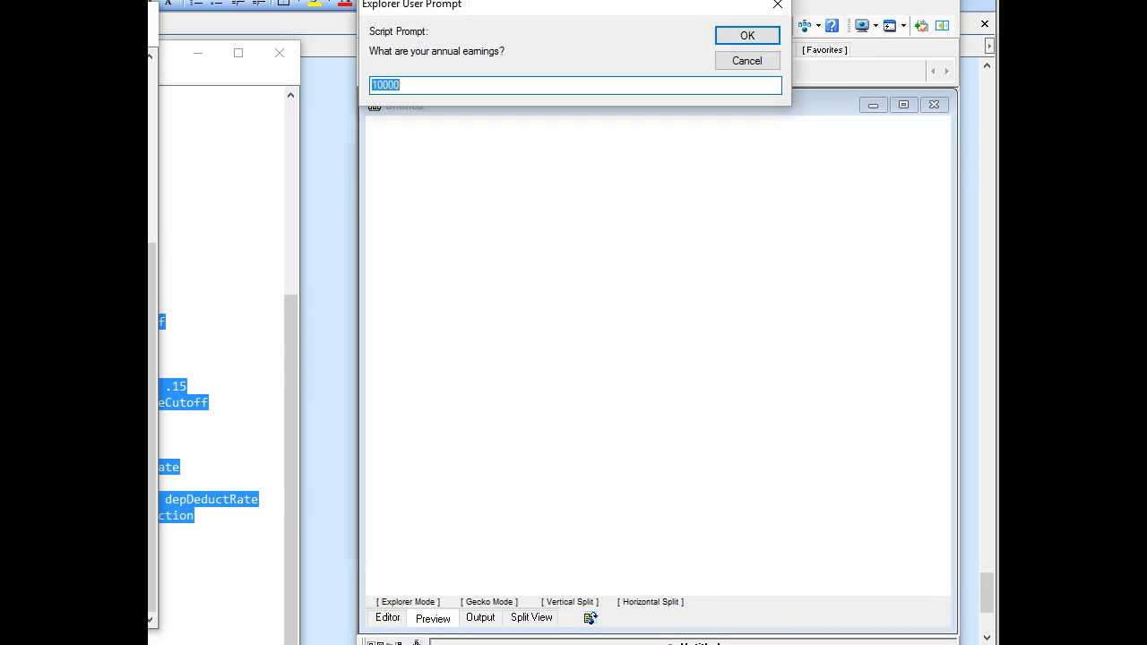
click(748, 35)
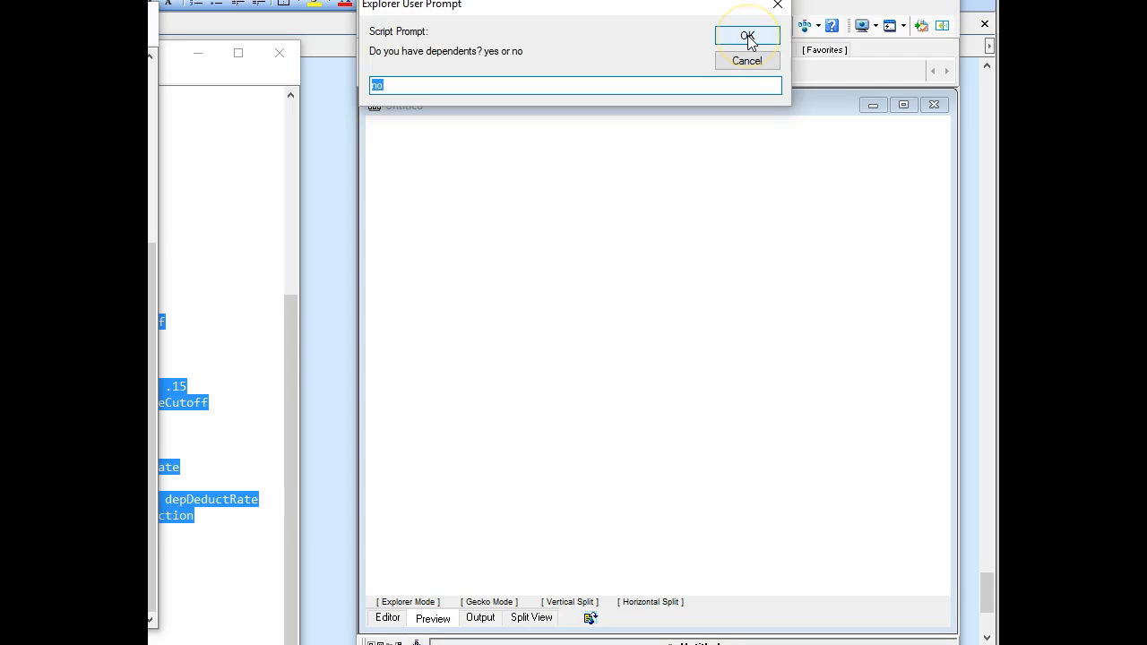
click(747, 35)
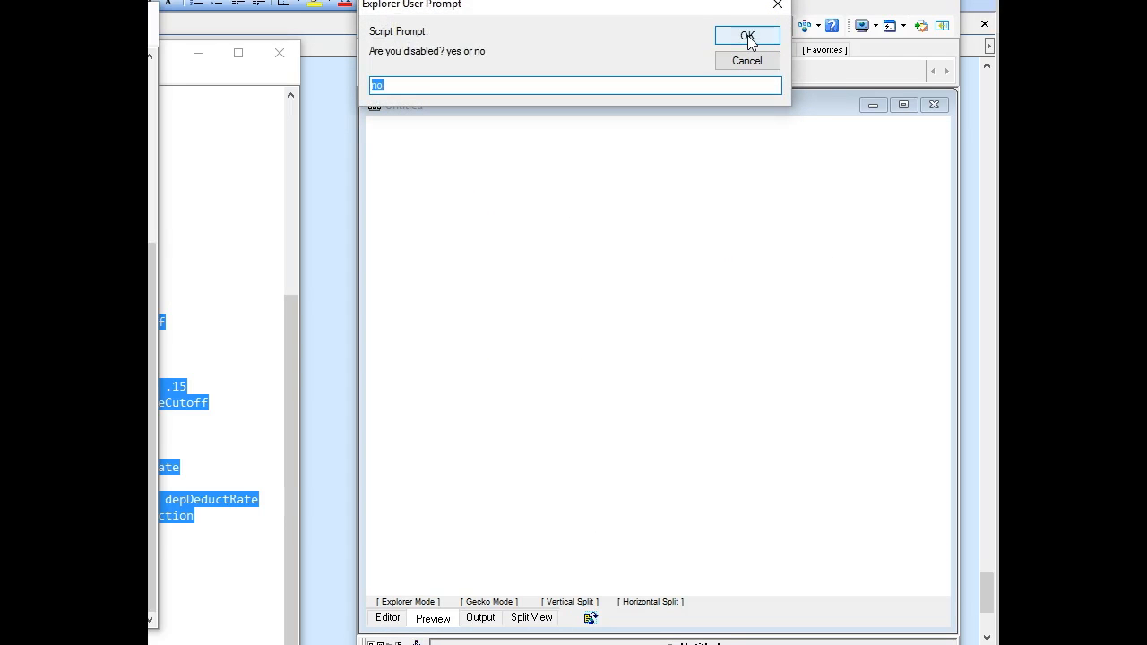
click(747, 35)
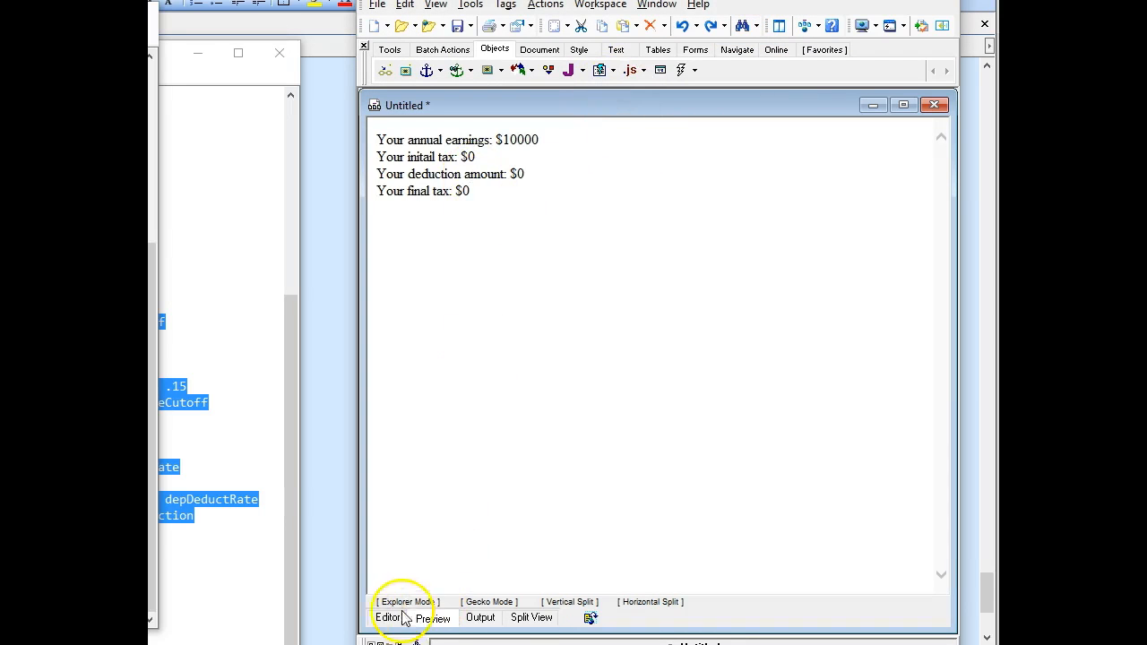
Step: Test 1000000 earnings with dependents; no disabled prompt appears and final tax is $315000
click(431, 618)
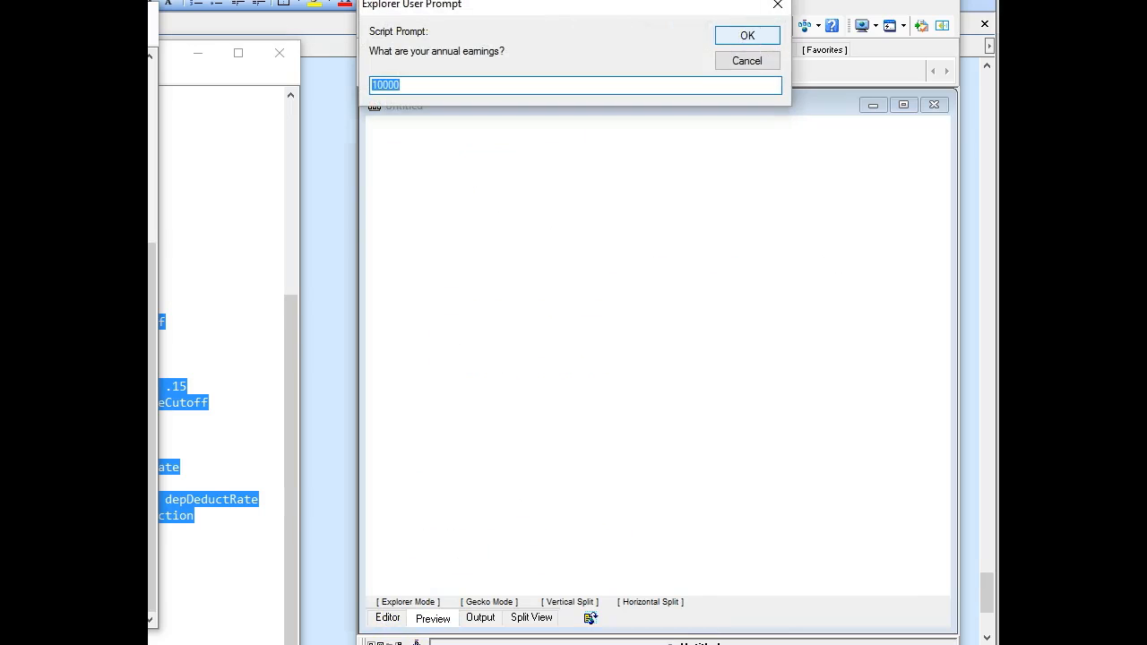
click(511, 85)
text(00)
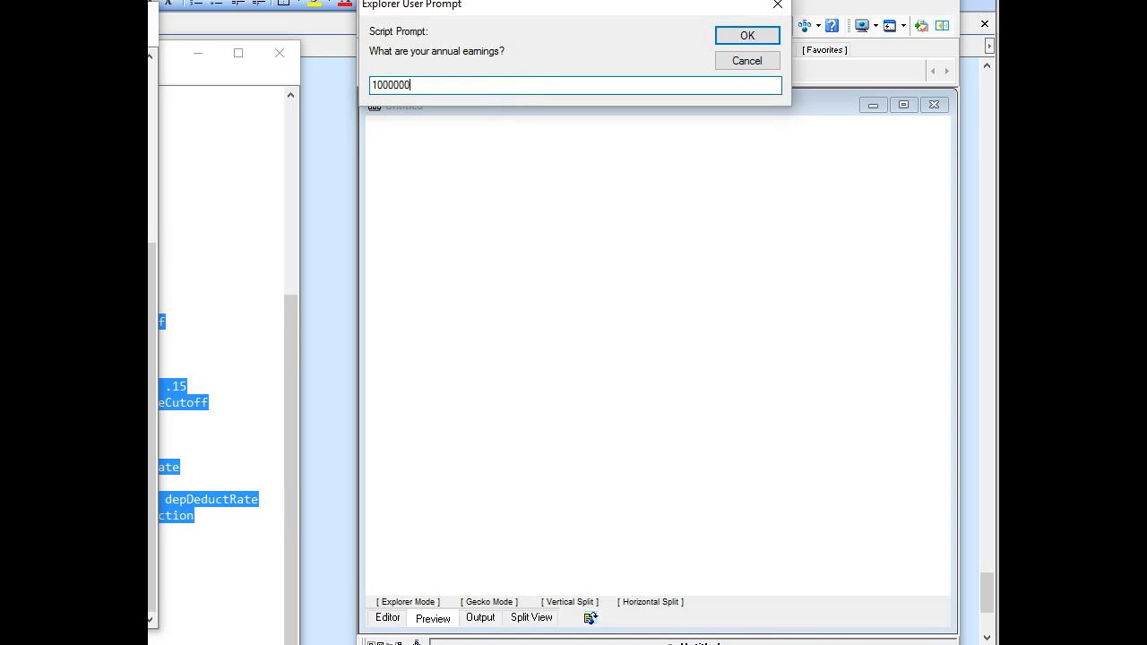
click(747, 35)
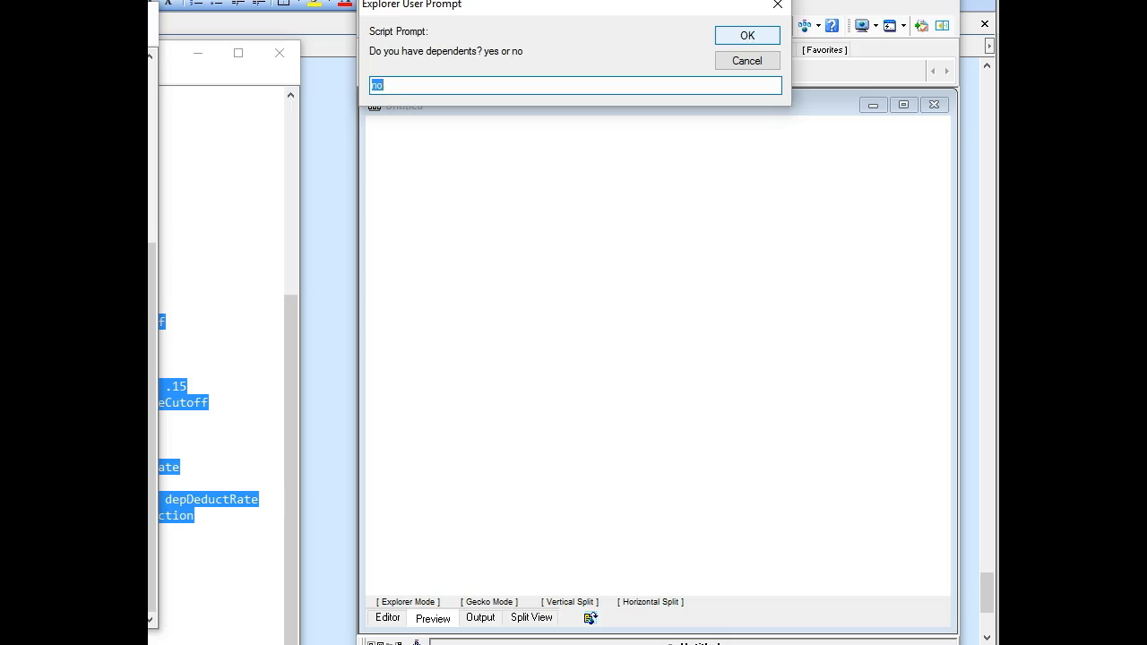
text(yes)
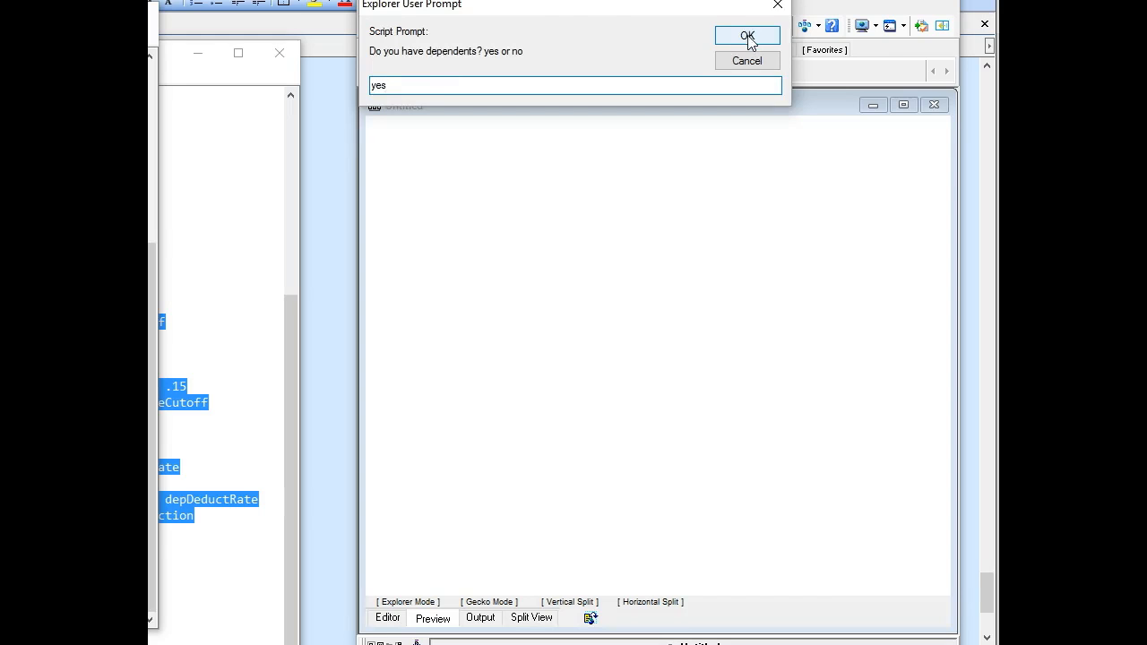
click(747, 35)
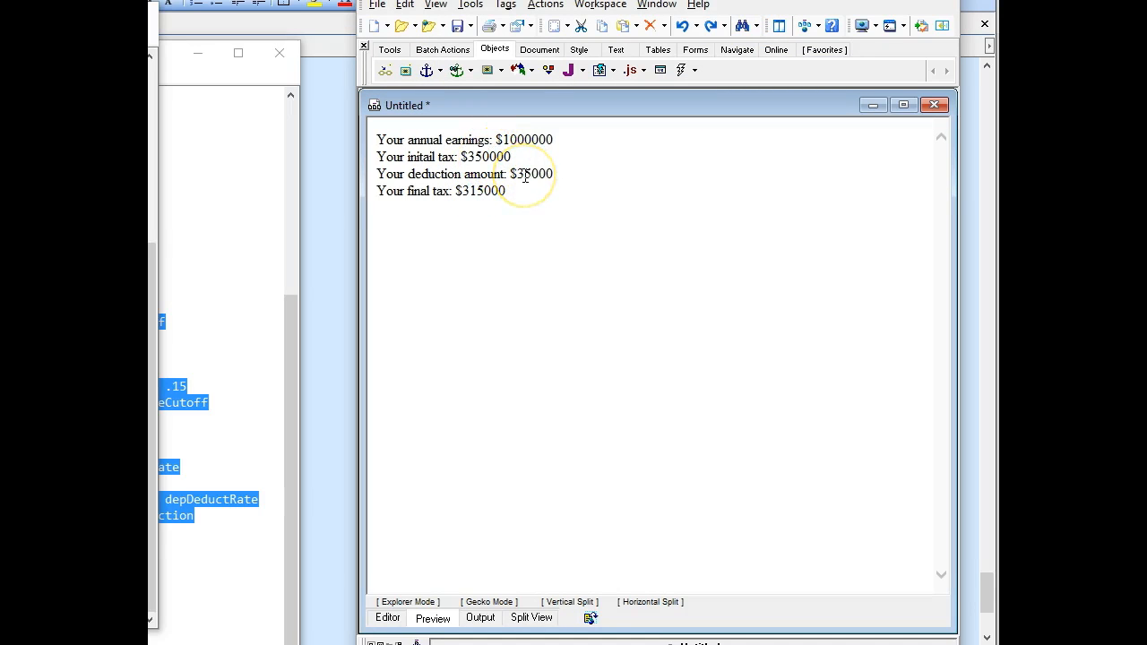
mouse_move(511, 269)
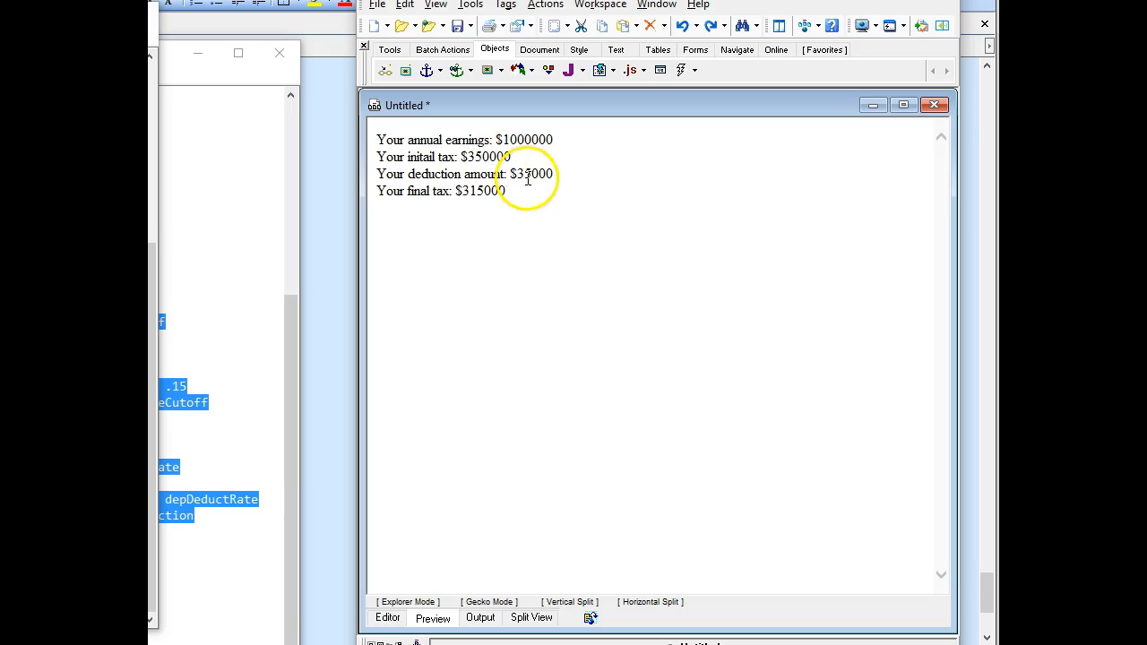
mouse_move(492, 260)
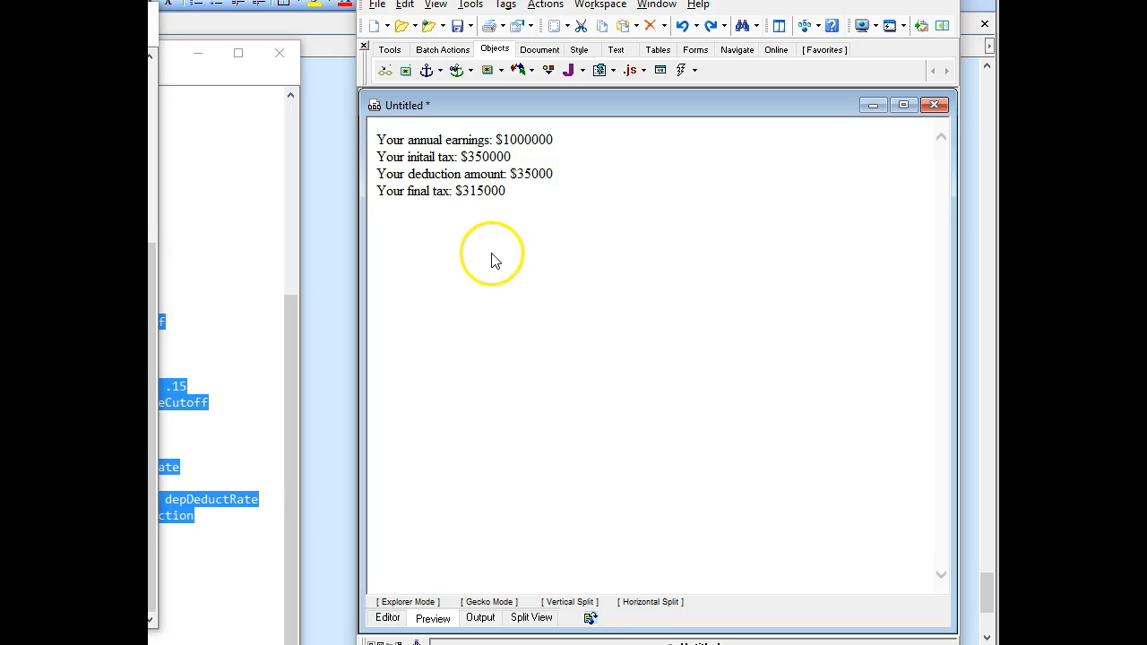
click(385, 618)
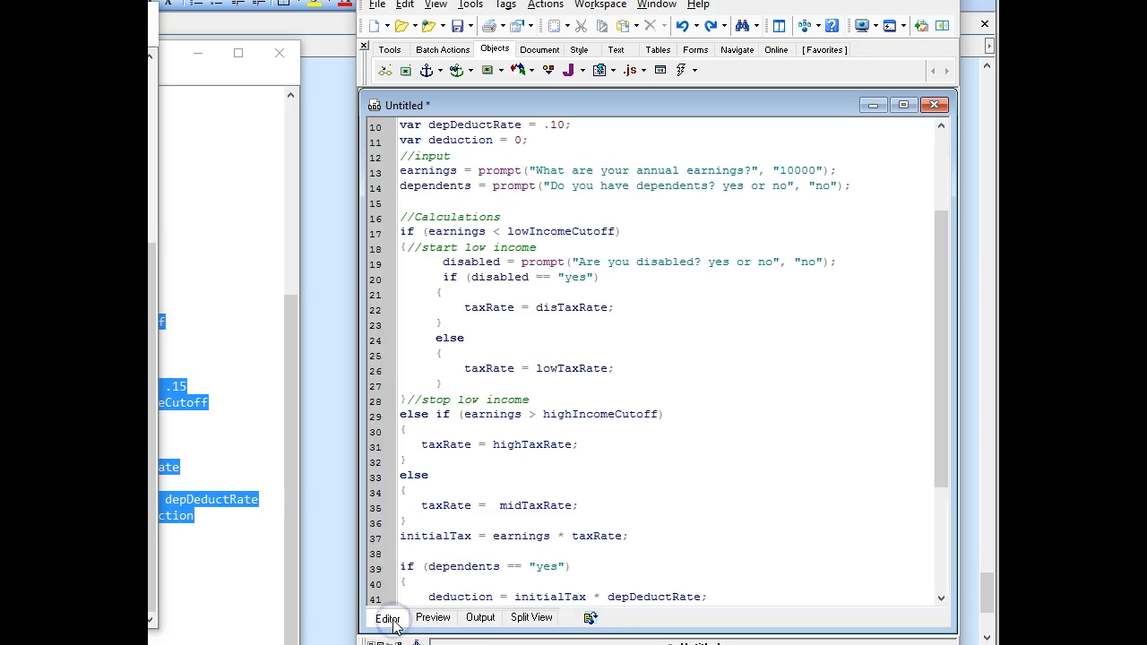